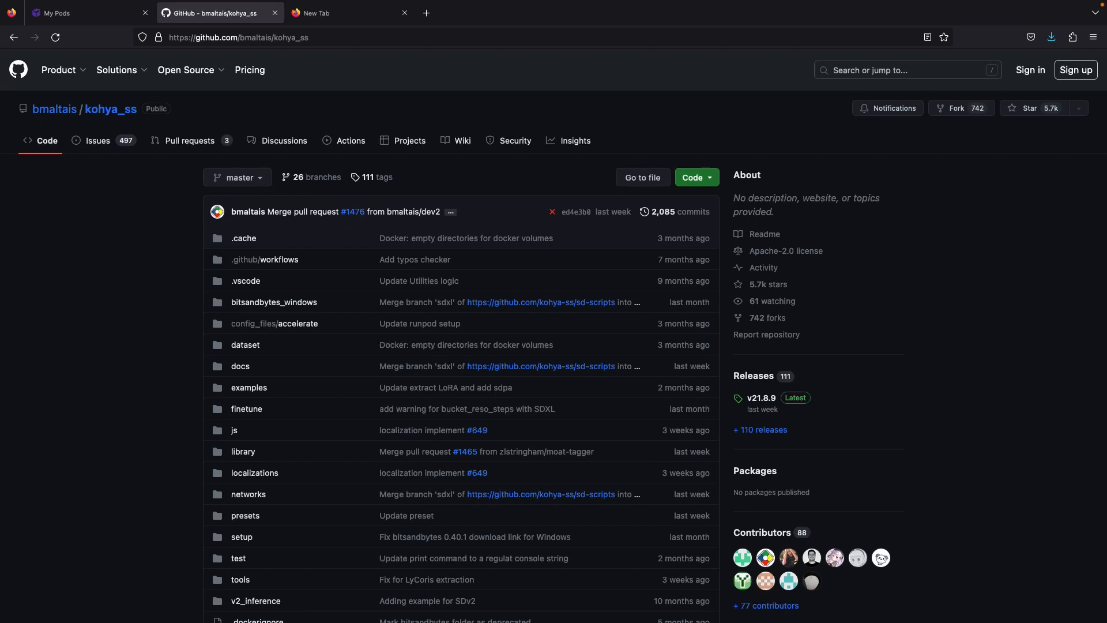
Step: Browse the BIRME page and the pod console before loading any photos
scroll(down, 3)
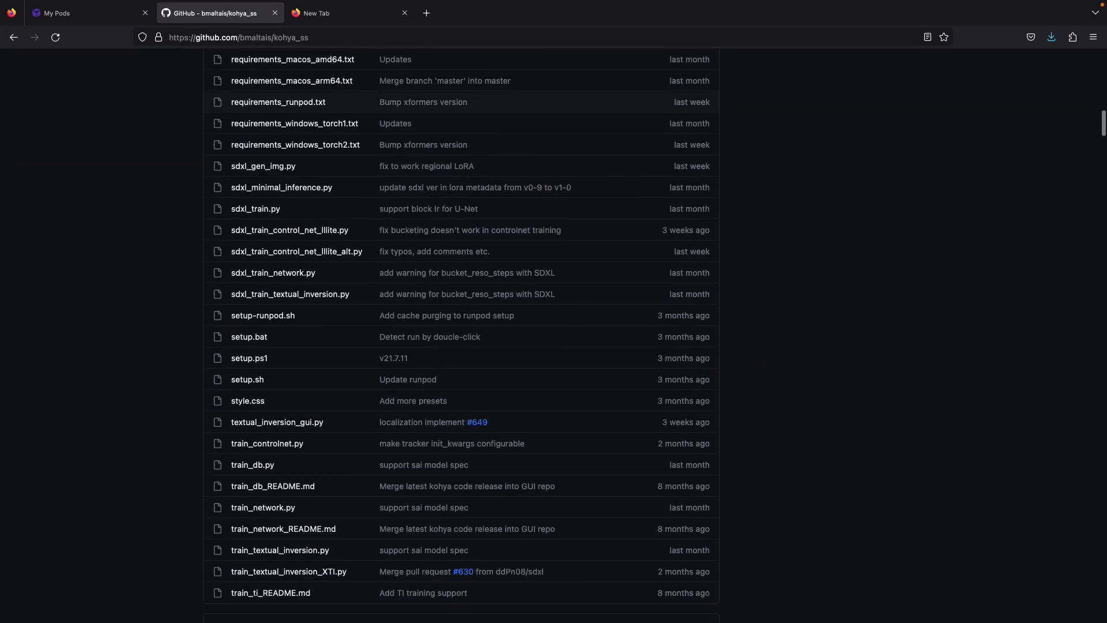
scroll(up, 3)
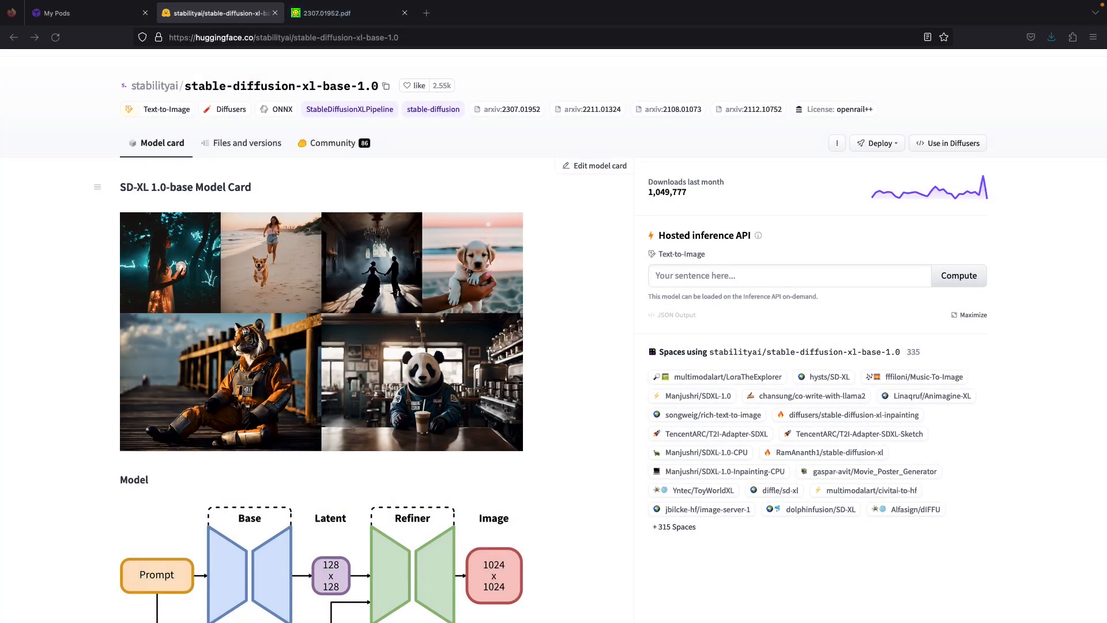
scroll(down, 3)
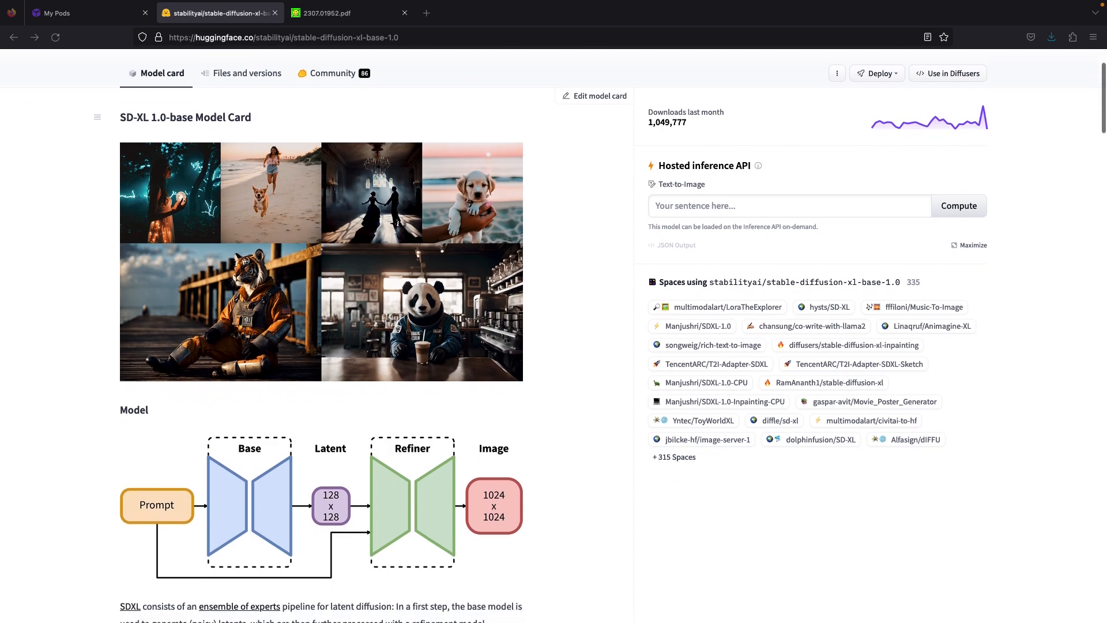
scroll(down, 3)
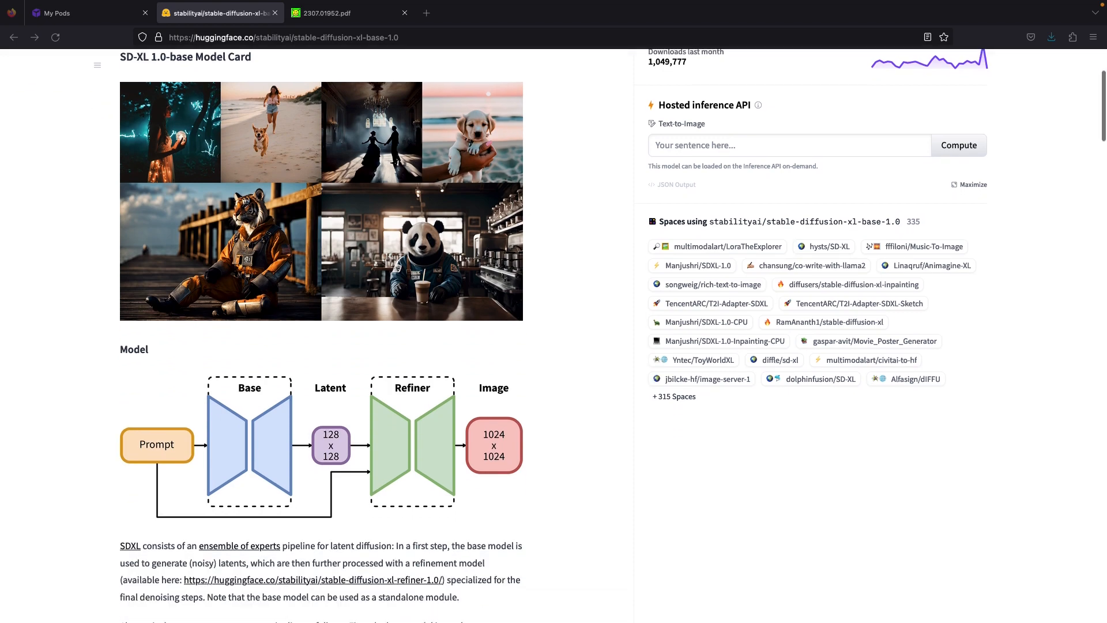
scroll(down, 3)
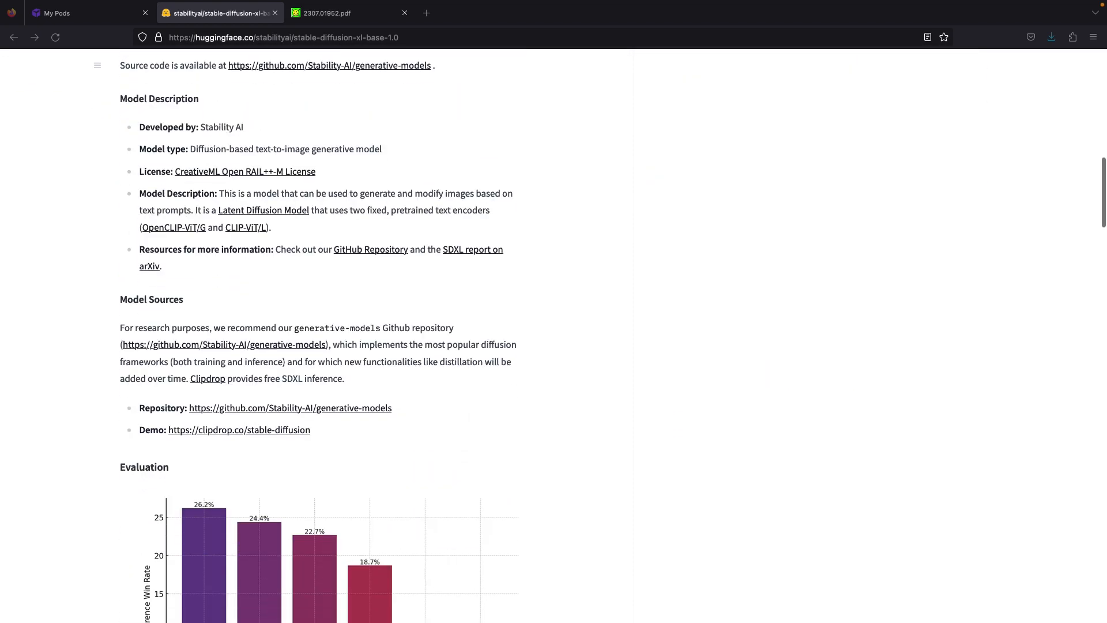
scroll(up, 3)
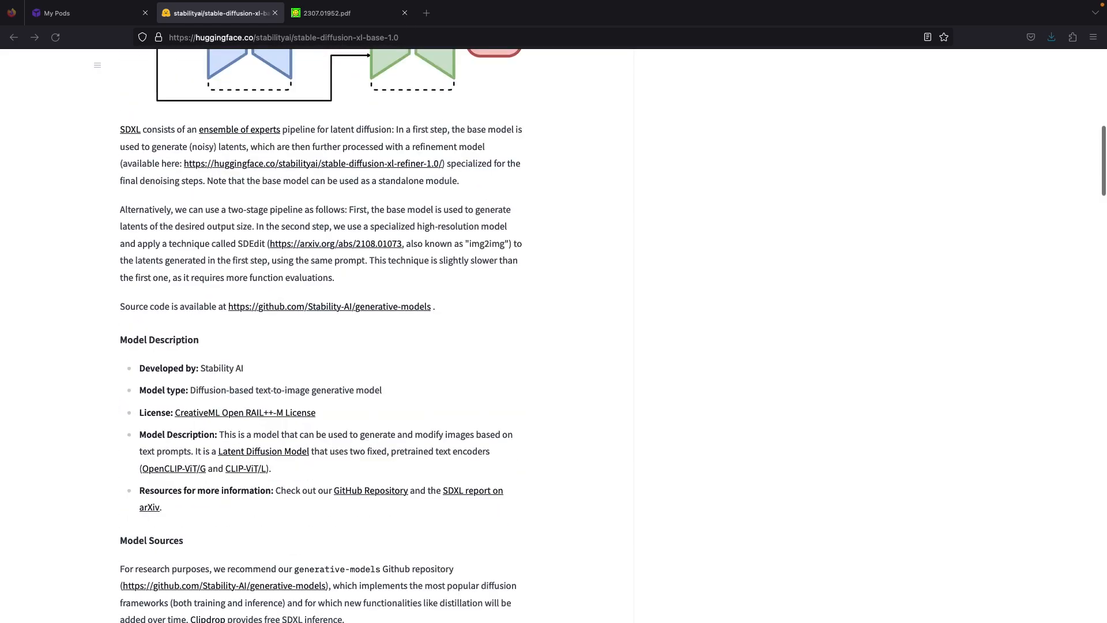
click(84, 12)
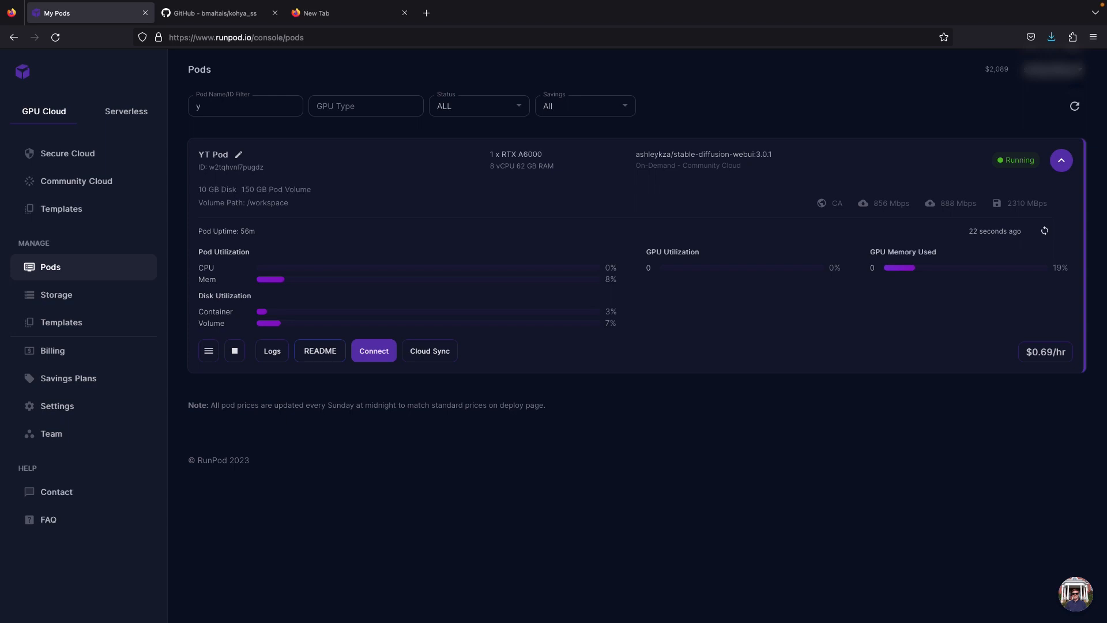
mouse_move(67, 153)
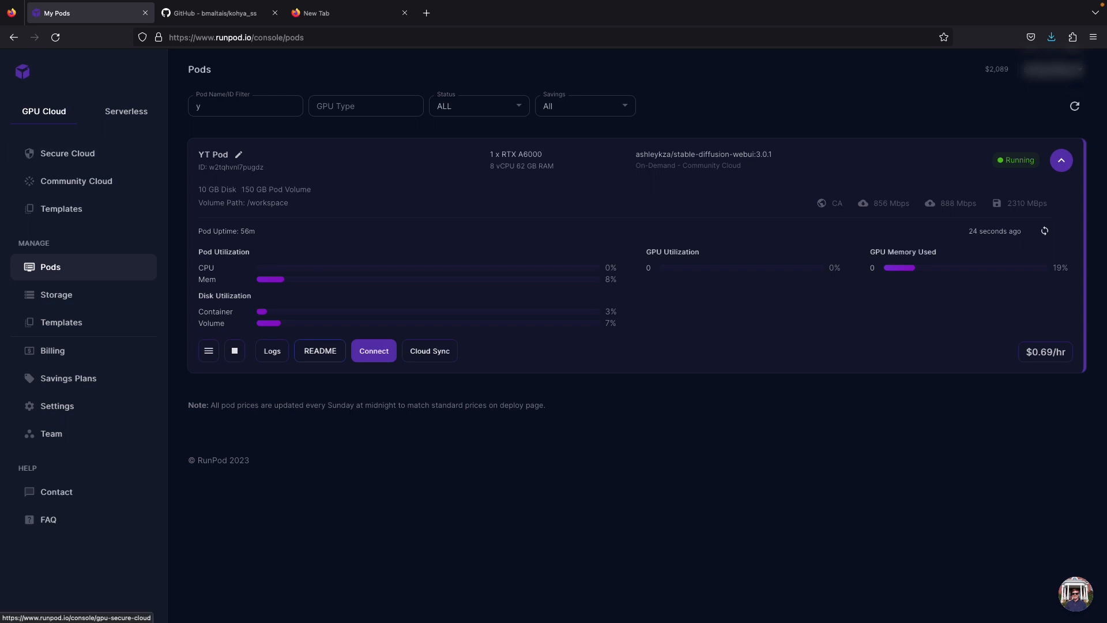
click(372, 350)
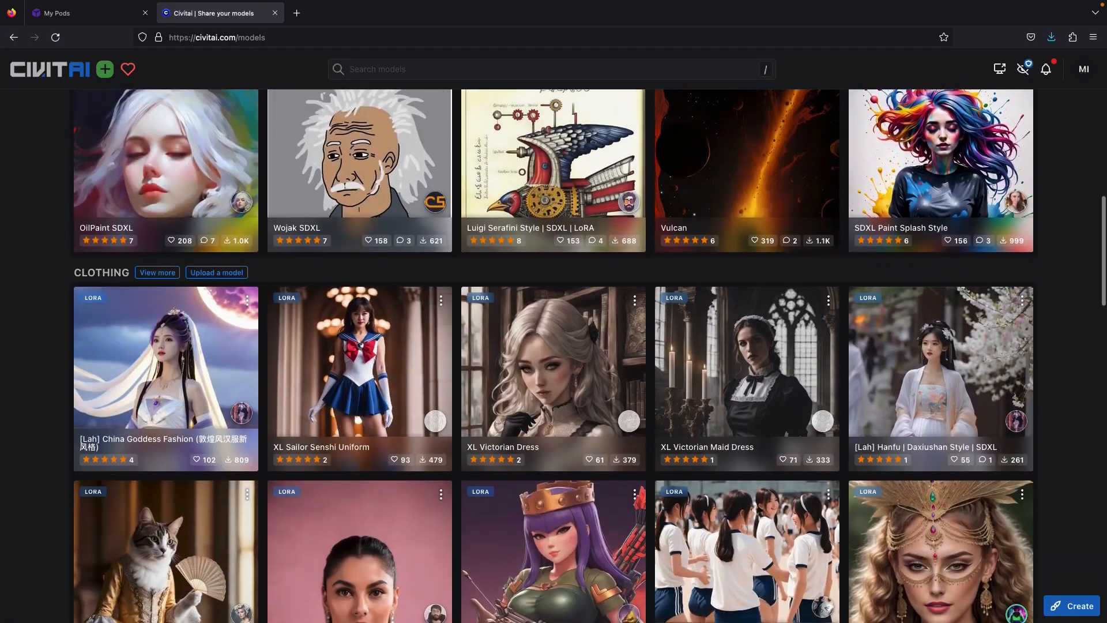
scroll(down, 3)
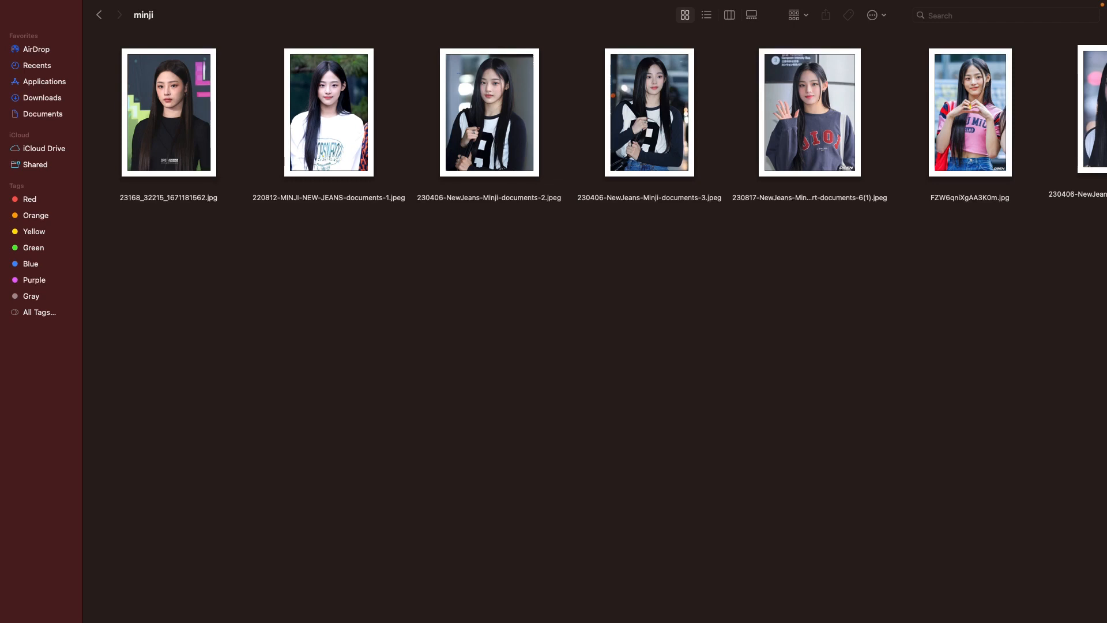
Step: Load all minji photos into BIRME and save them as a 1024×1024 cropped ZIP archive
scroll(right, 3)
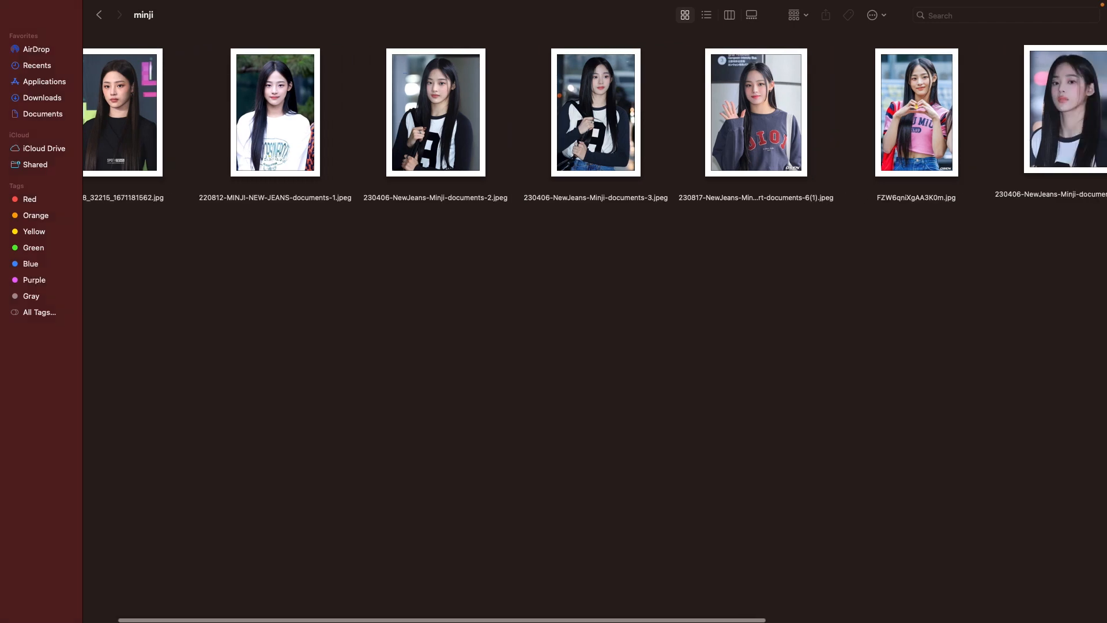
scroll(right, 3)
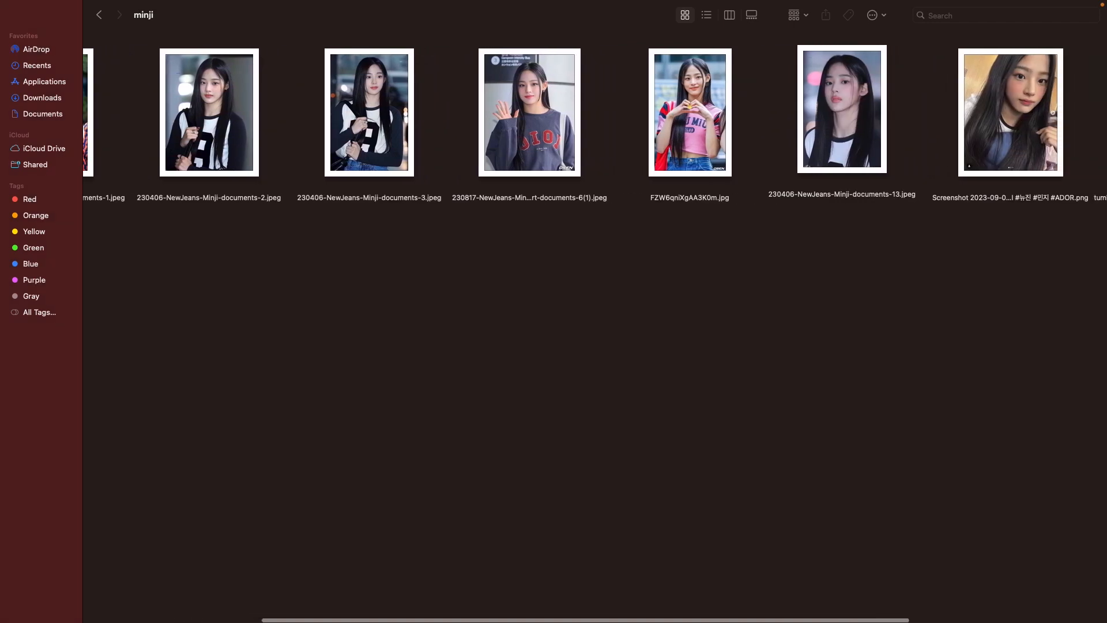
scroll(right, 3)
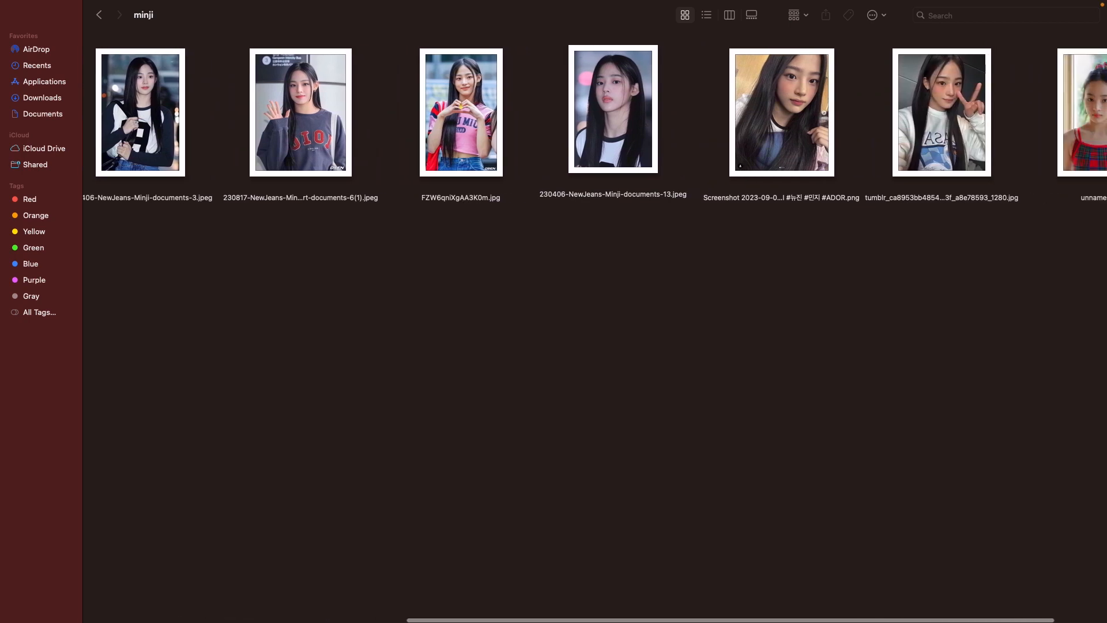
scroll(right, 3)
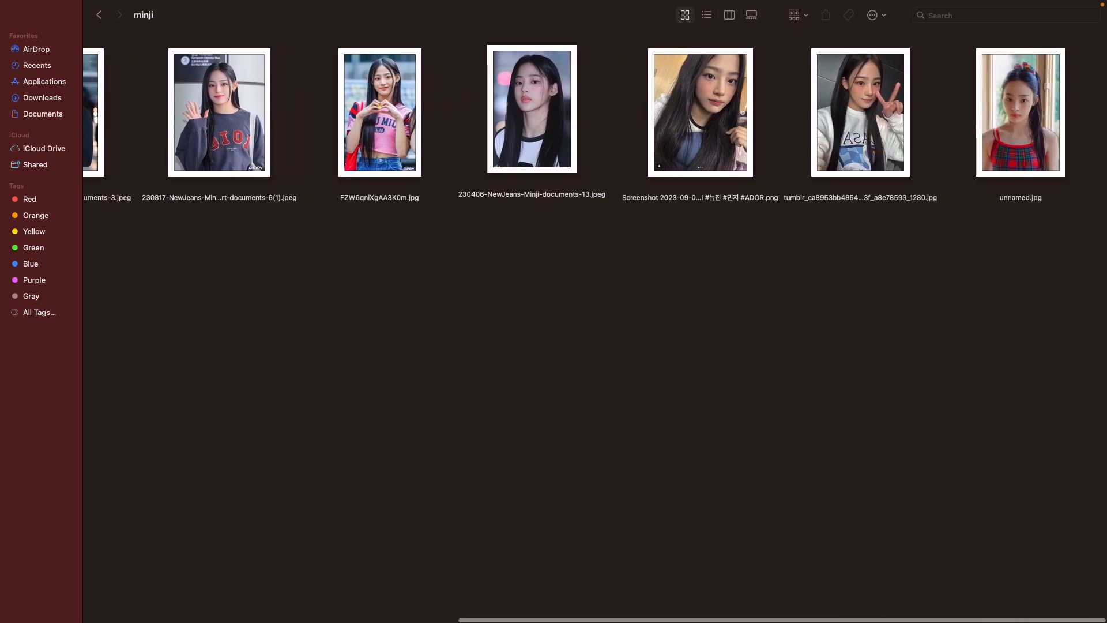
scroll(left, 3)
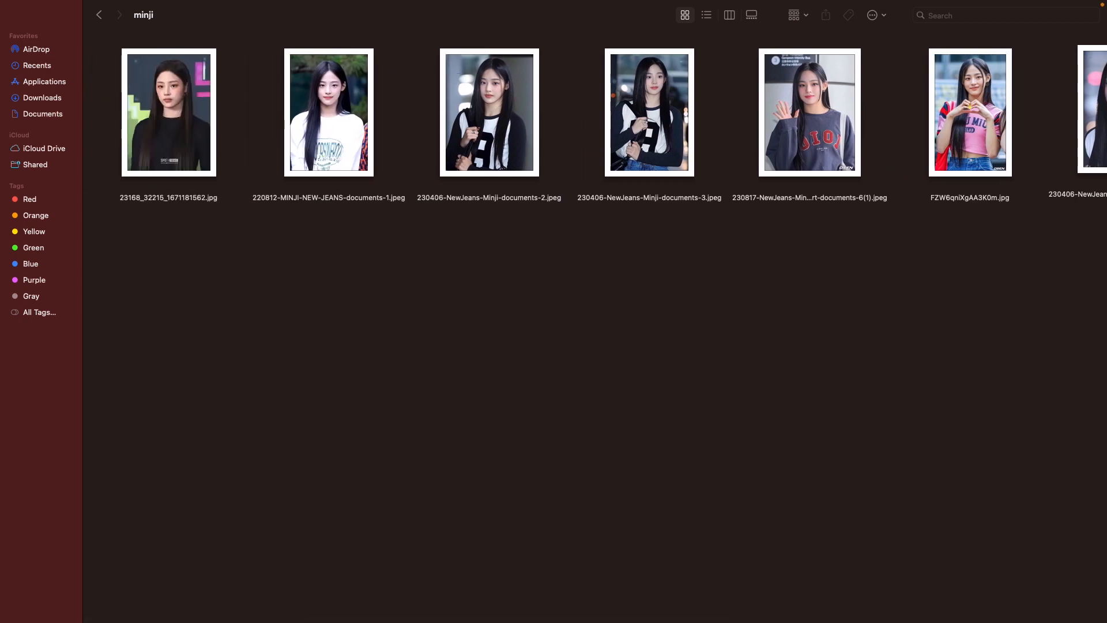
scroll(right, 3)
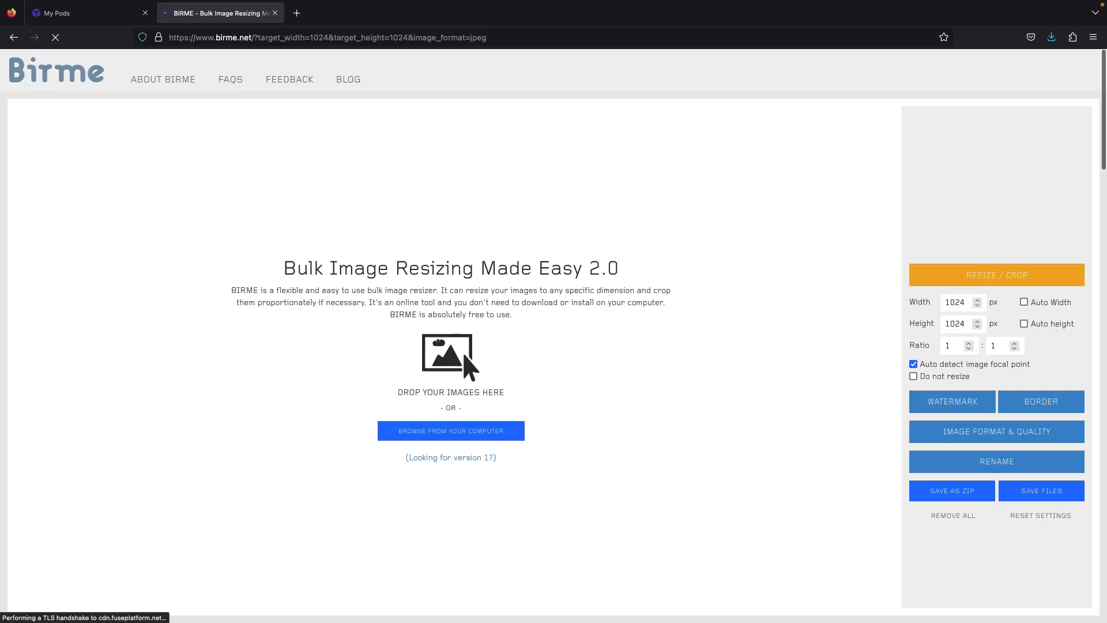
click(450, 430)
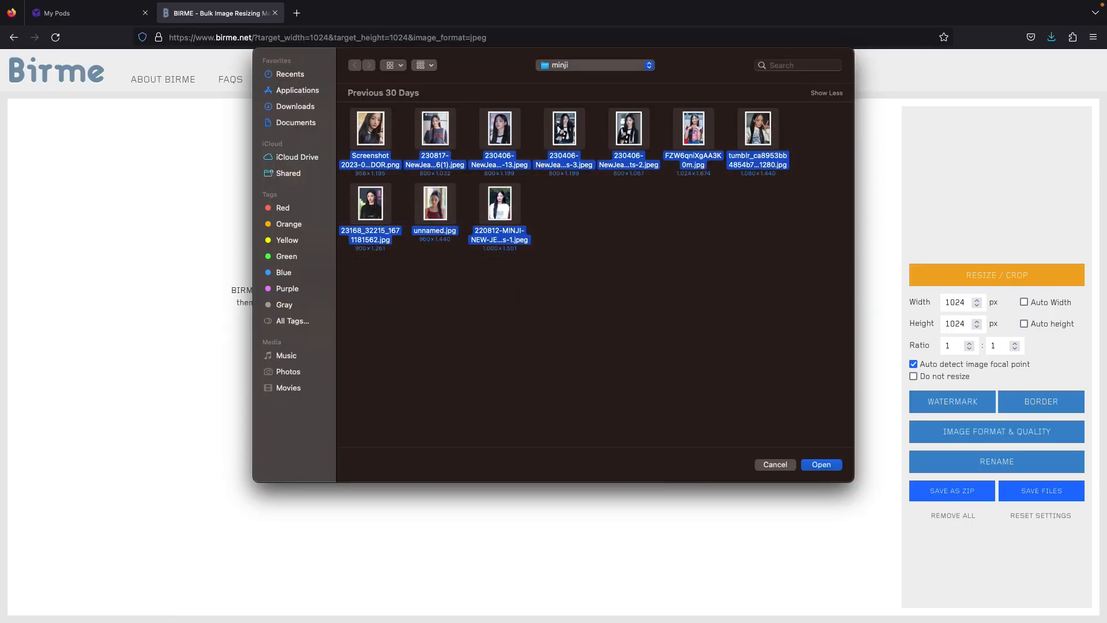
click(775, 465)
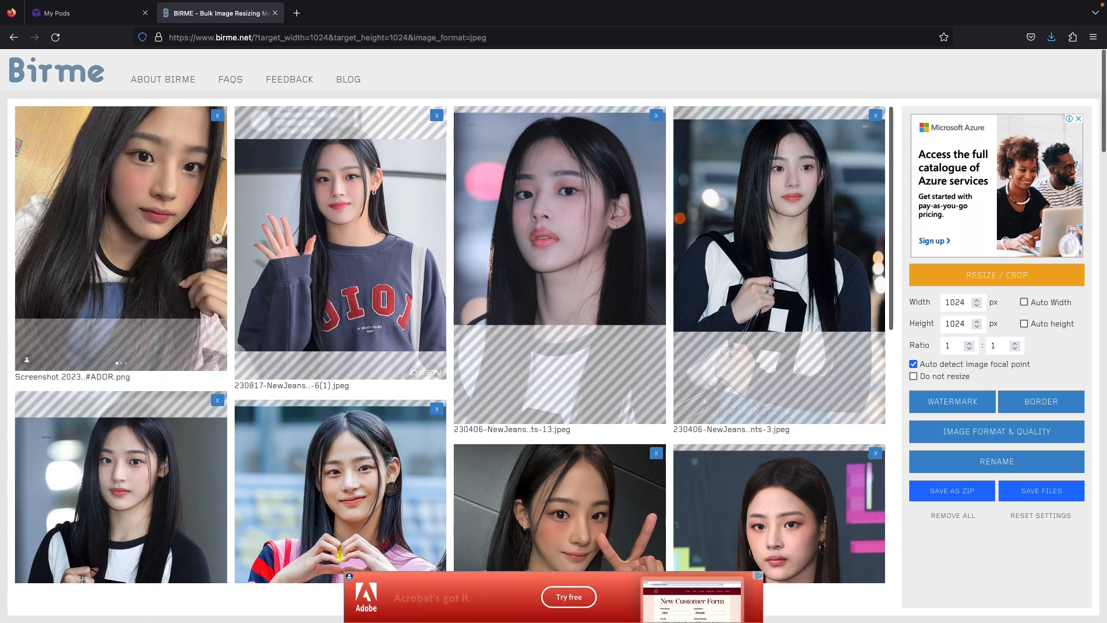
scroll(down, 3)
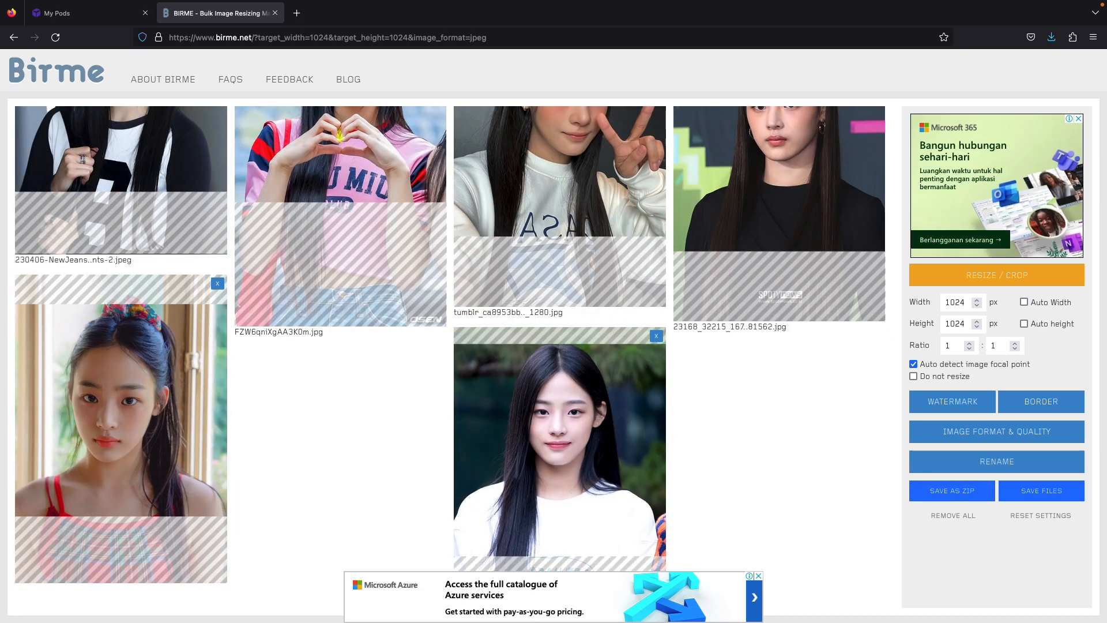
click(951, 489)
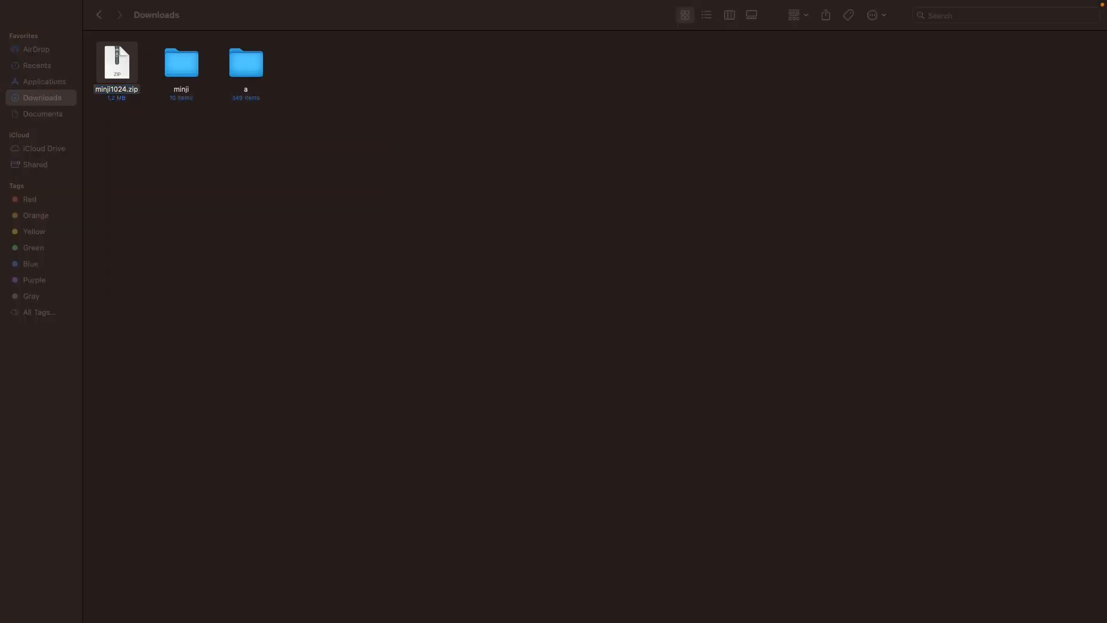
Step: Extract minji1024.zip in the Downloads folder
double_click(116, 62)
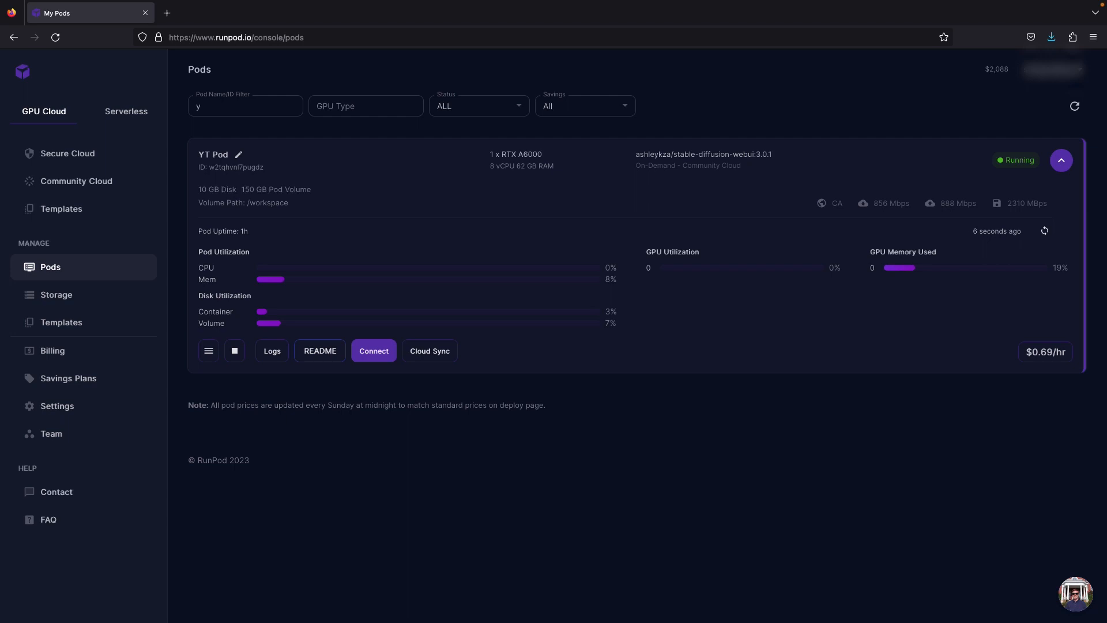
mouse_move(374, 351)
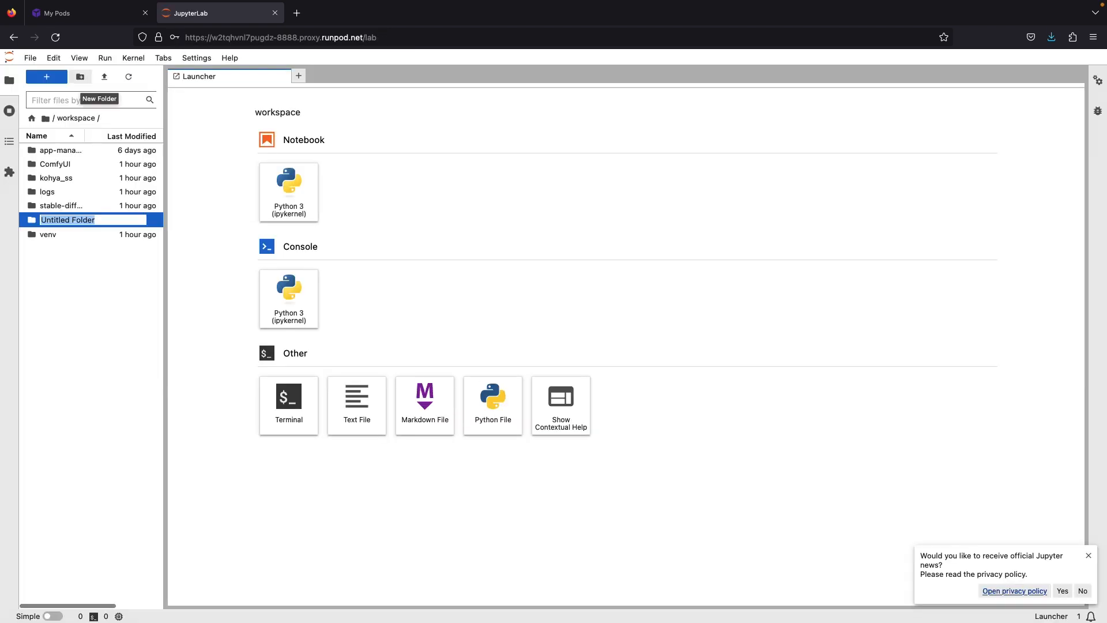
Step: Name the new JupyterLab folder 'dataset' and go into it for the photo upload
text(dataset)
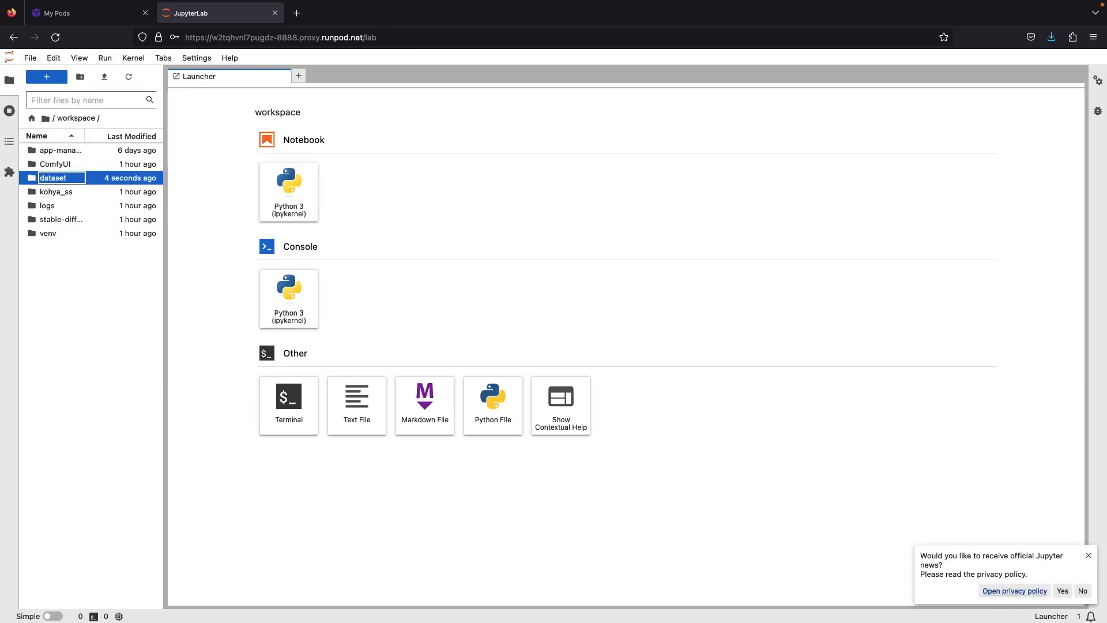
double_click(53, 178)
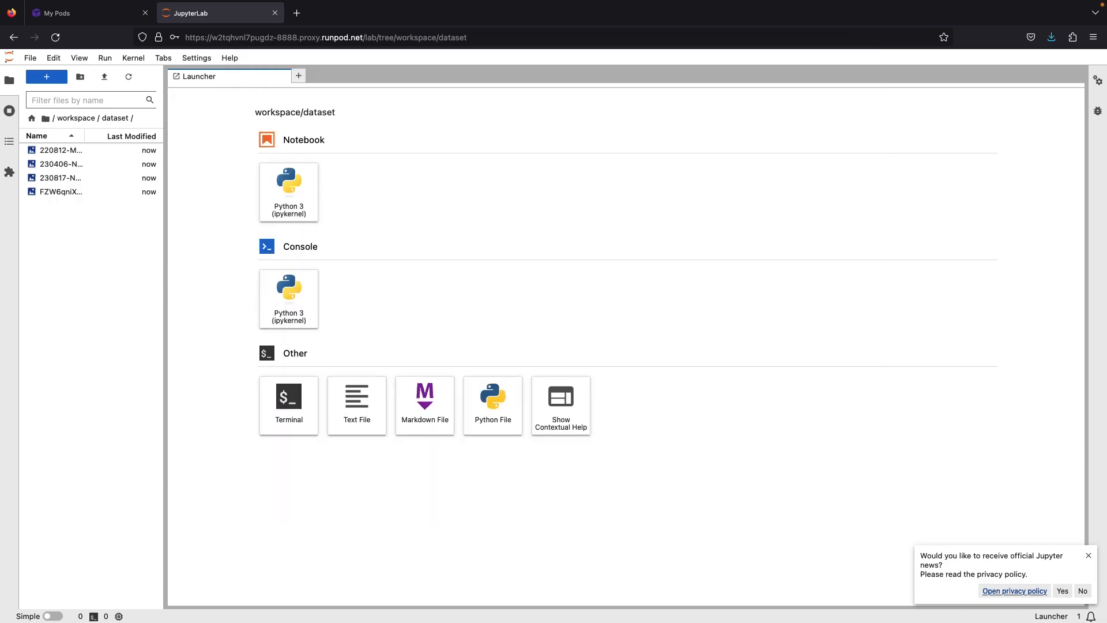
click(84, 13)
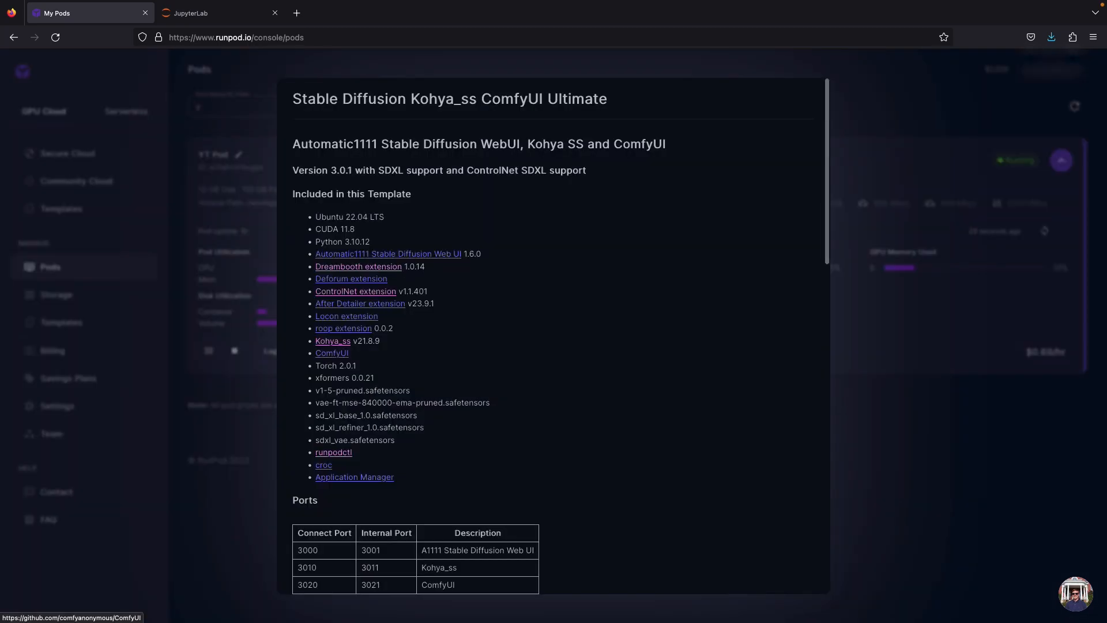
scroll(down, 3)
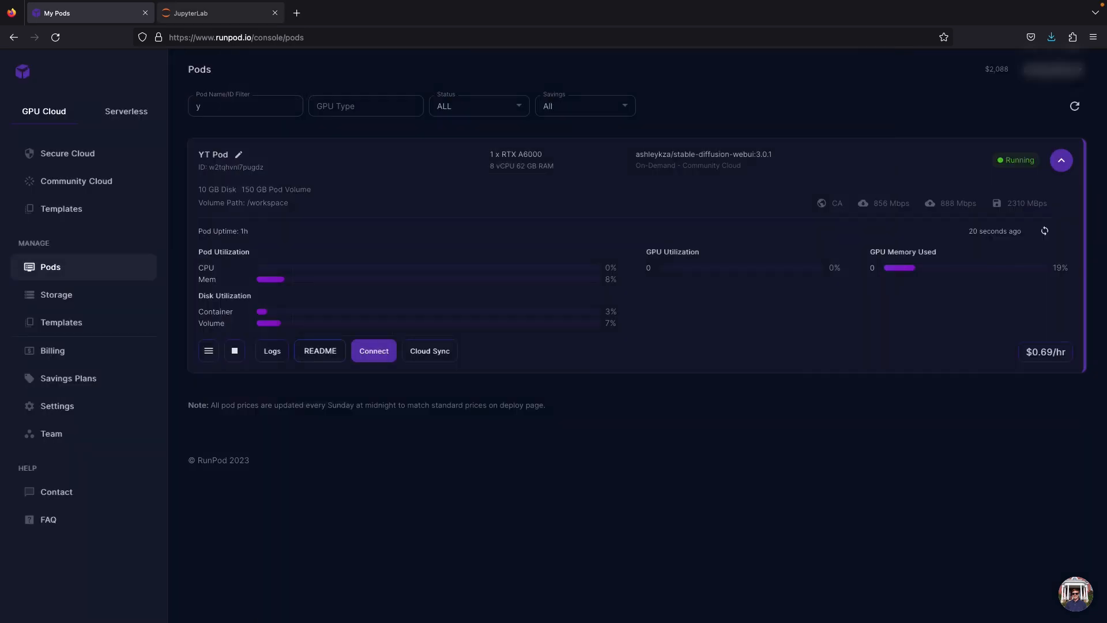
Step: Tail /workspace/logs/kohya_ss.log in a new JupyterLab terminal, then return to the pod list
click(219, 13)
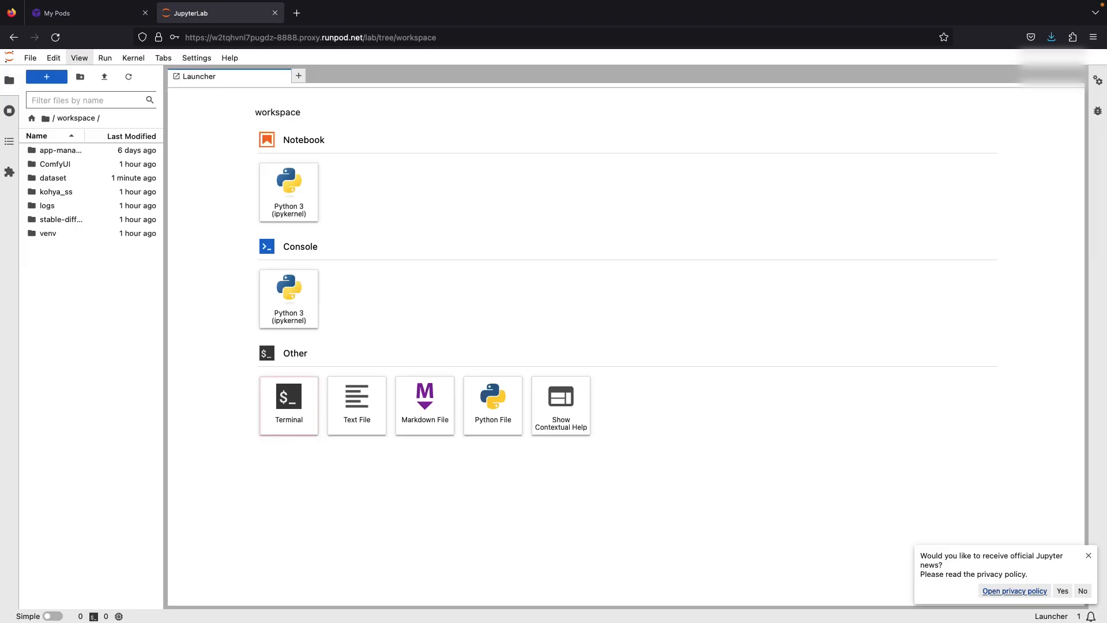
click(288, 404)
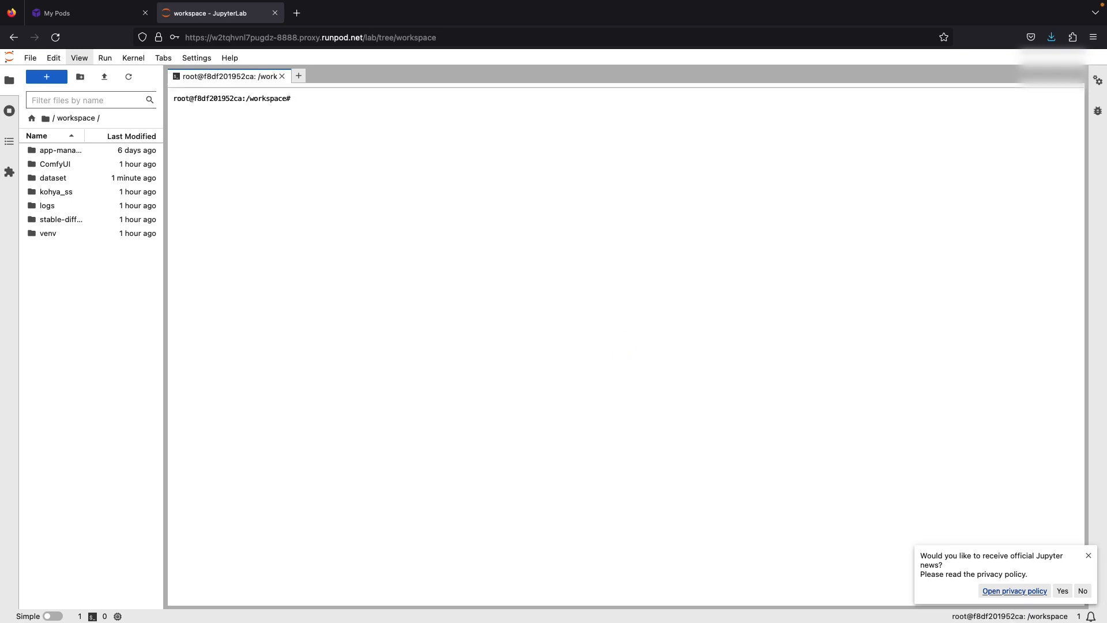
text(tail -f /workspace/logs/kohya_ss.log)
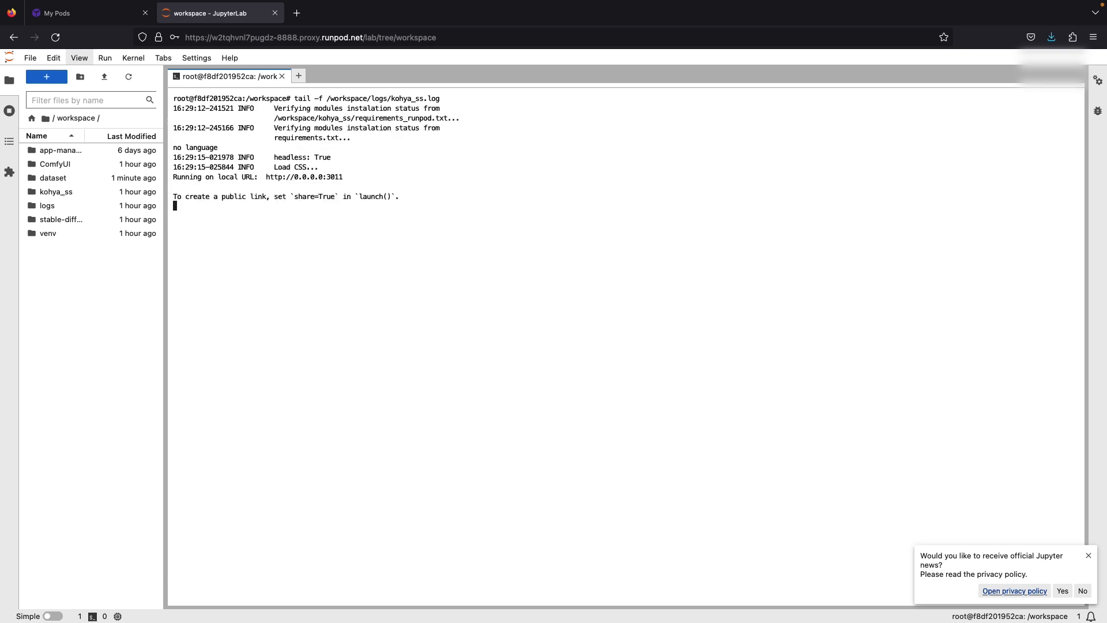
click(77, 13)
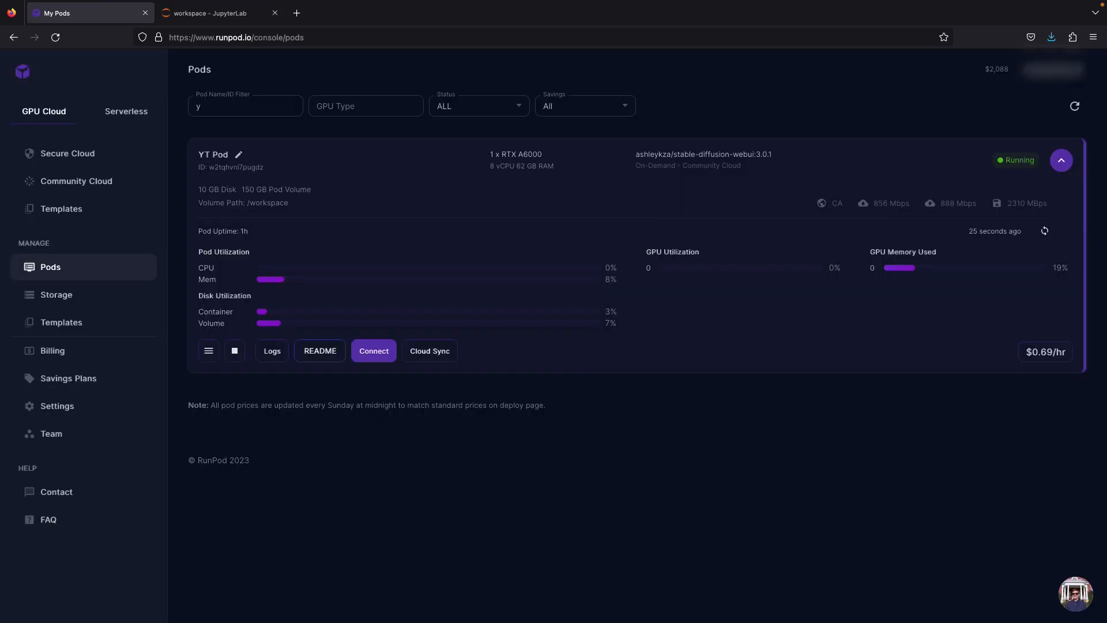
Step: Connect to the pod's HTTP service on port 3010 to reach the Kohya_ss GUI
click(372, 350)
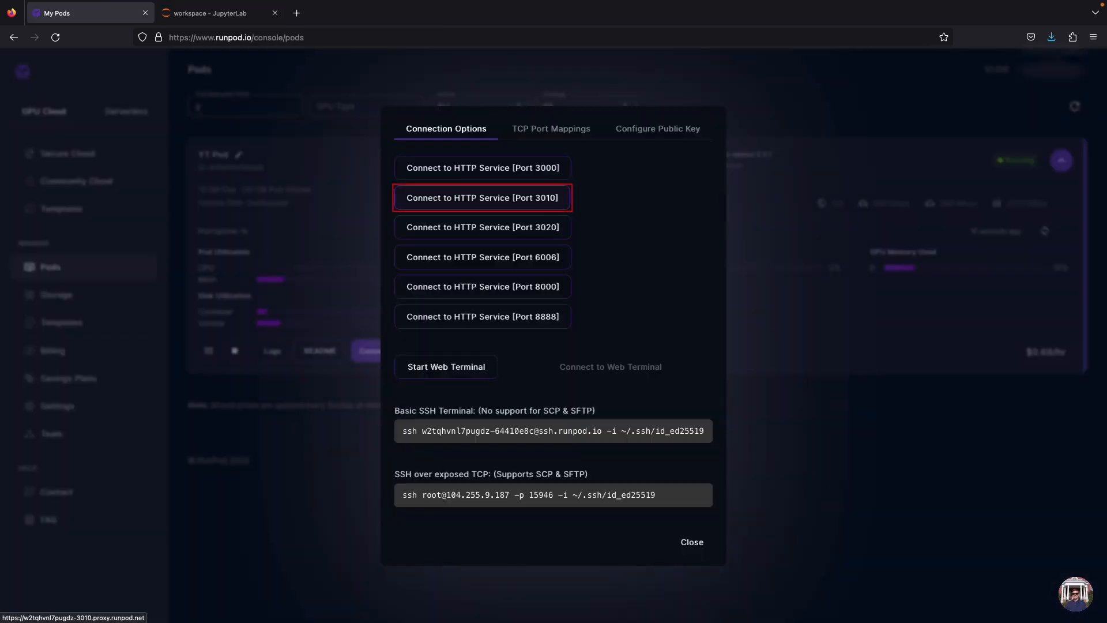
click(482, 197)
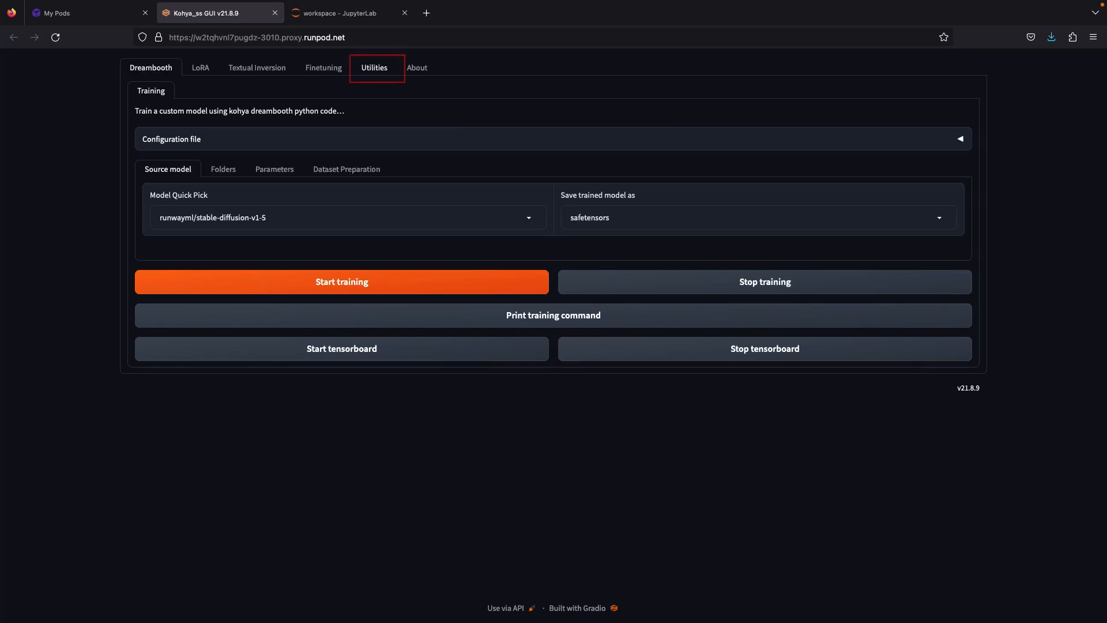
Step: Reach BLIP Captioning under Utilities and copy the dataset folder path from JupyterLab
click(374, 67)
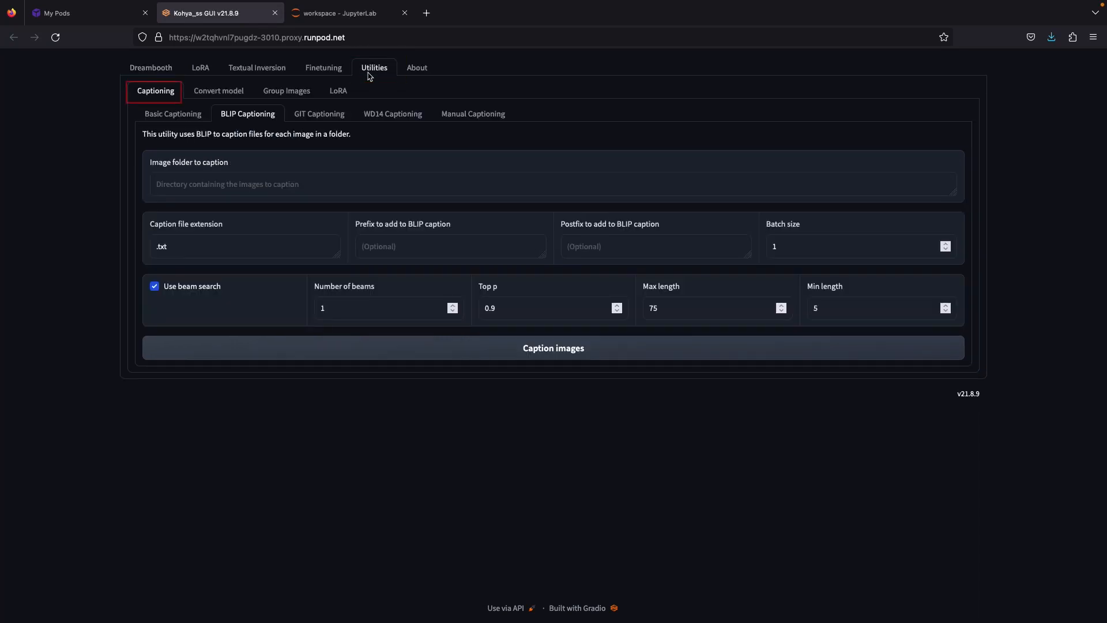
click(247, 114)
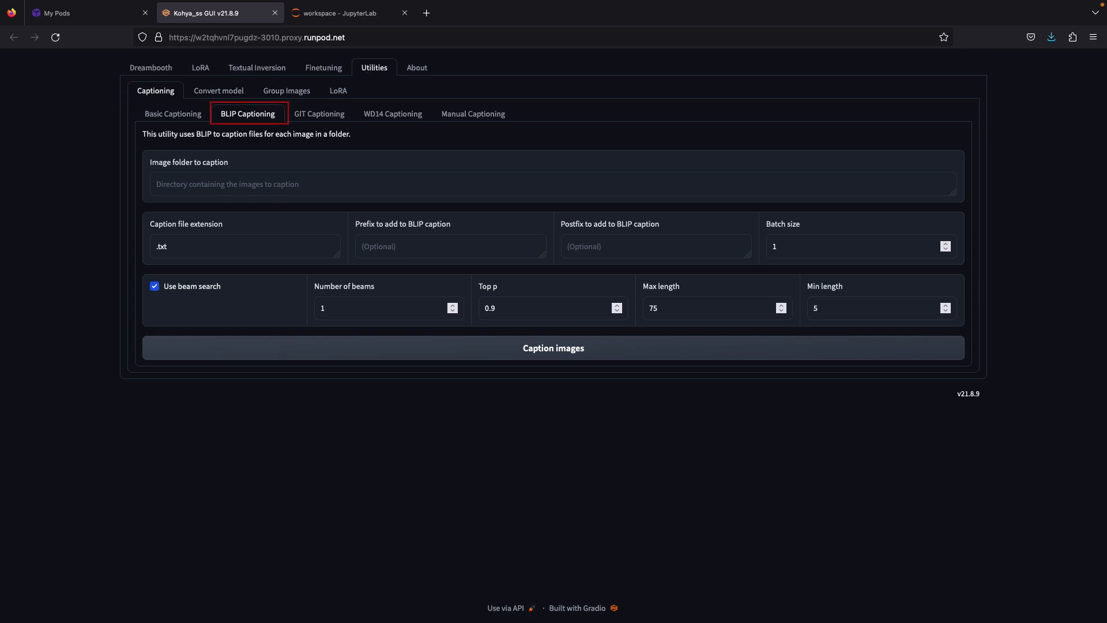
click(341, 12)
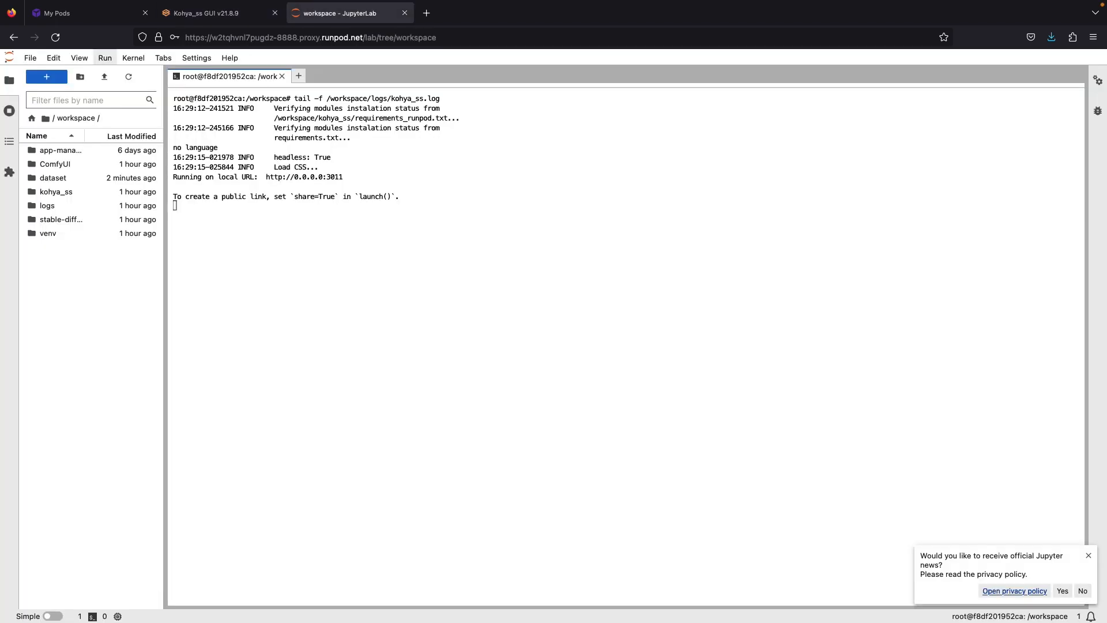
right_click(52, 177)
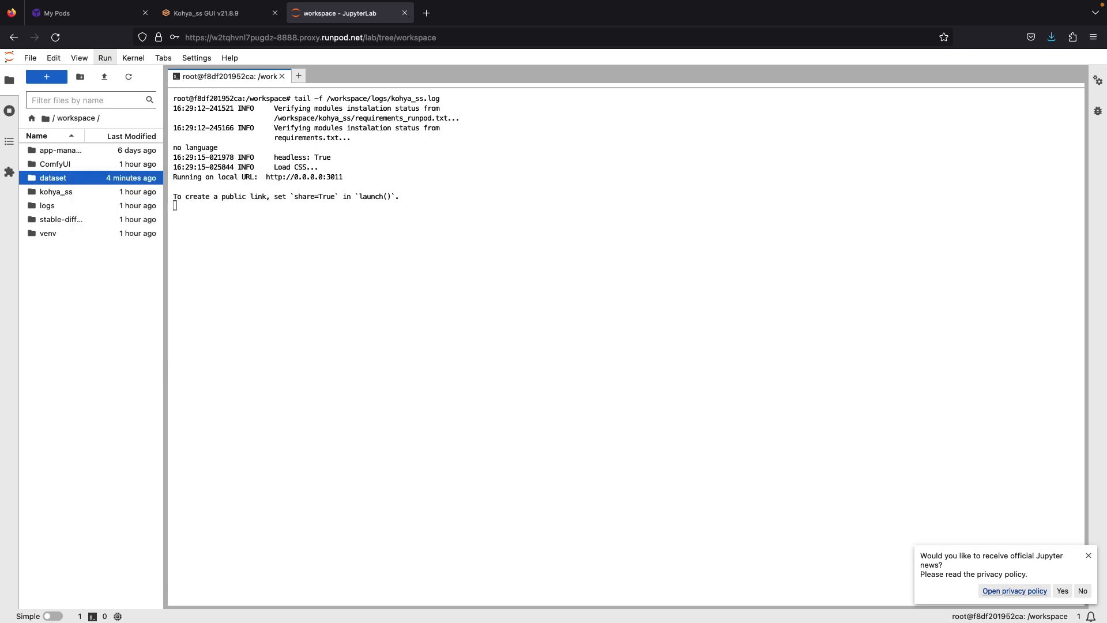
click(219, 13)
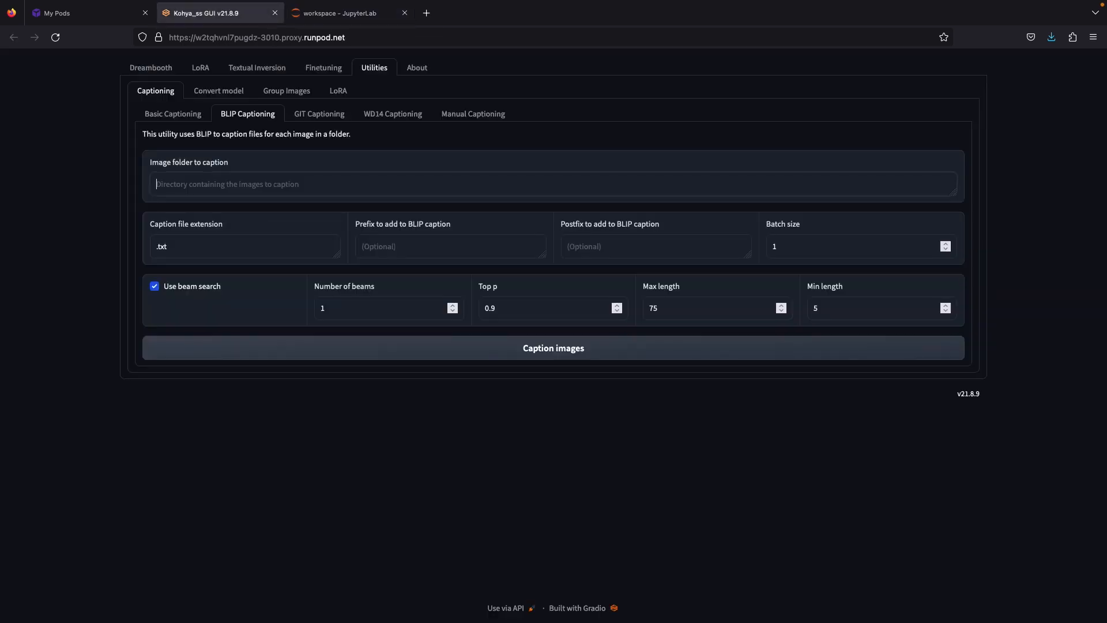
Step: Caption /workspace/dataset with the prefix 'ohwx woman,' and start captioning
text(/workspace/dataset)
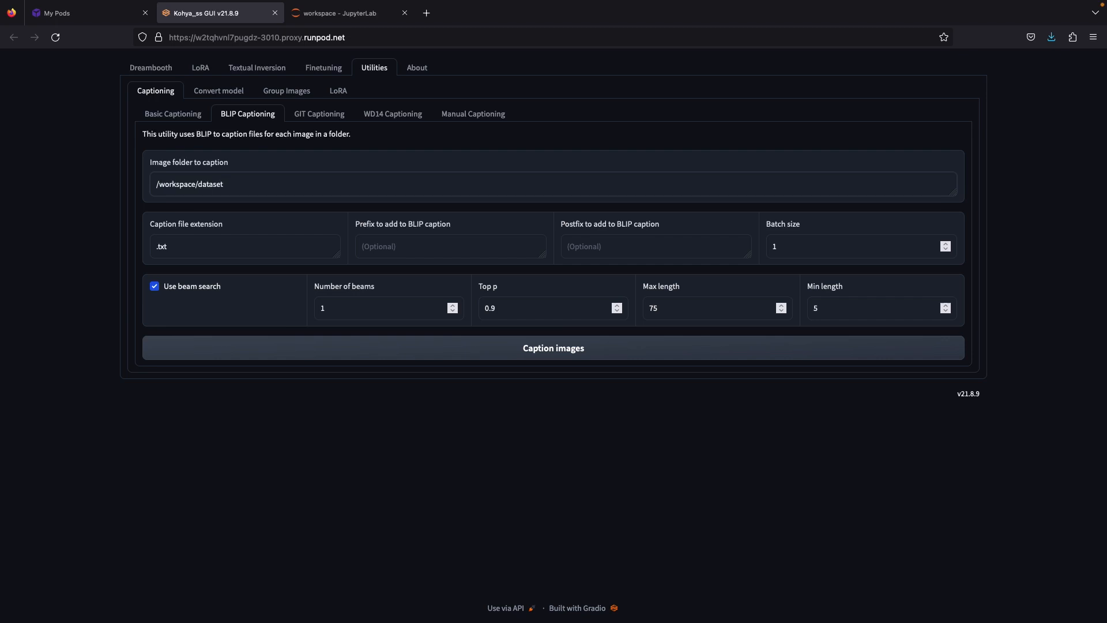
text(ohwx woman,)
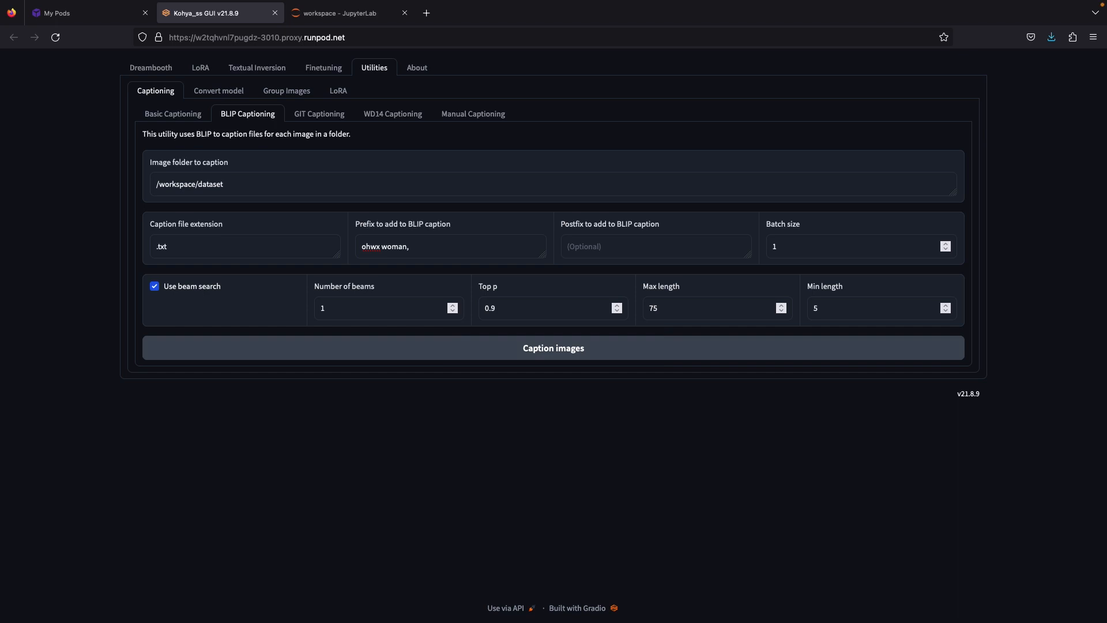
click(344, 12)
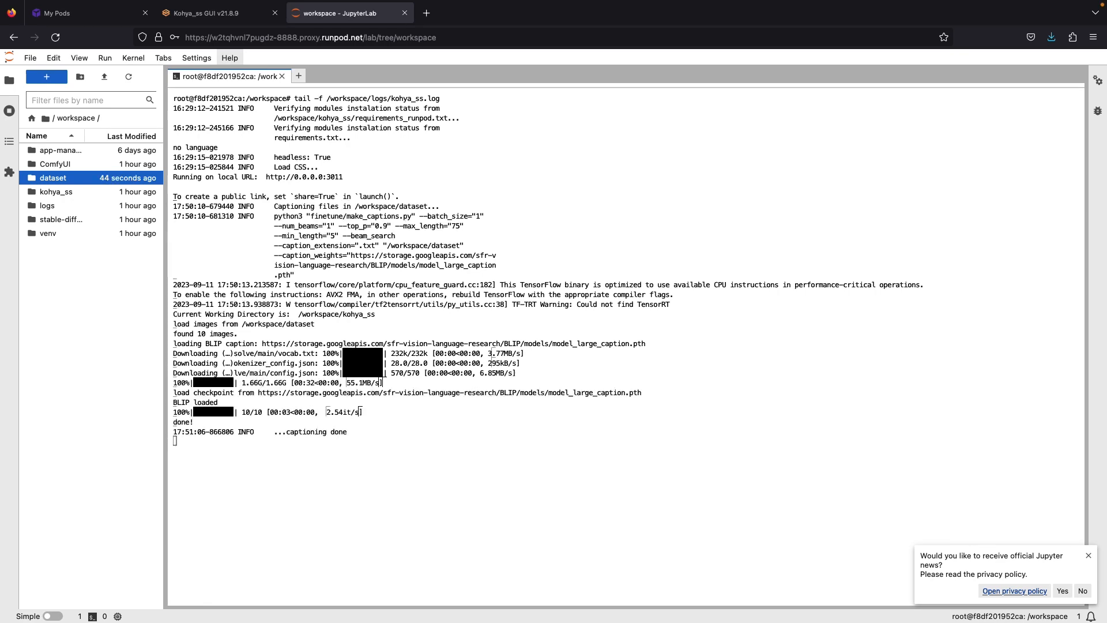
Step: Review a dataset photo and its generated .txt caption files in JupyterLab
double_click(120, 150)
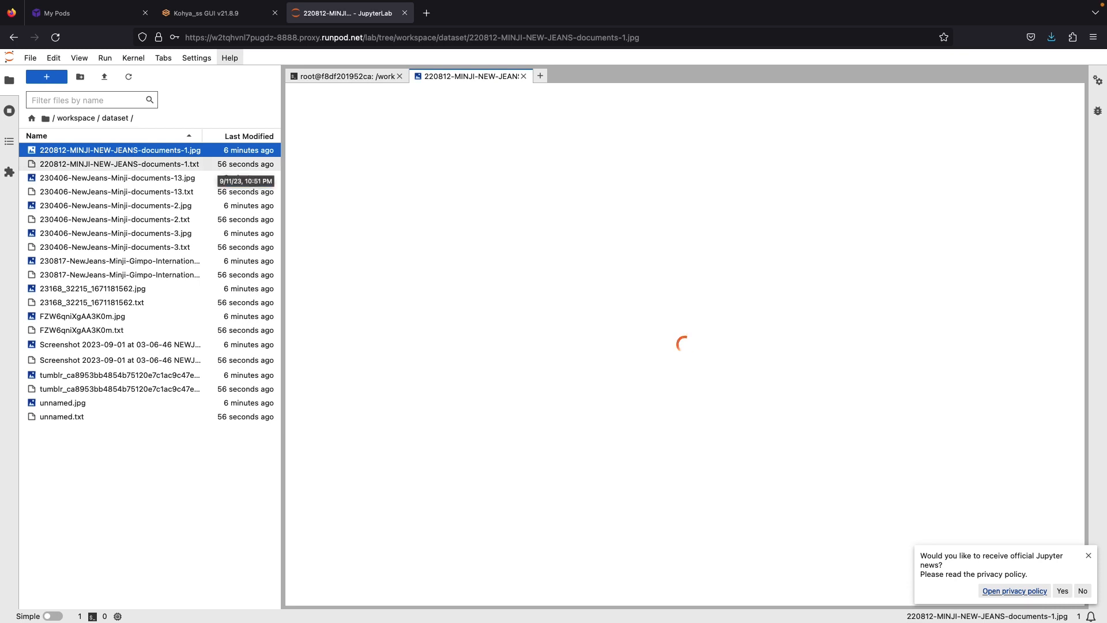
double_click(119, 163)
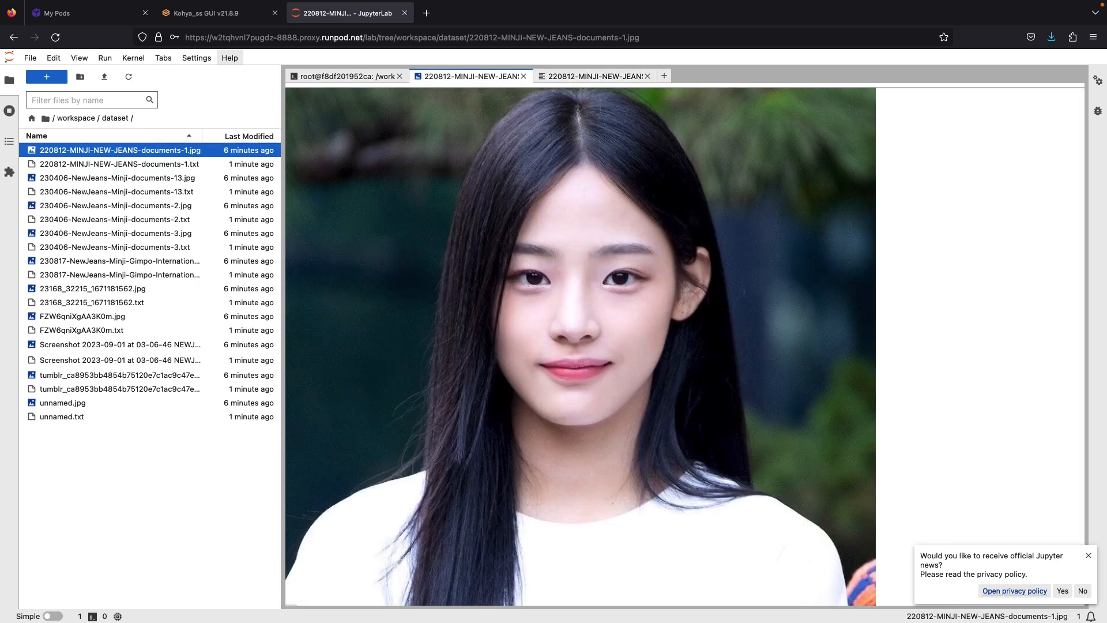
double_click(116, 177)
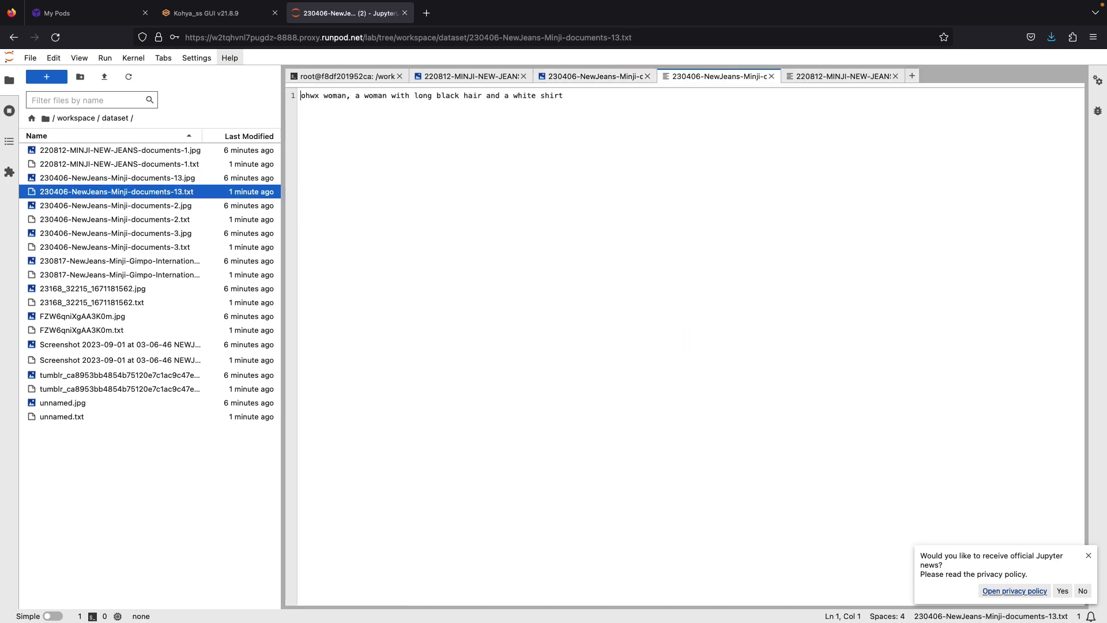
Step: Extend one caption to end 'looking at the camera' and save it on closing
click(116, 178)
text(, looking at c)
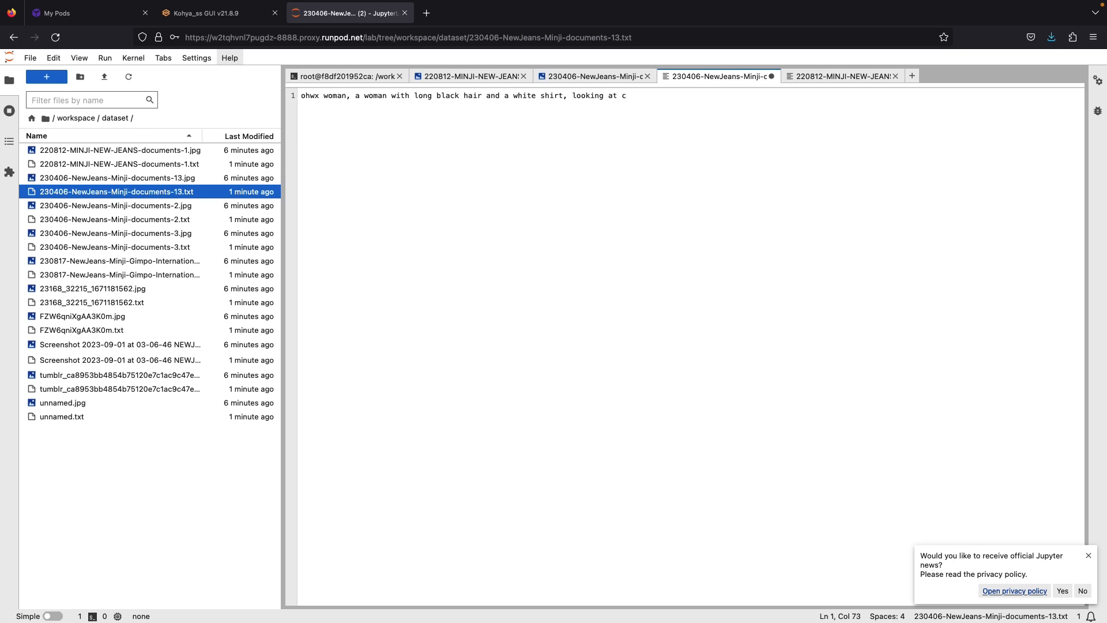
text(the camera)
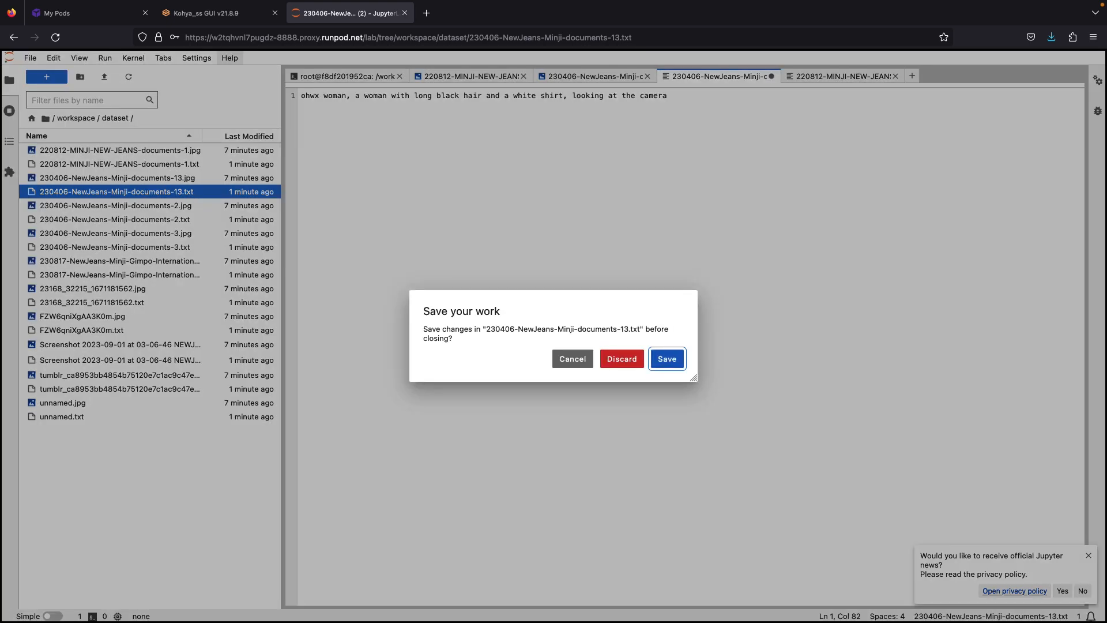
click(665, 359)
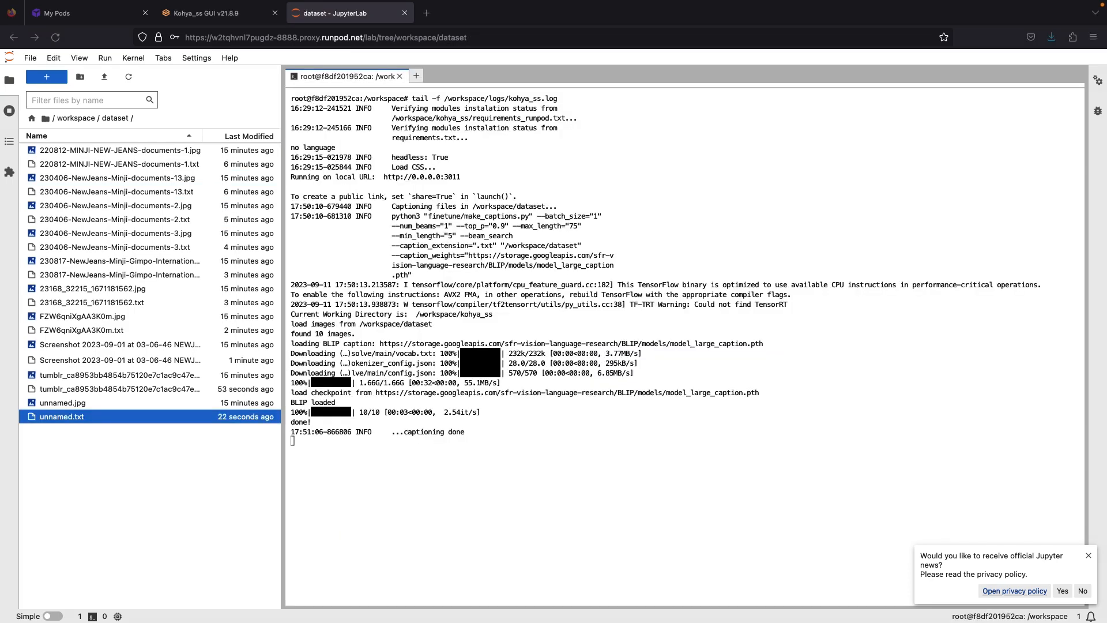
Step: Choose a custom source model on the LoRA training page
click(219, 13)
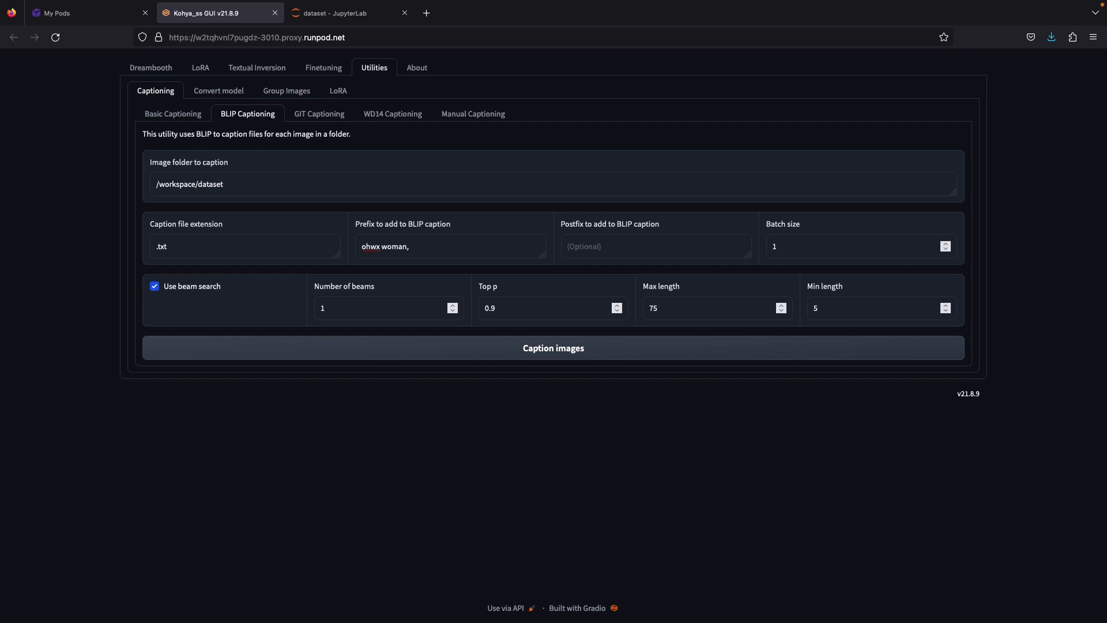
click(199, 66)
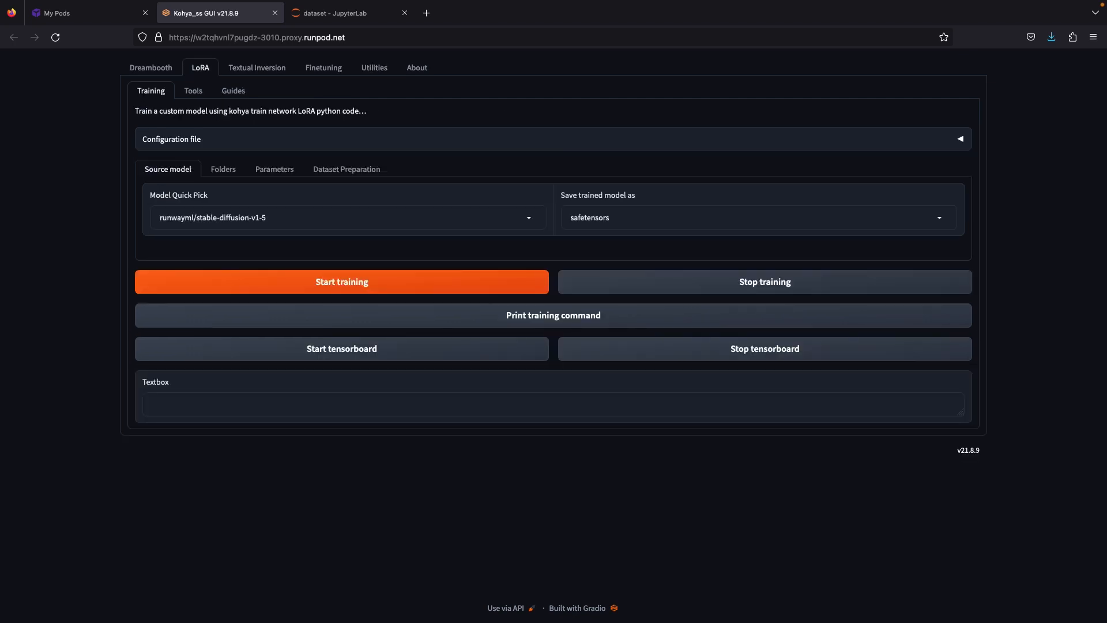
click(345, 218)
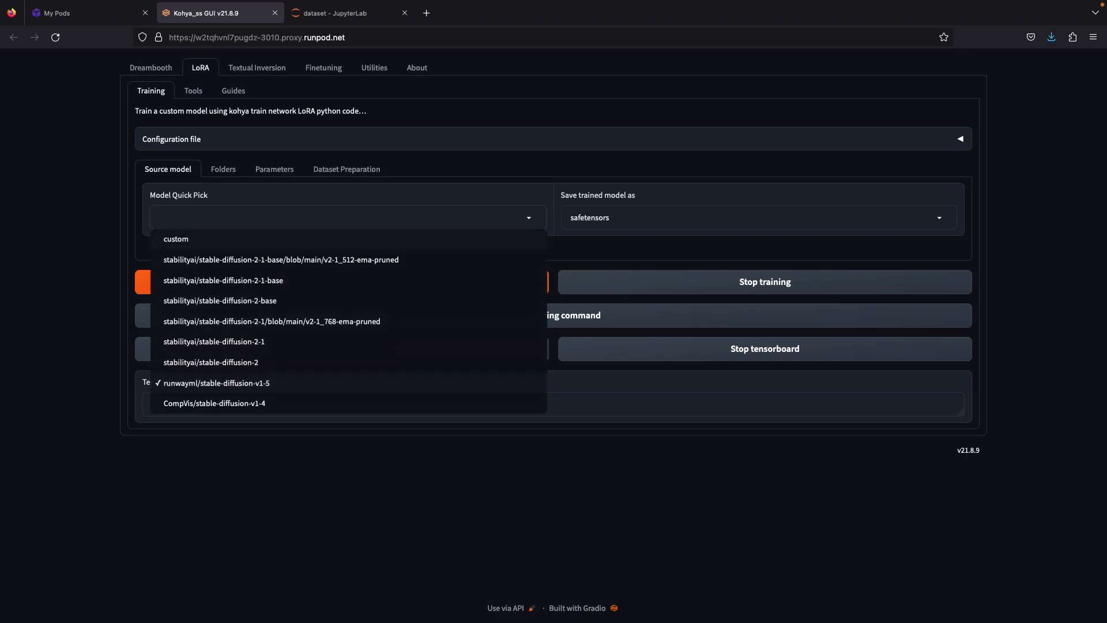
click(175, 239)
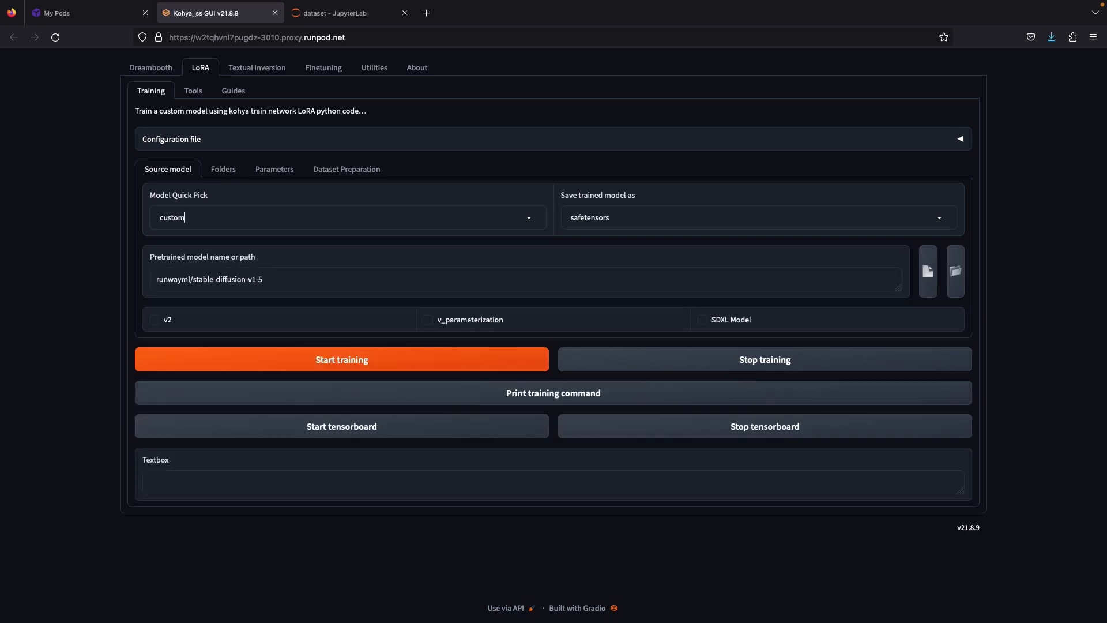
Step: Point the source model at sd_xl_base_1.0.safetensors from the Stable-diffusion folder and flag it as SDXL
click(346, 13)
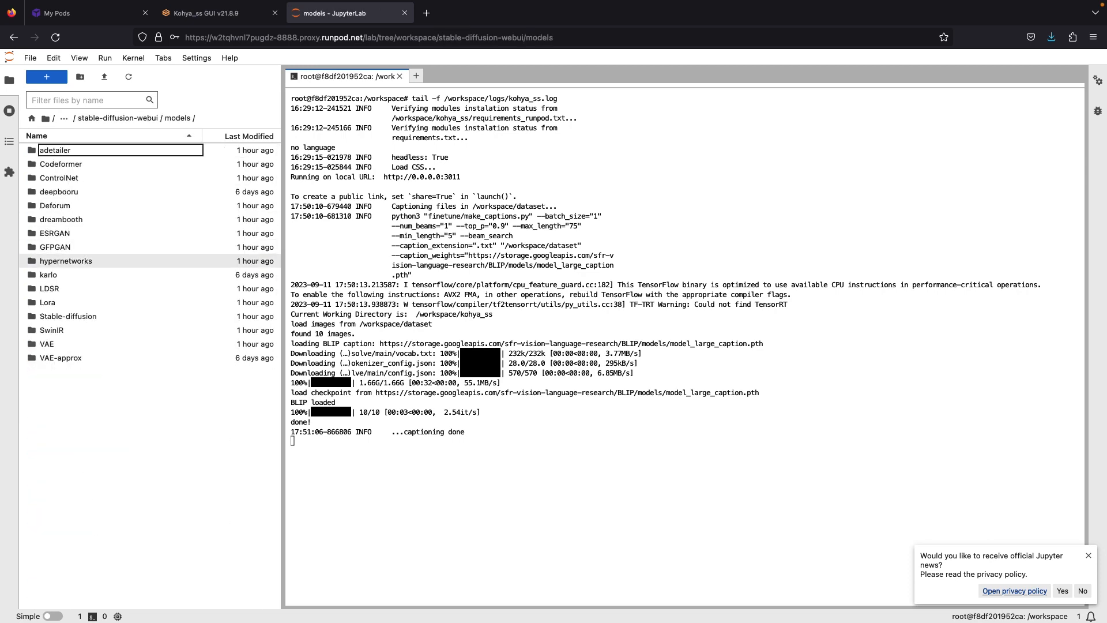
double_click(68, 316)
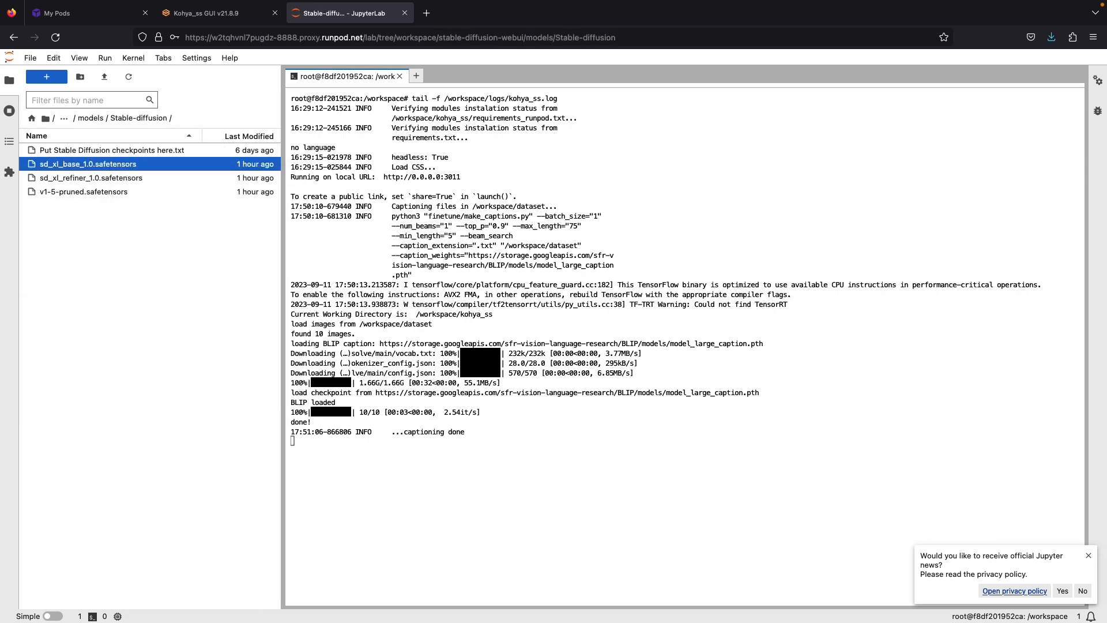
click(216, 12)
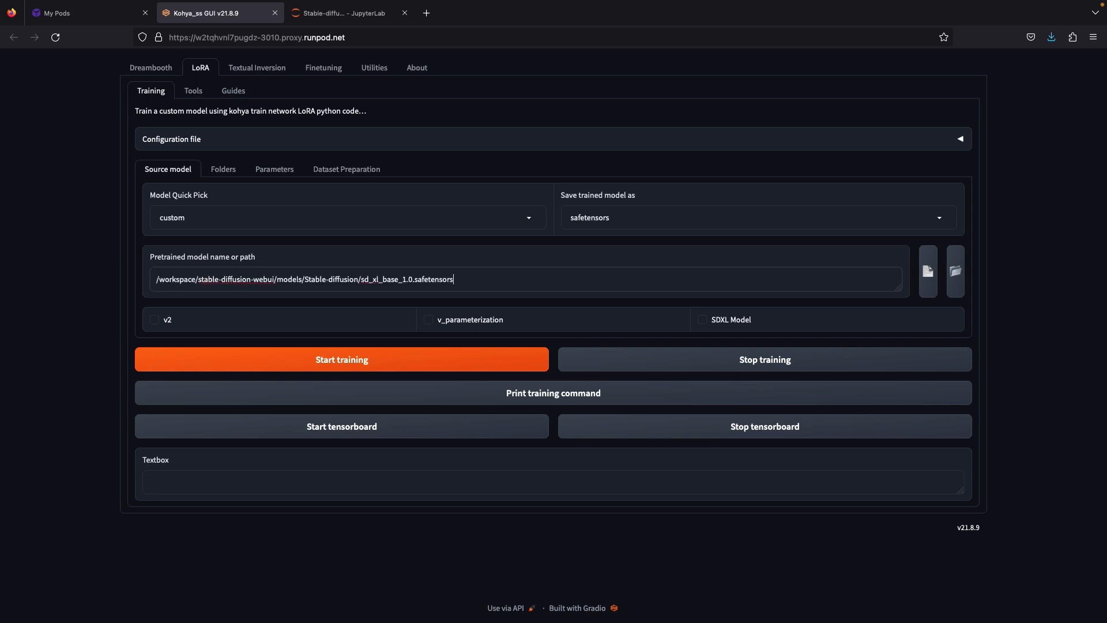
click(702, 320)
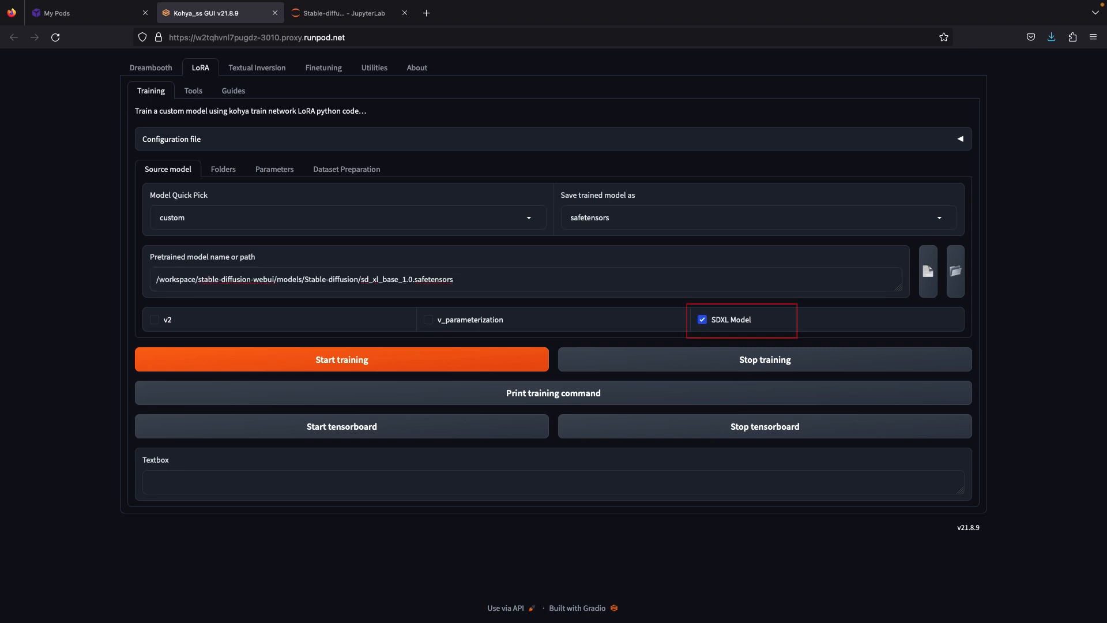
click(345, 168)
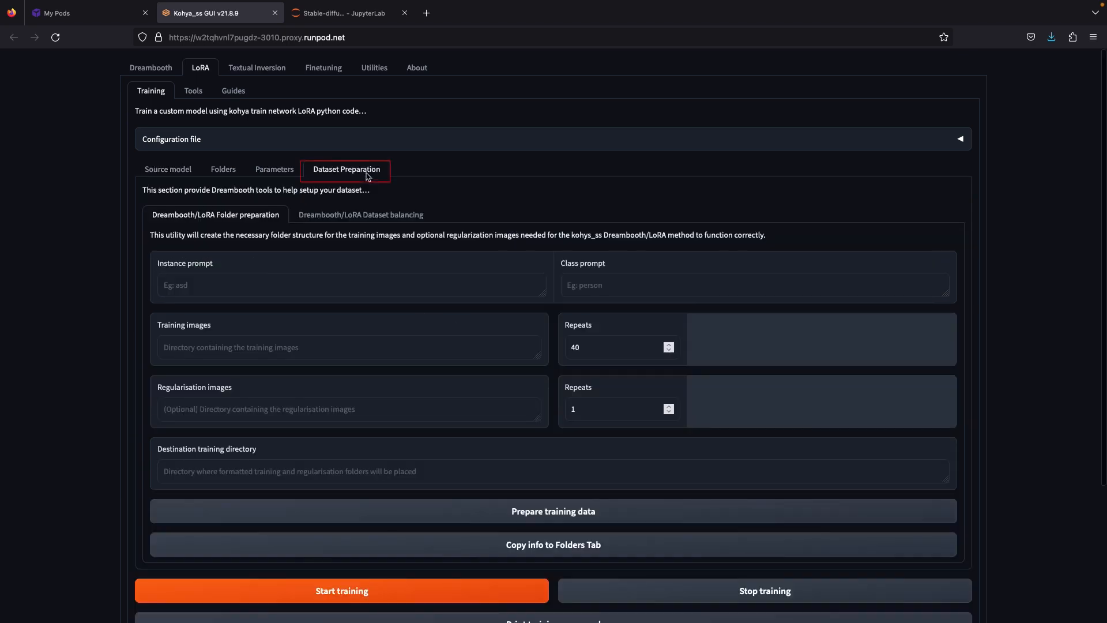
Step: Set instance prompt 'ohwx' and class prompt 'woman' in dataset preparation
click(350, 284)
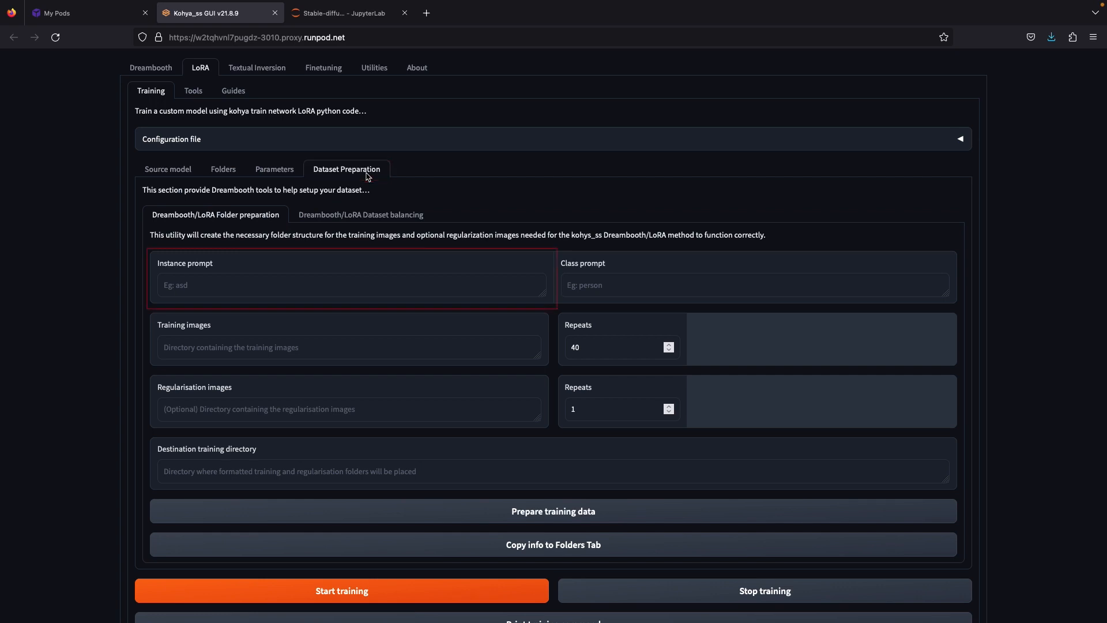
text(ohwx)
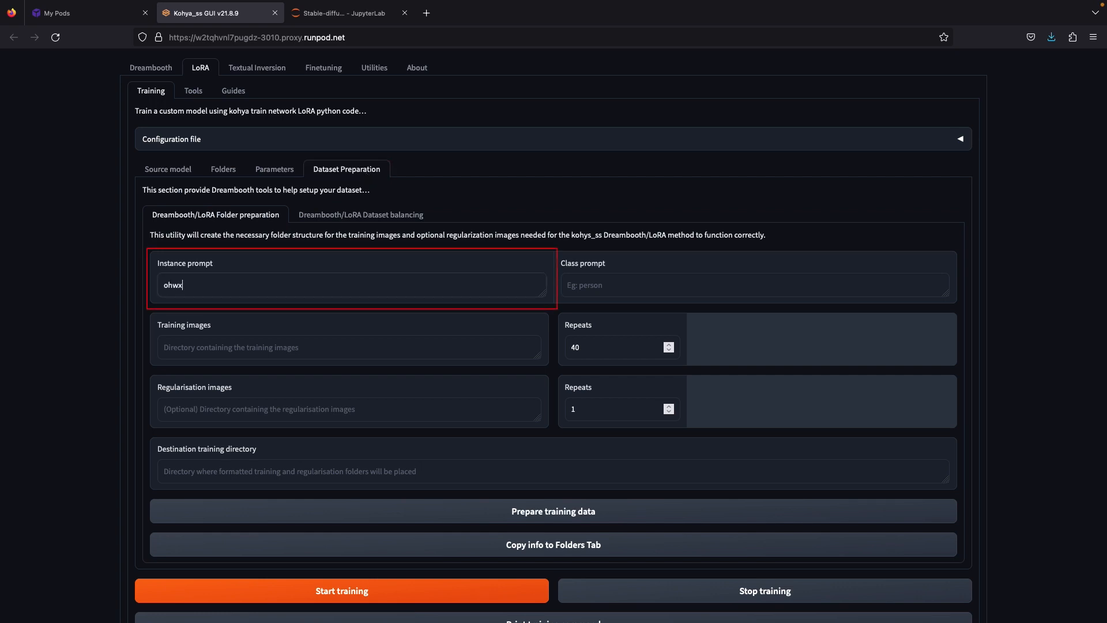
click(754, 285)
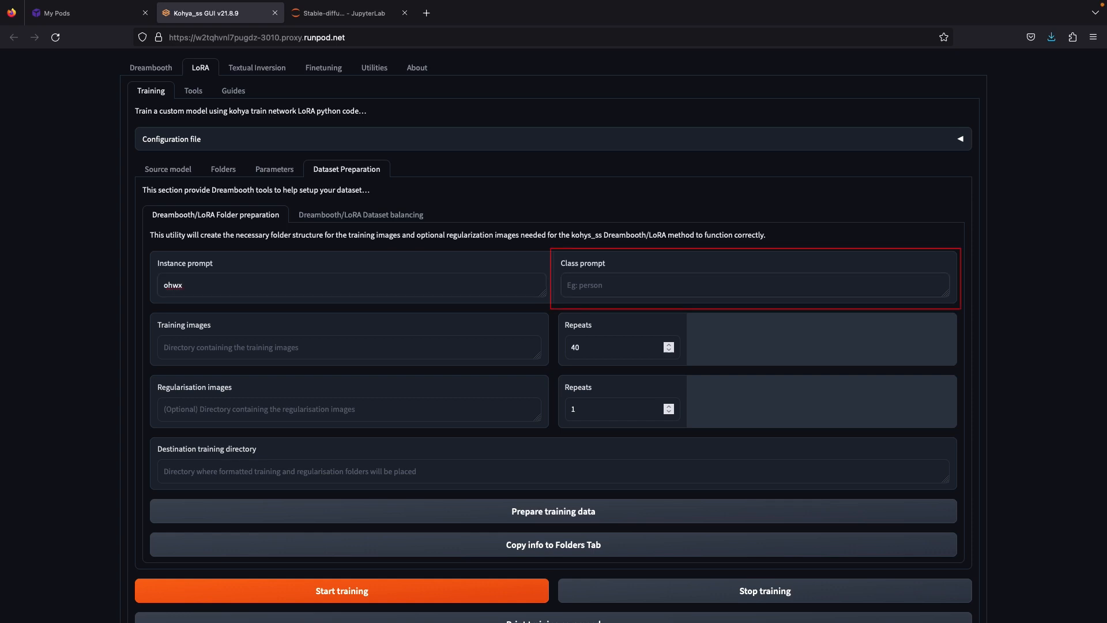
text(woman)
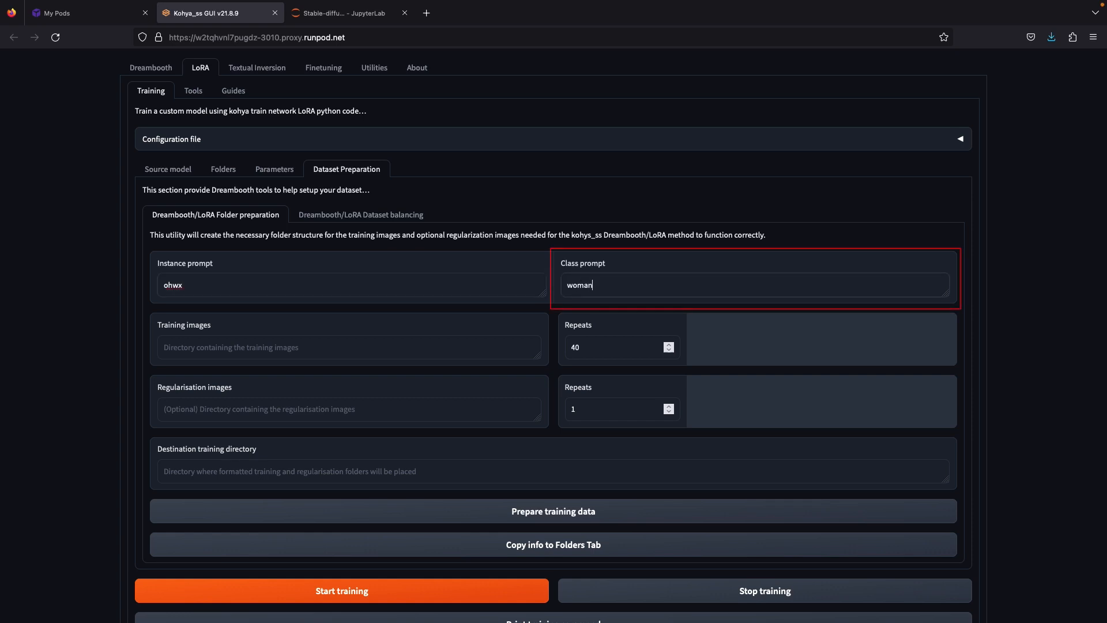
Step: Set the training images to 20 repeats, then return to the JupyterLab workspace
click(345, 13)
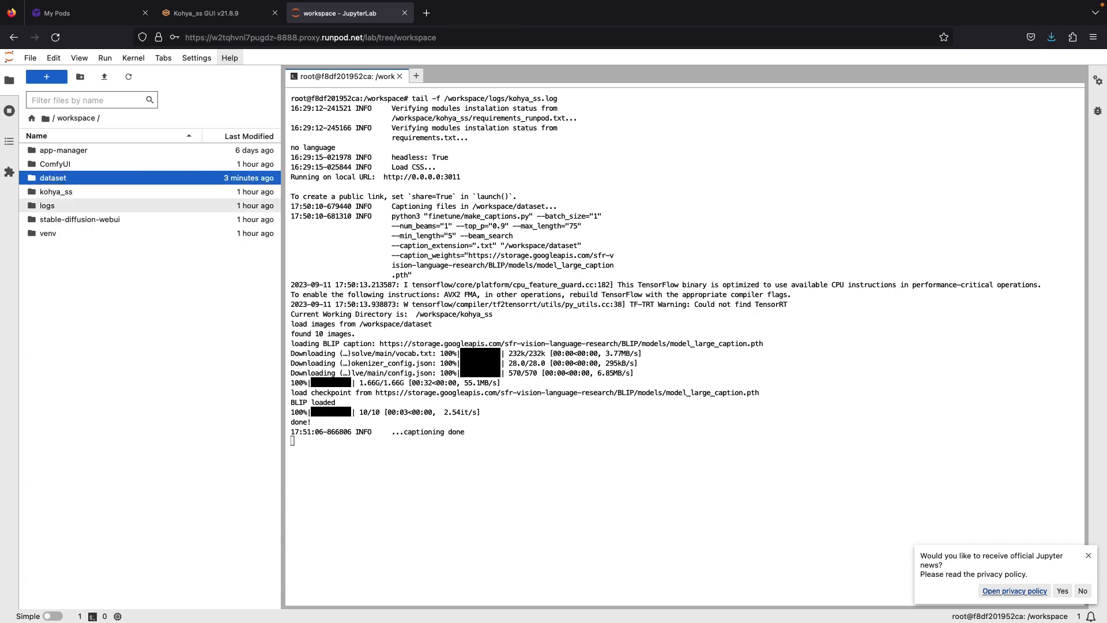
click(219, 12)
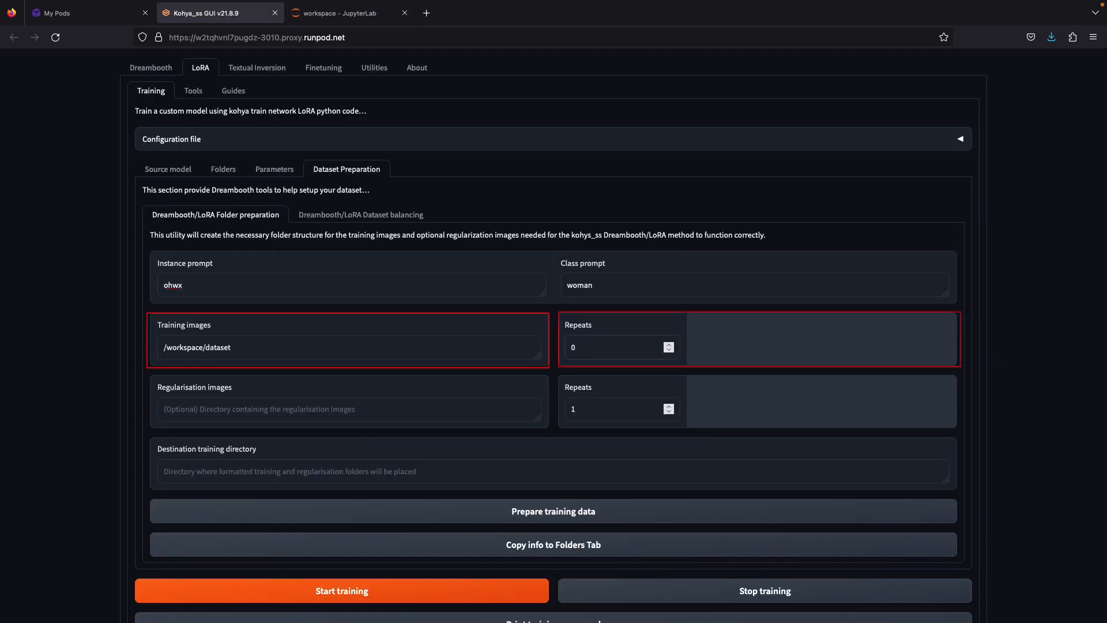
text(20)
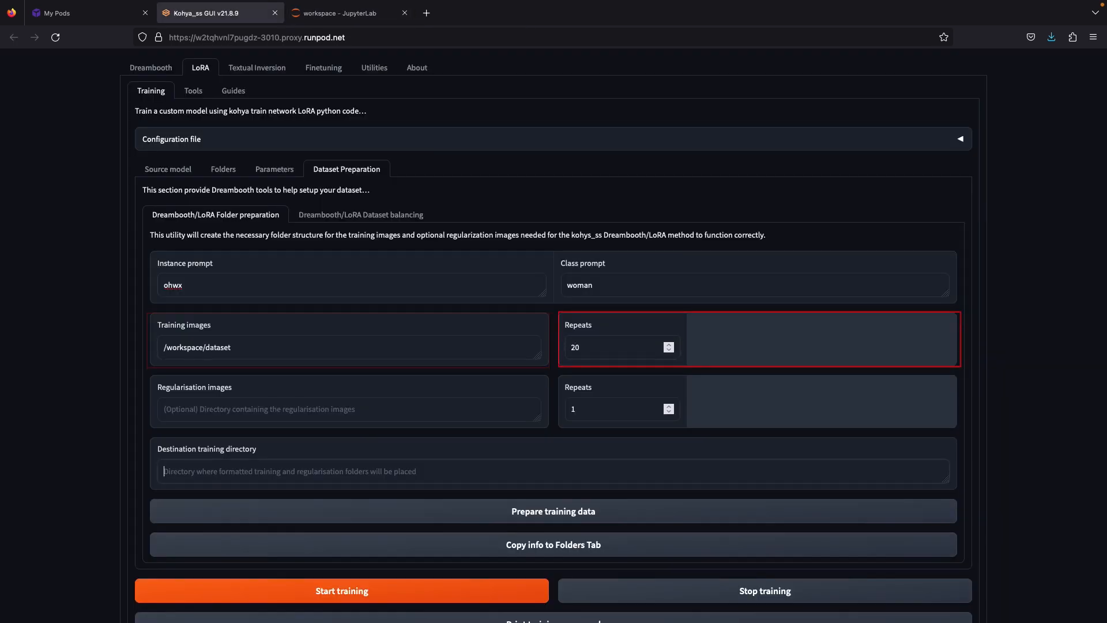
click(346, 13)
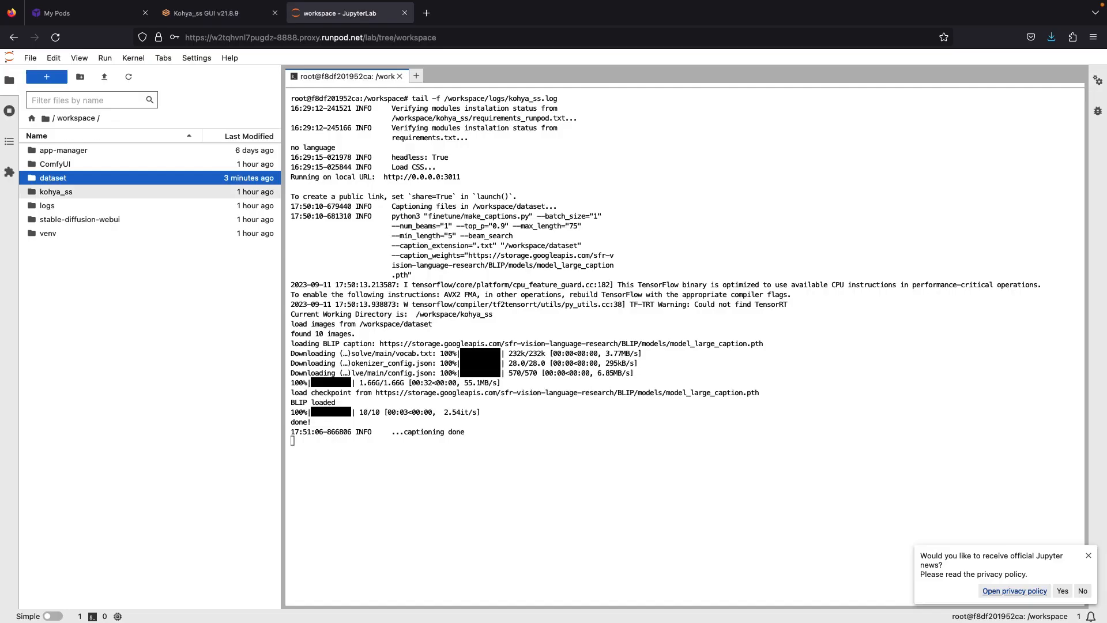
Step: Create a new workspace folder named lora
click(80, 76)
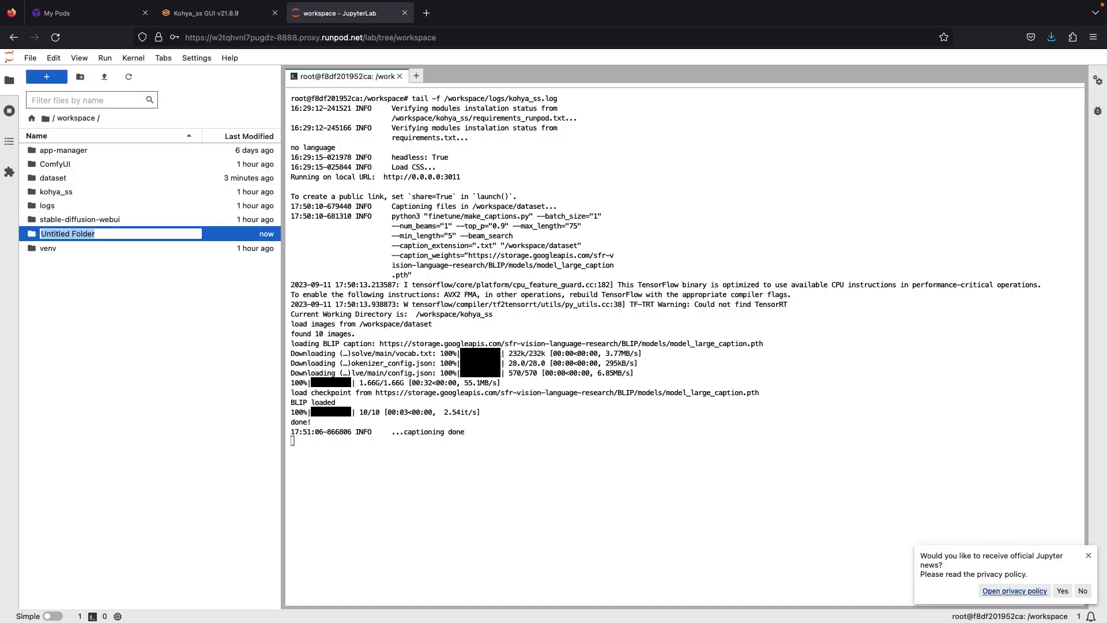
text(lora)
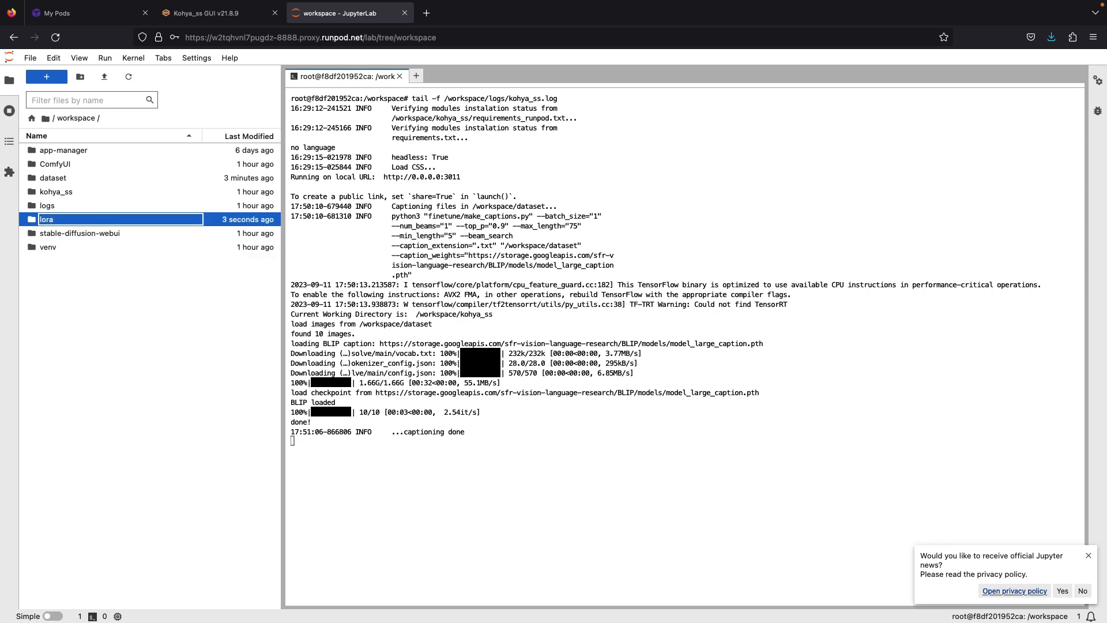
click(219, 12)
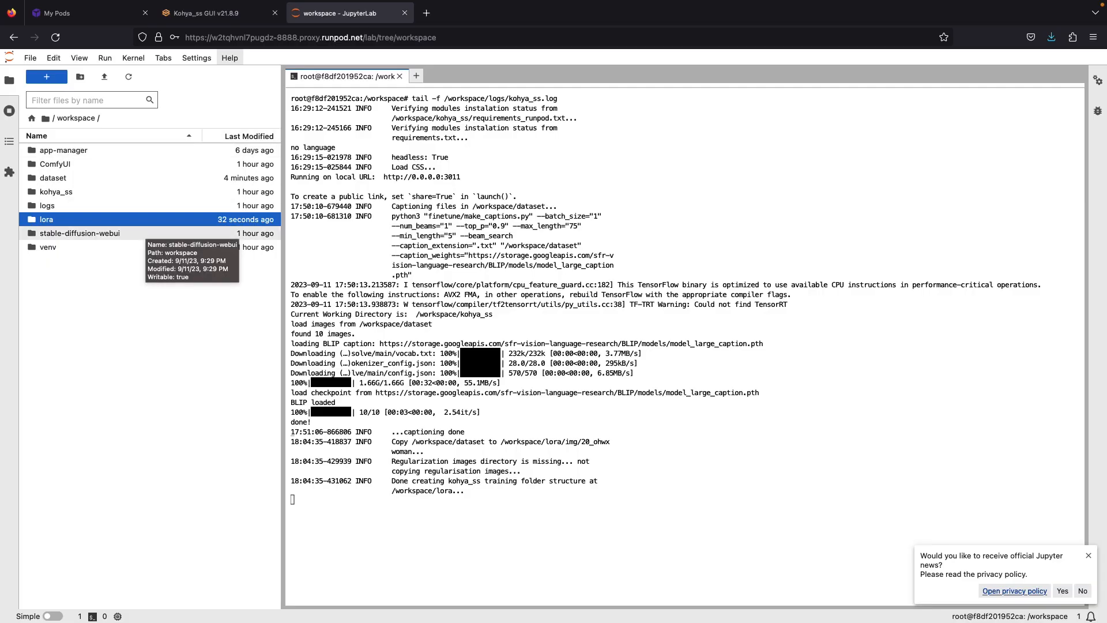
Step: Browse into lora and its log subfolder, then return to the lora folder view
double_click(45, 219)
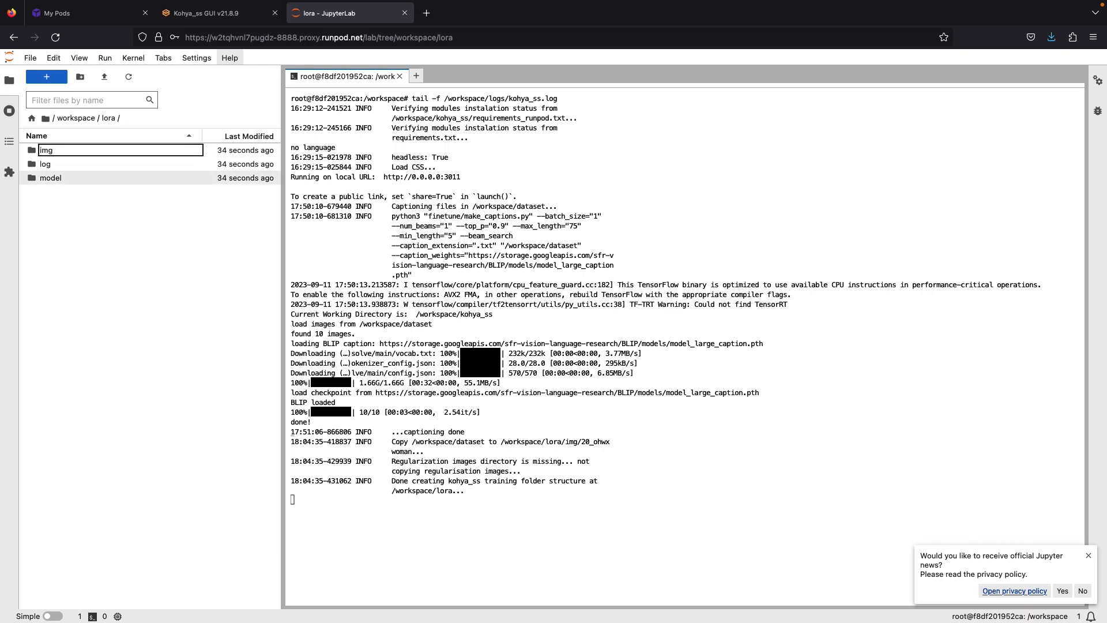
double_click(45, 150)
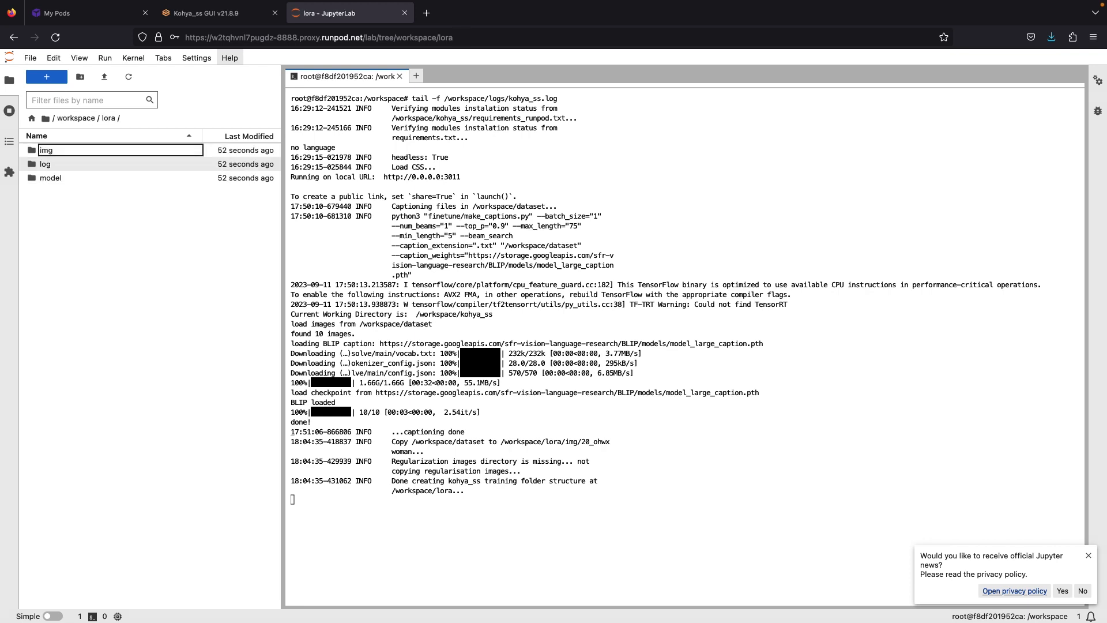
double_click(45, 164)
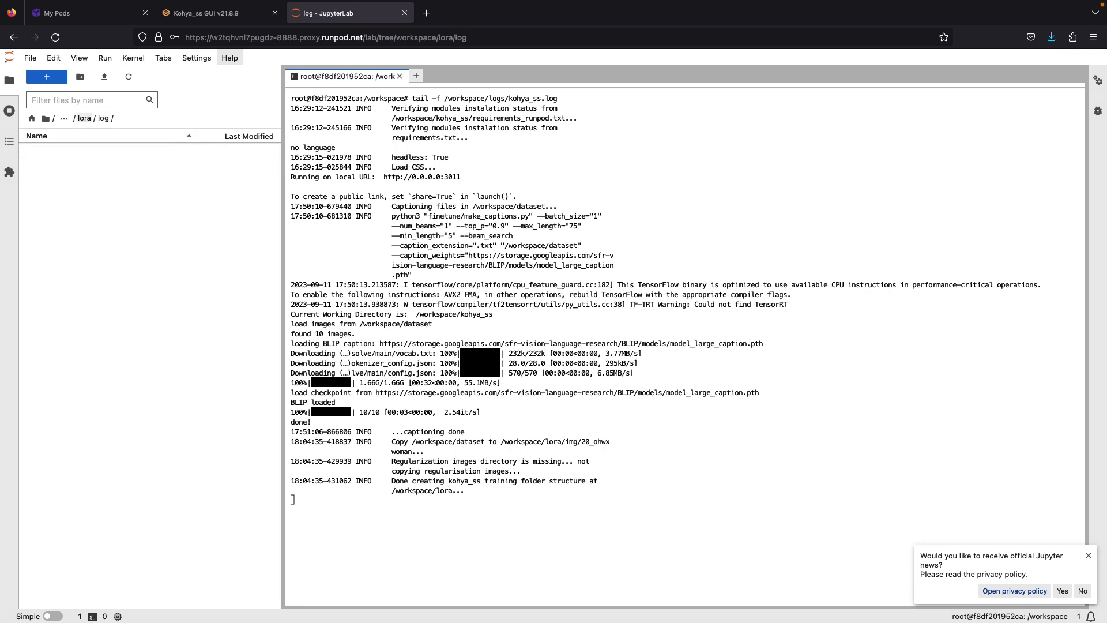
click(84, 117)
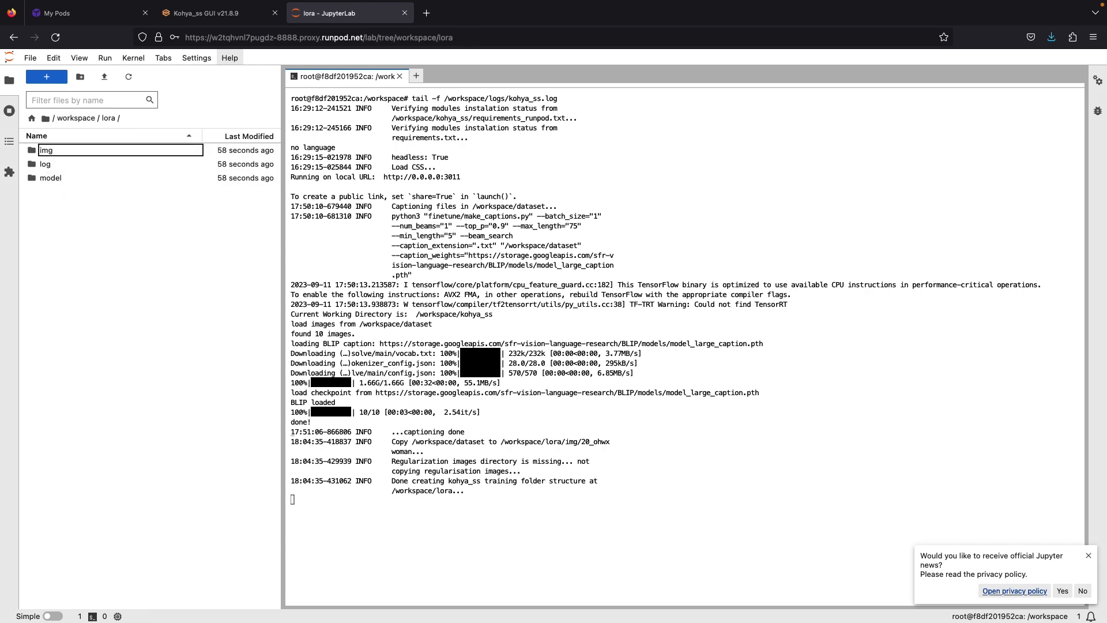
Step: Copy the /workspace/lora img, model and log paths into Folders and name the output lora-test
click(212, 13)
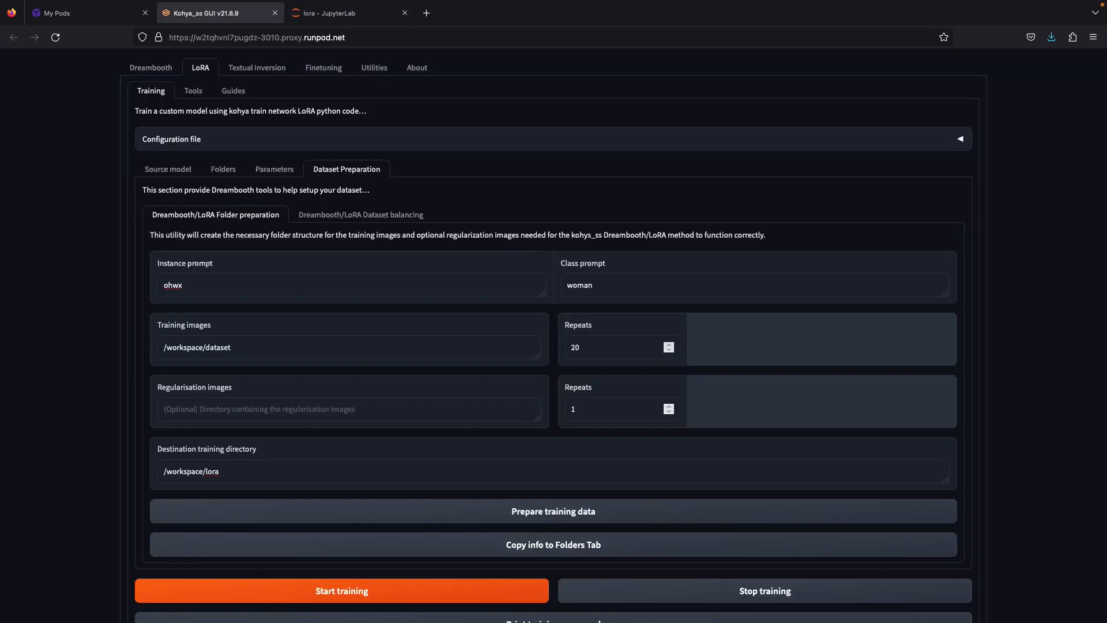
click(223, 169)
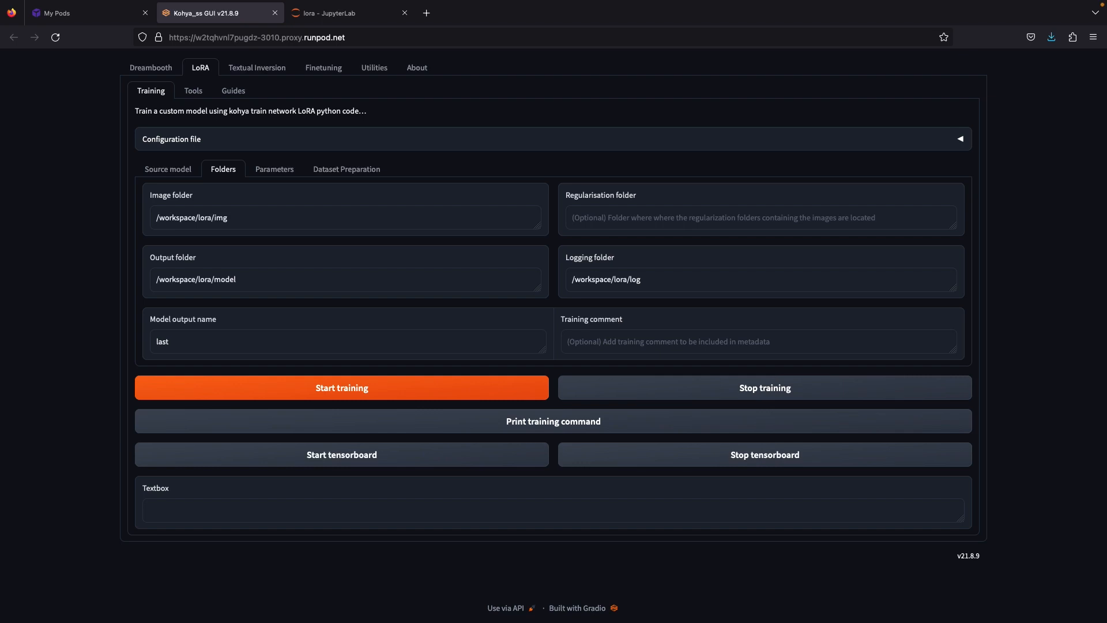
click(346, 341)
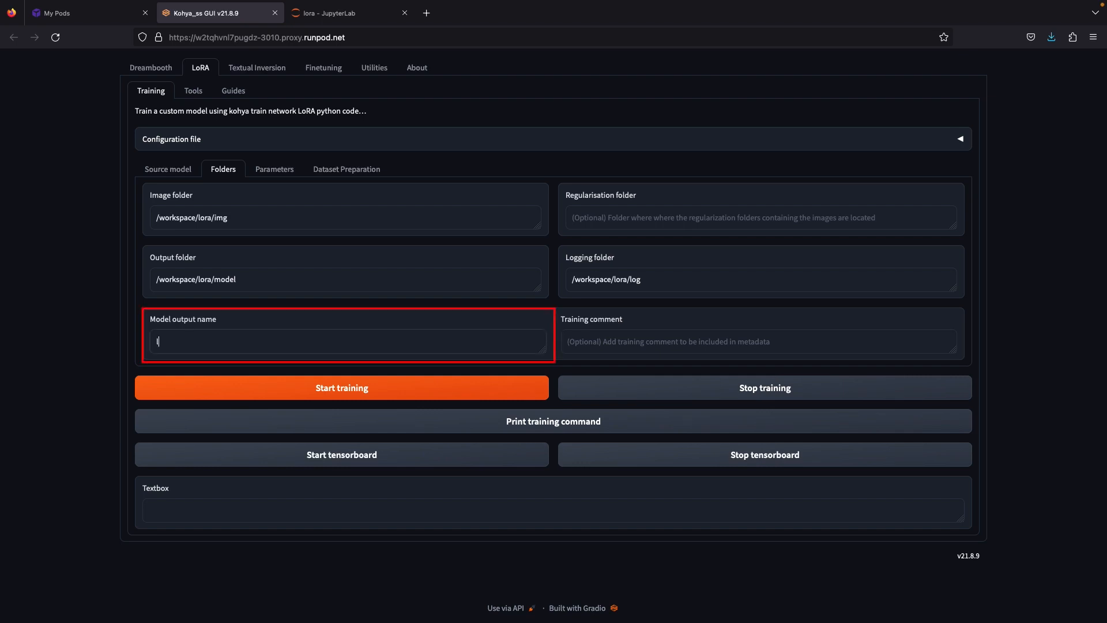
text(lora-test)
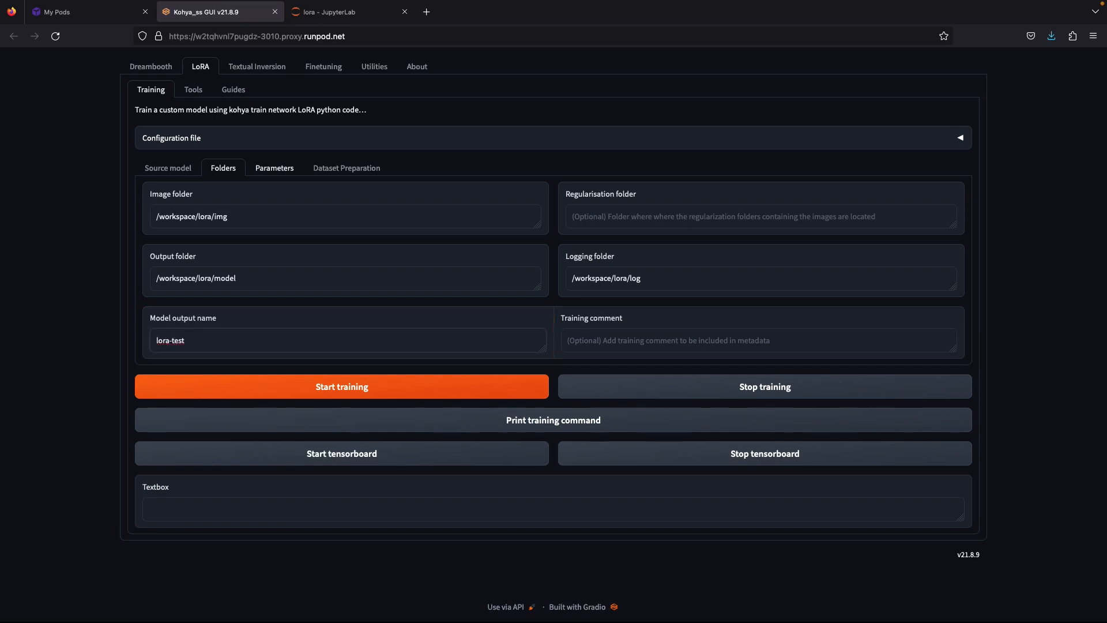
click(274, 168)
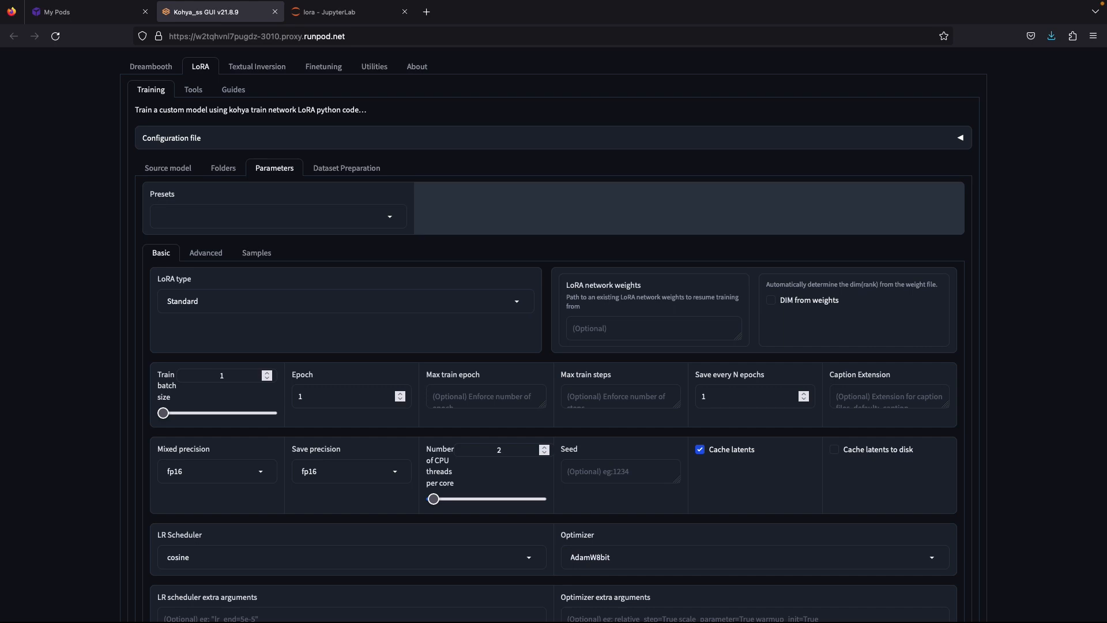
Step: Keep Standard LoRA type, set 10 epochs and checkpoint save frequency, and bf16 precision
scroll(down, 3)
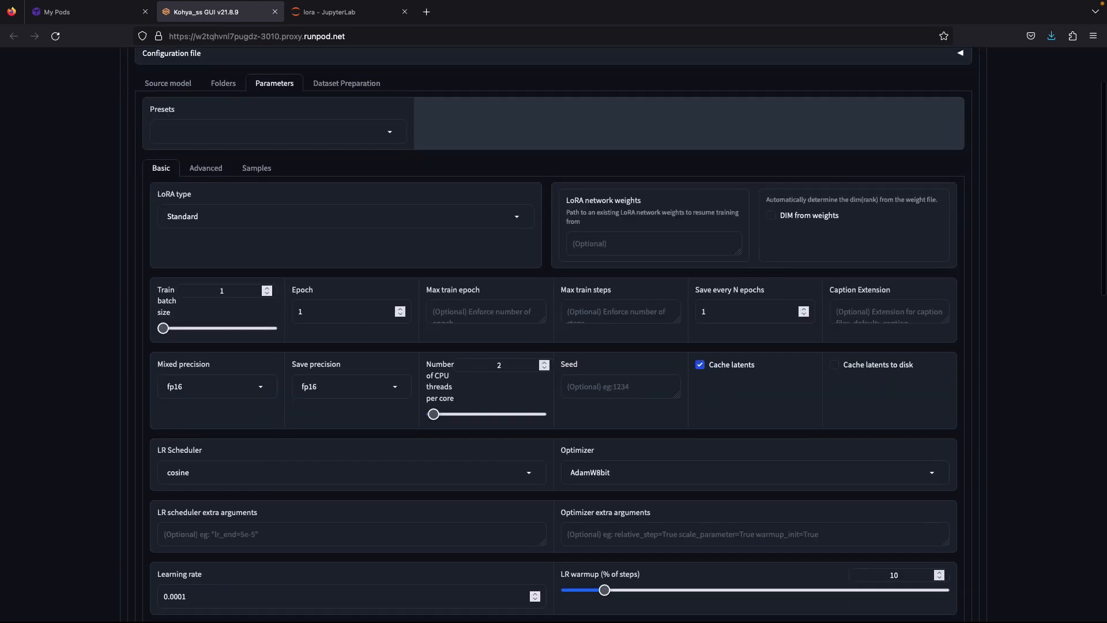
click(345, 216)
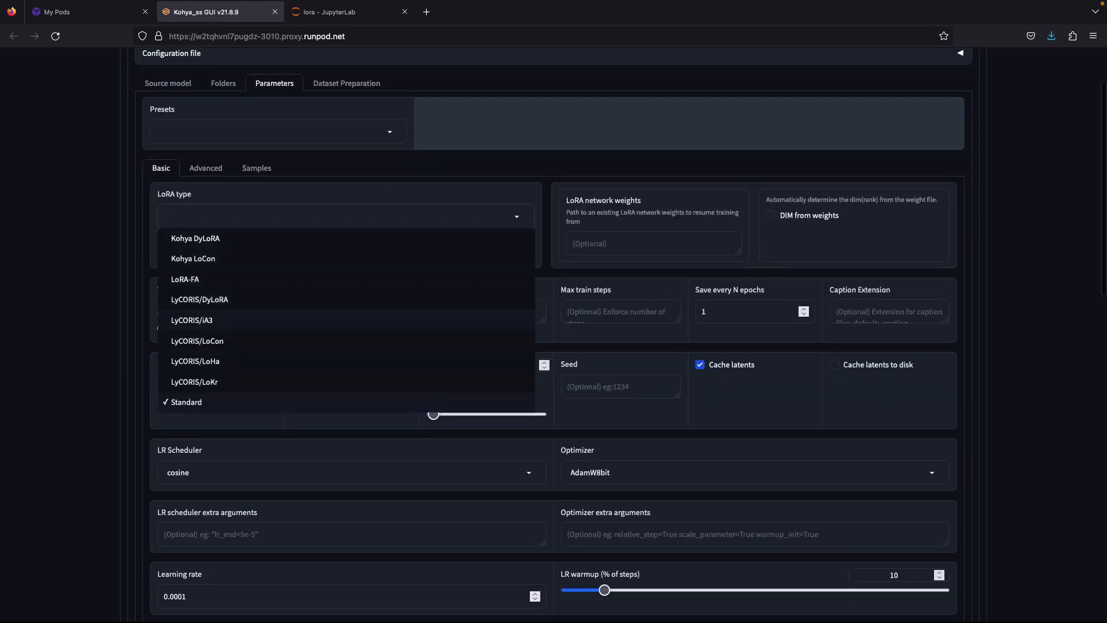
click(186, 401)
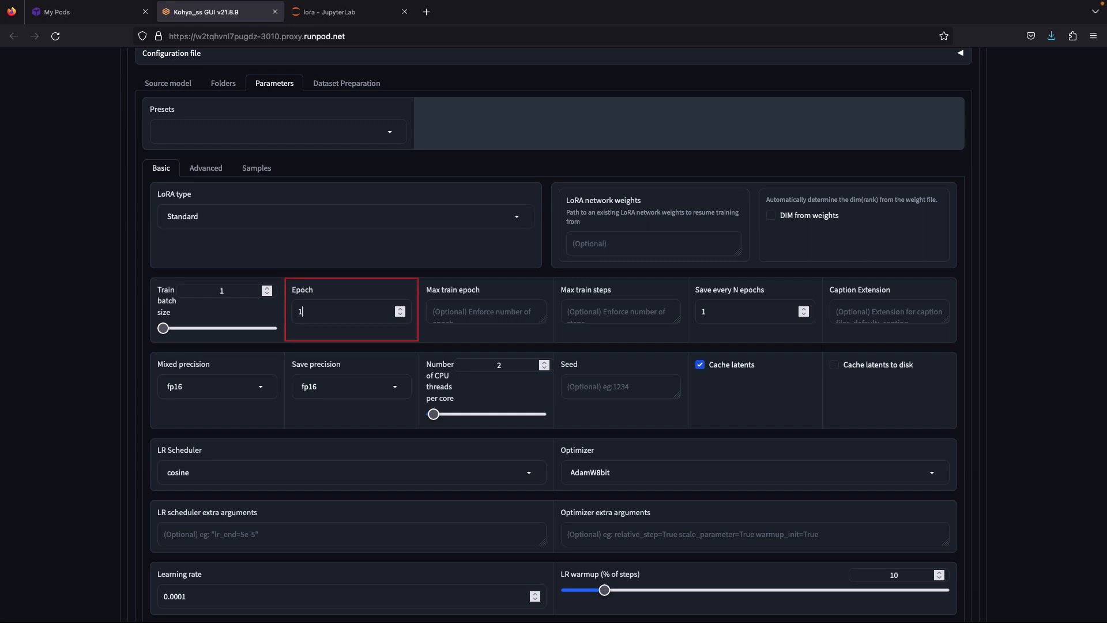
text(10)
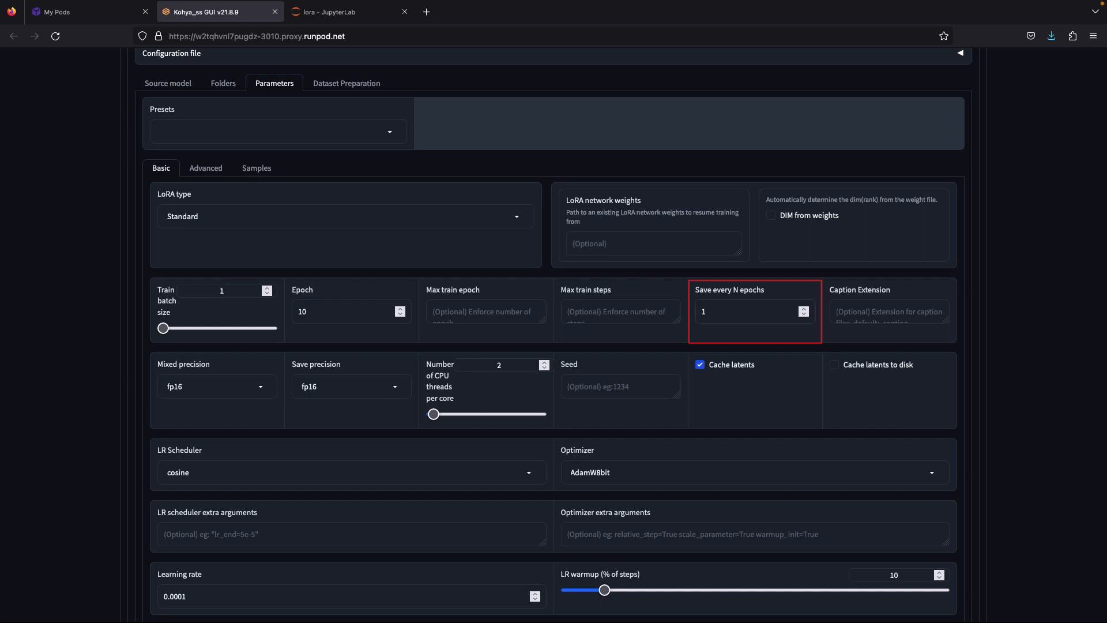
click(748, 312)
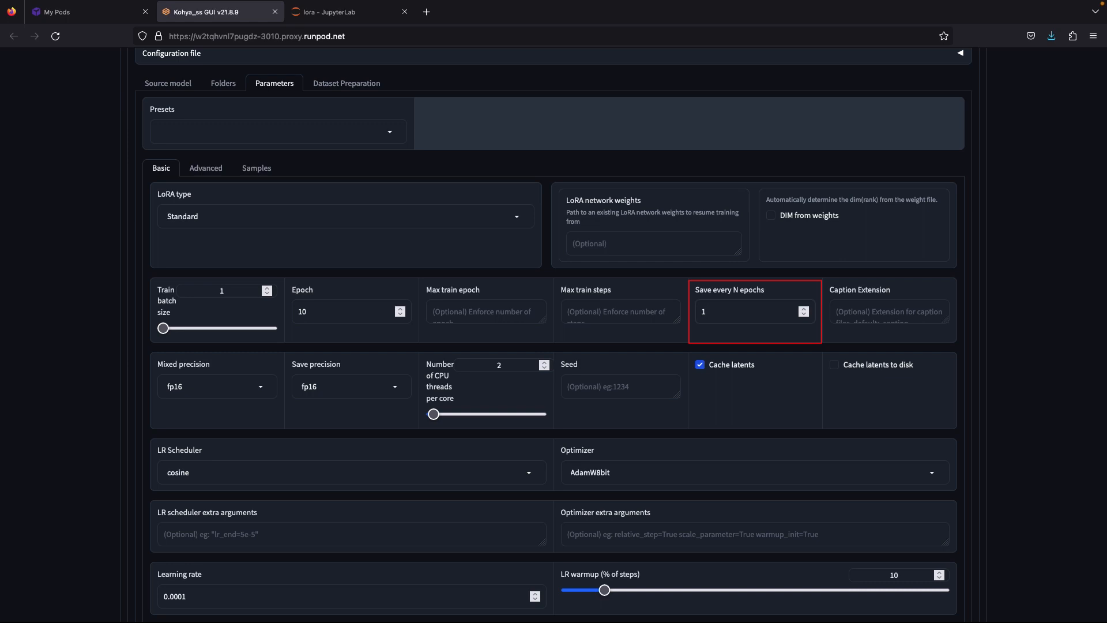
text(10)
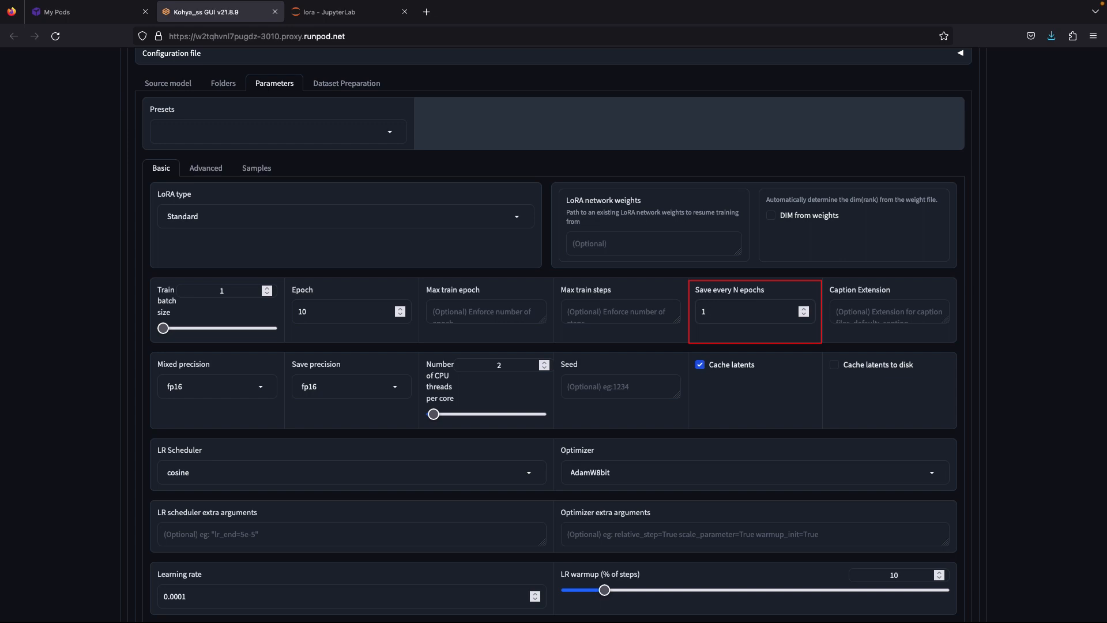
click(748, 311)
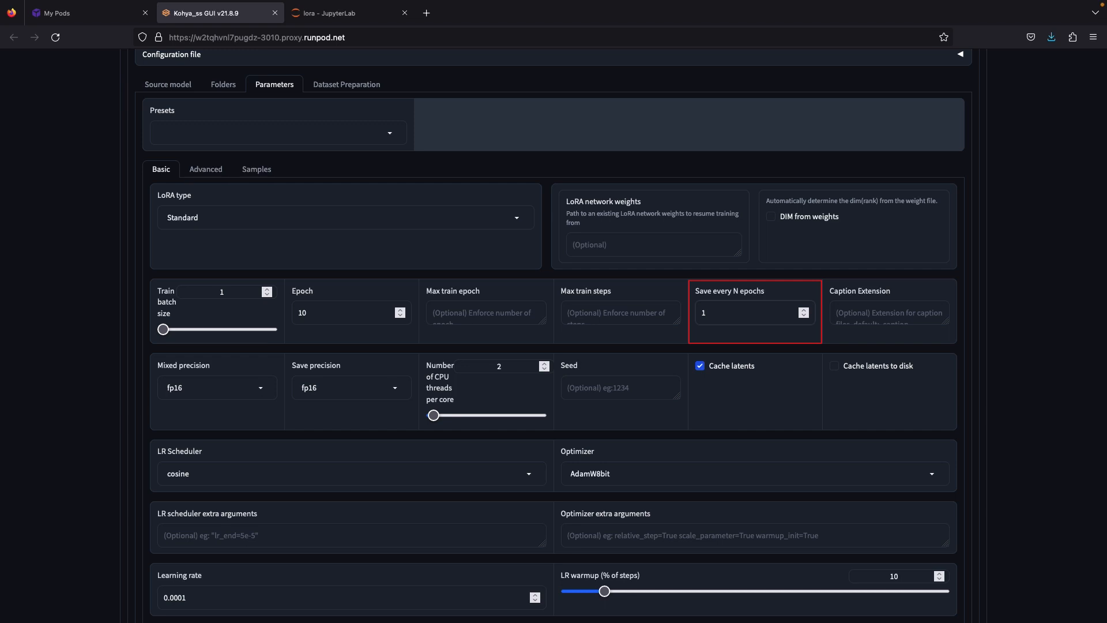
click(749, 312)
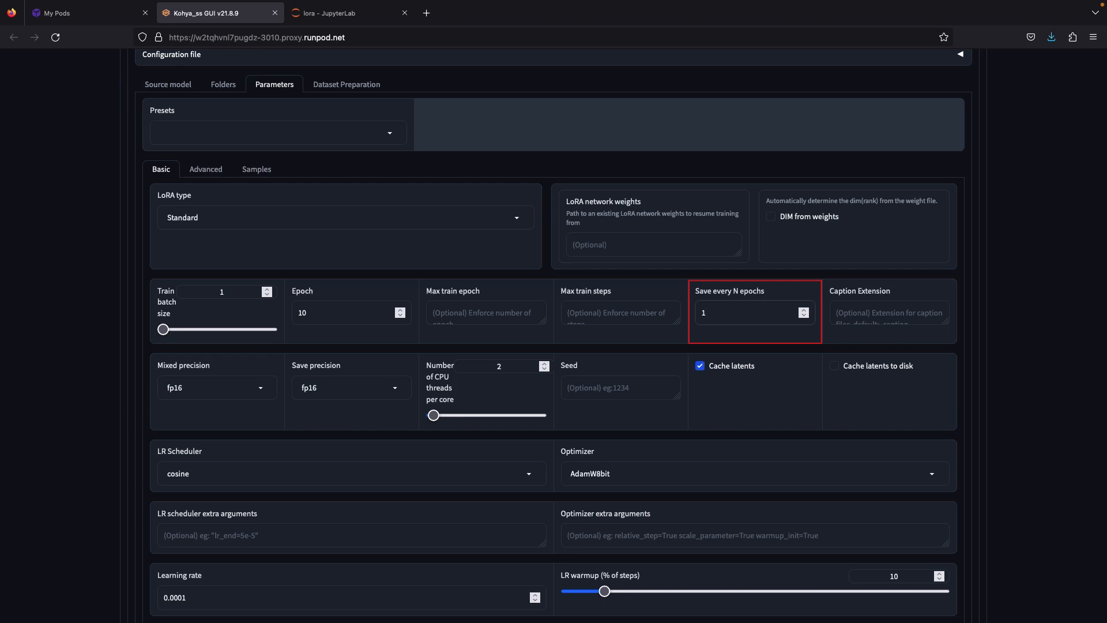
click(748, 312)
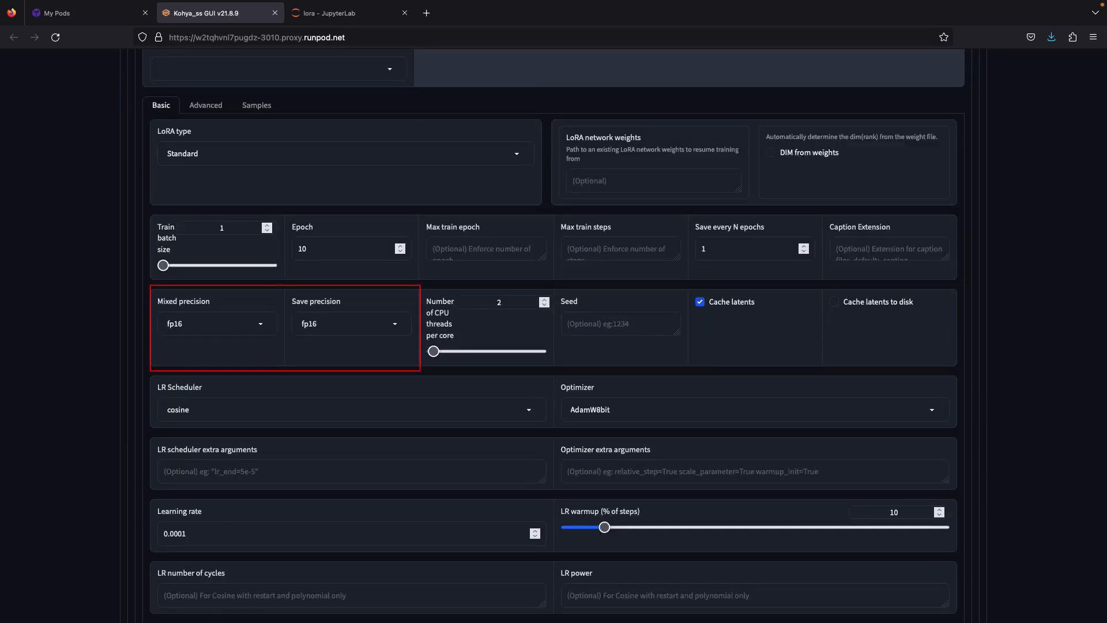
click(351, 323)
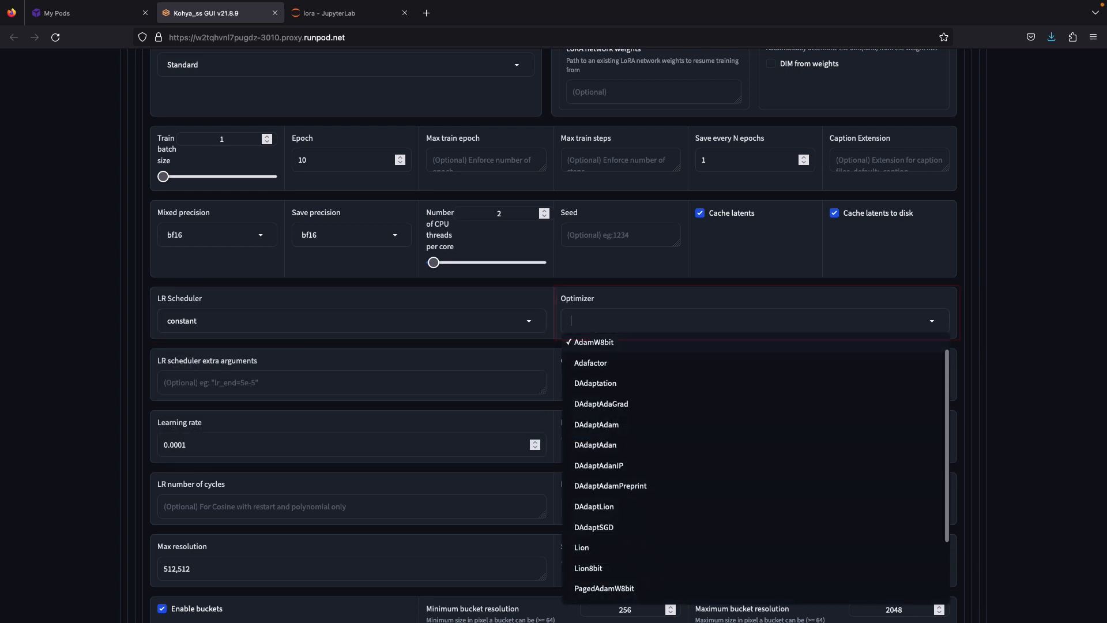
Step: Choose the Adafactor optimizer with learning rate 0.0004 and zero warmup
click(590, 362)
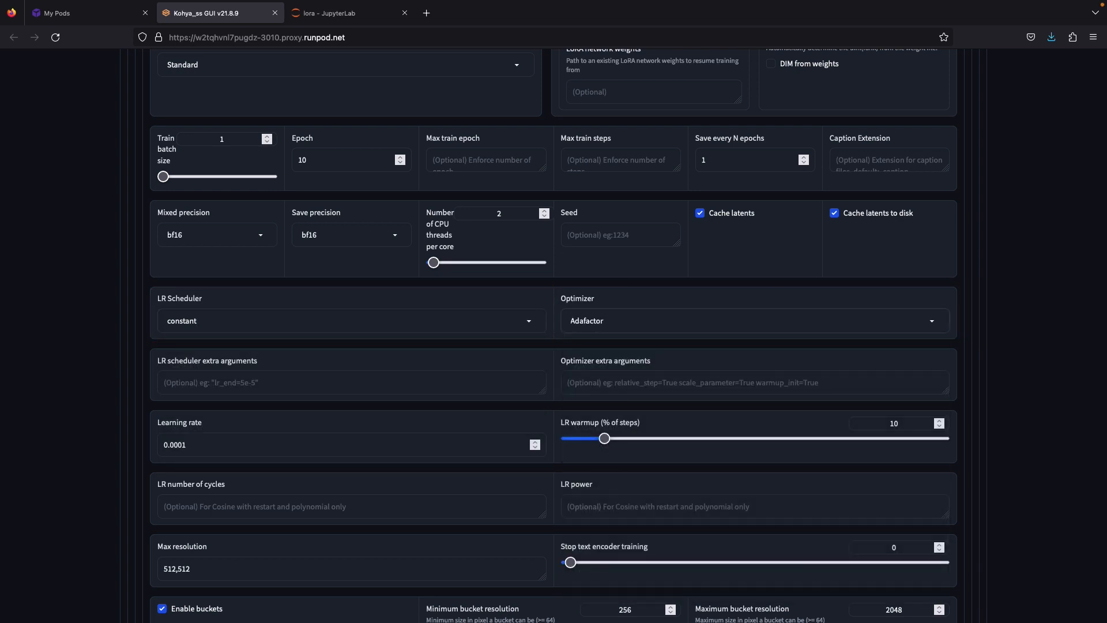
text(0.0004)
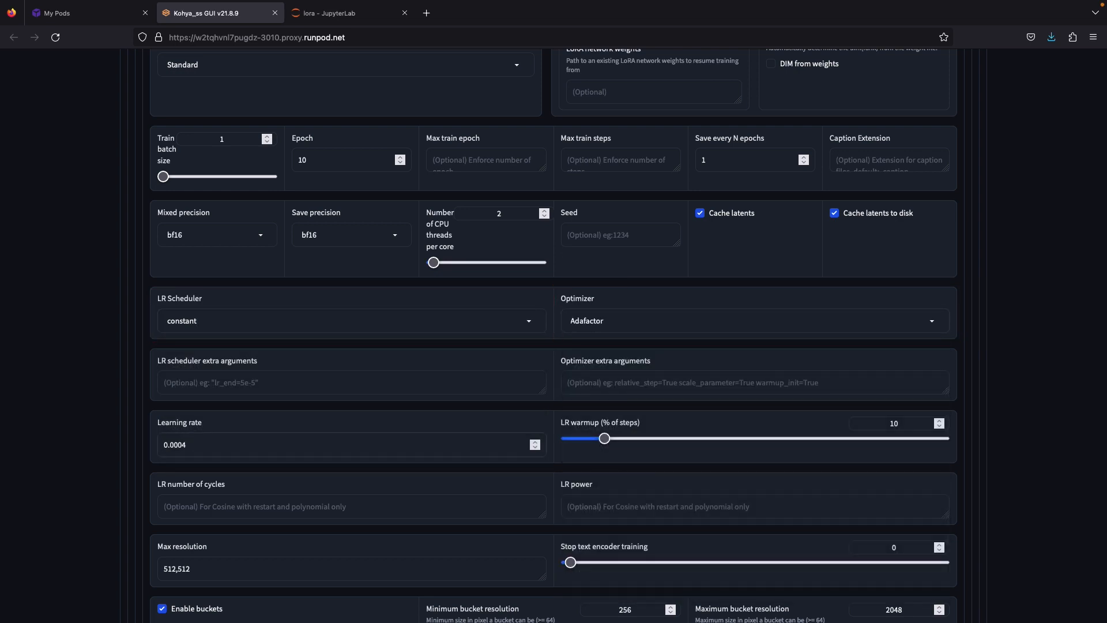
click(346, 444)
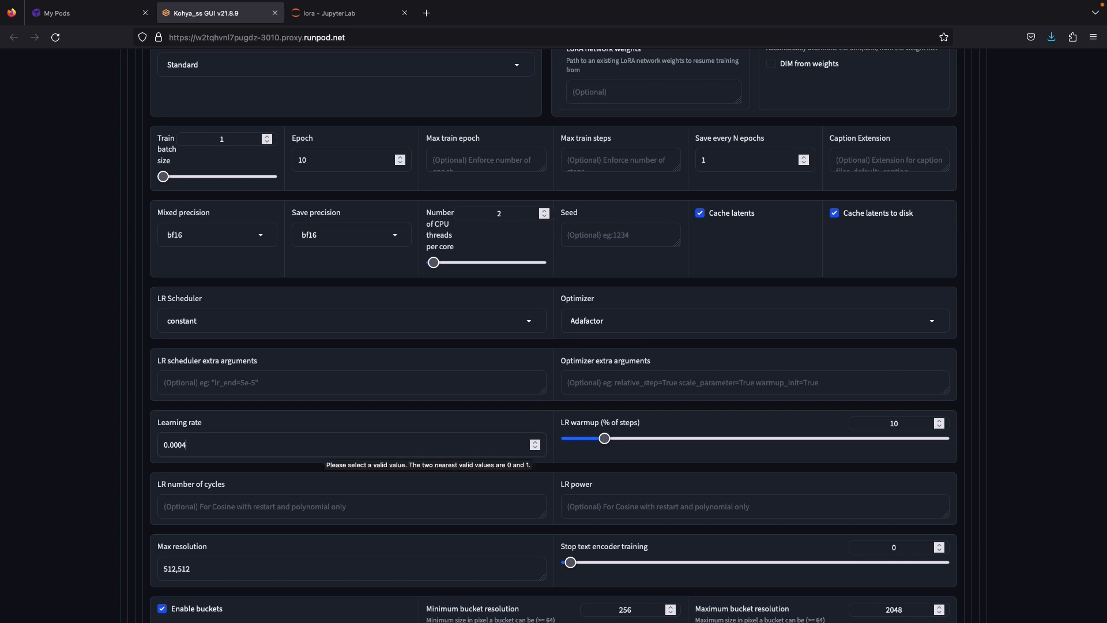
click(349, 443)
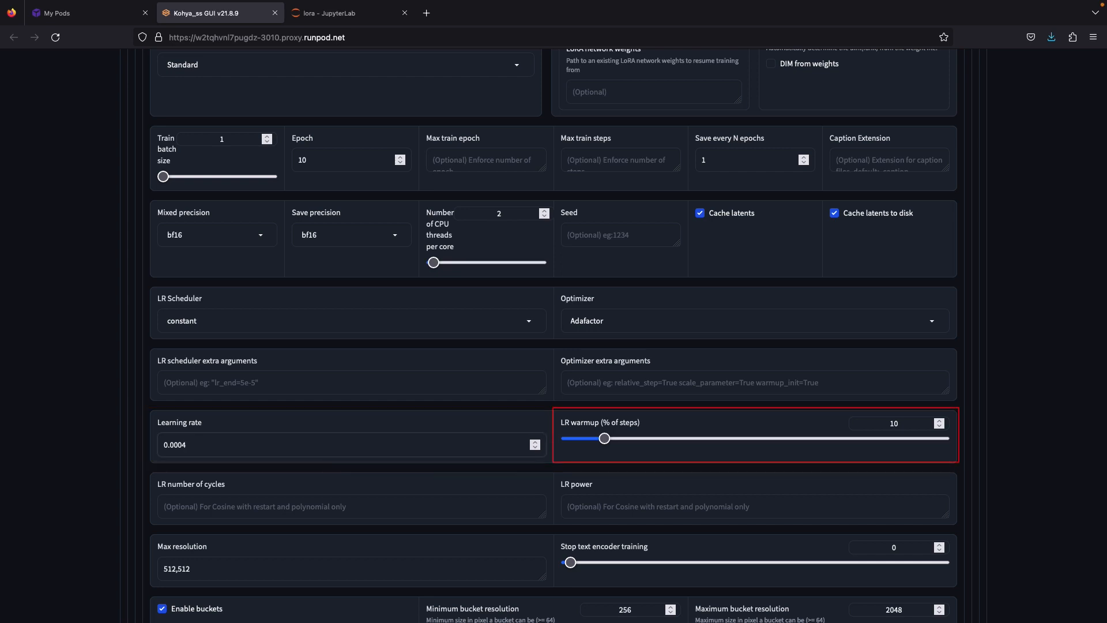
drag(603, 438, 566, 438)
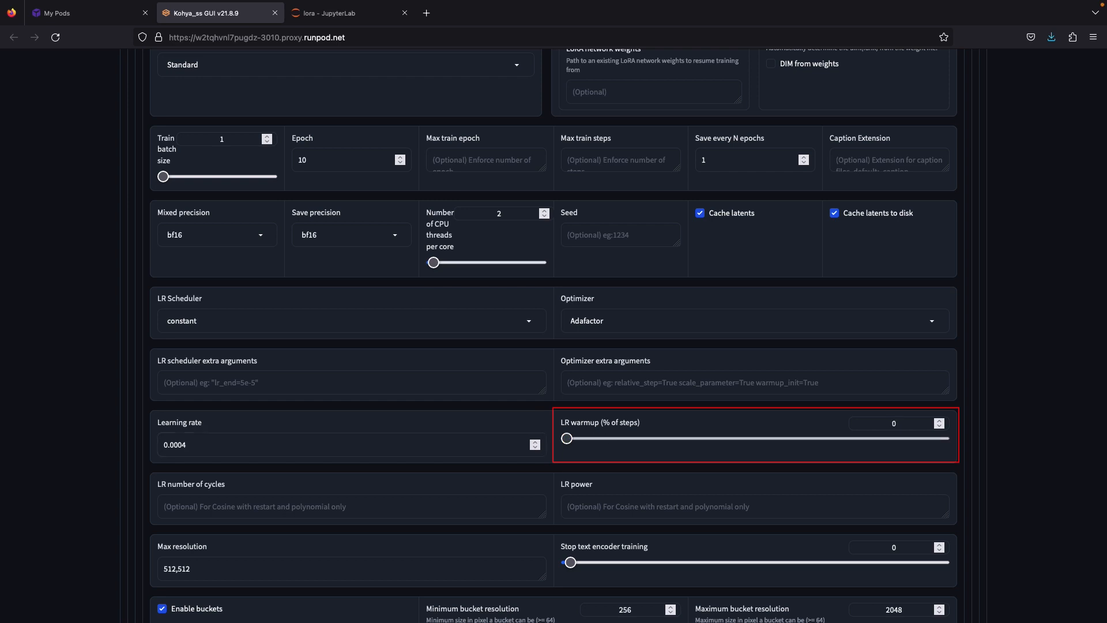
Step: Add extra arguments scale_parameter=False relative_step=False warmup_init=False and max resolution 1024,1024
scroll(down, 3)
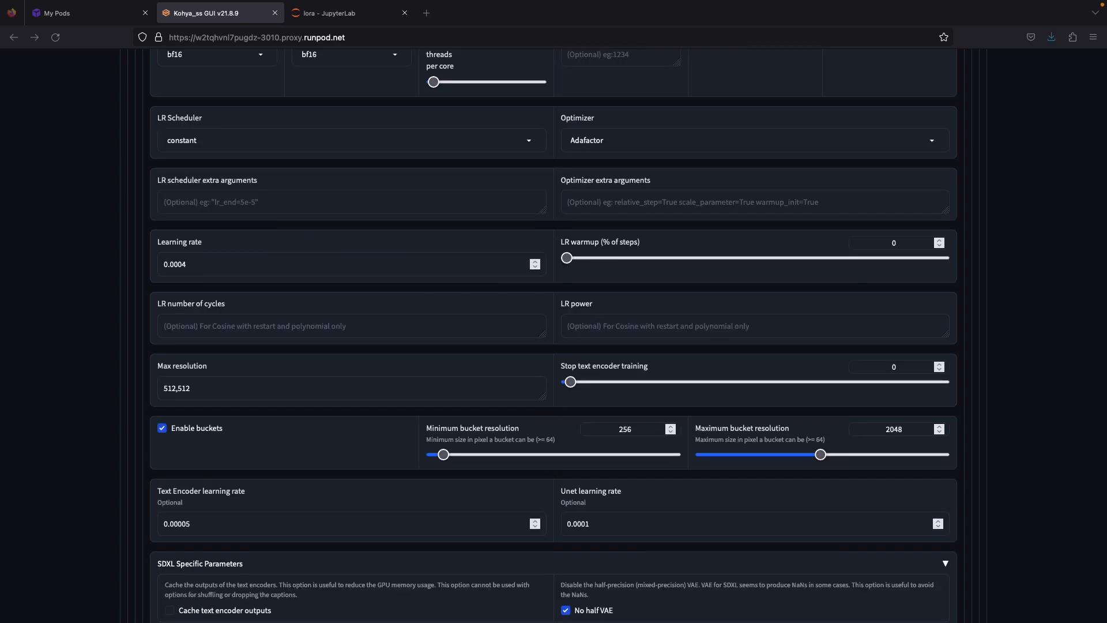
text(scale_parameter=False relative_step=False warmup_init=False)
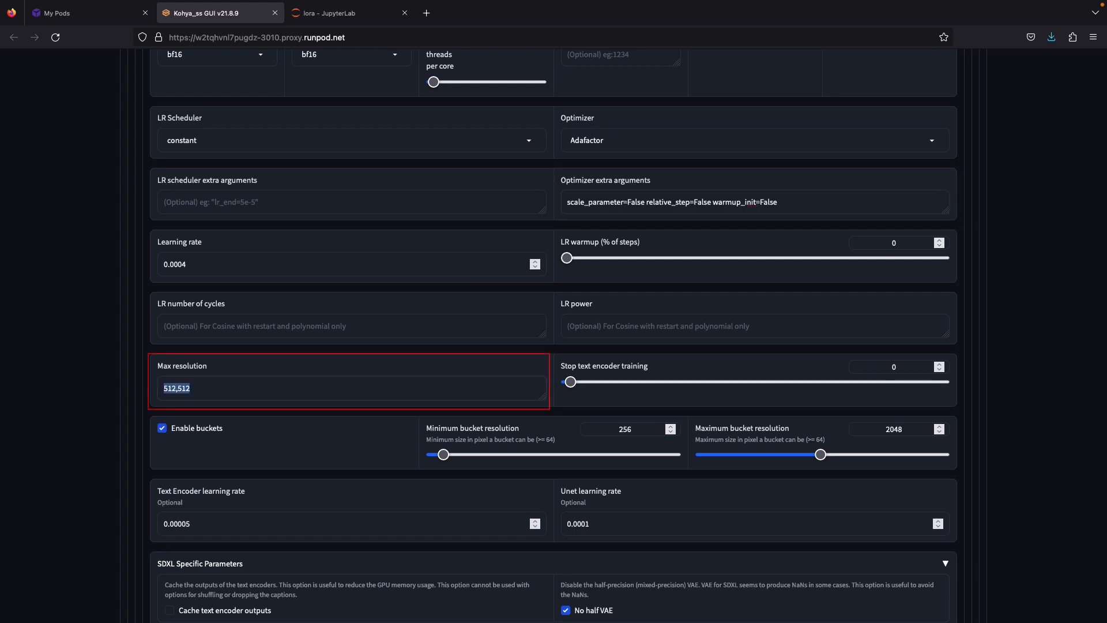
text(1024,1024)
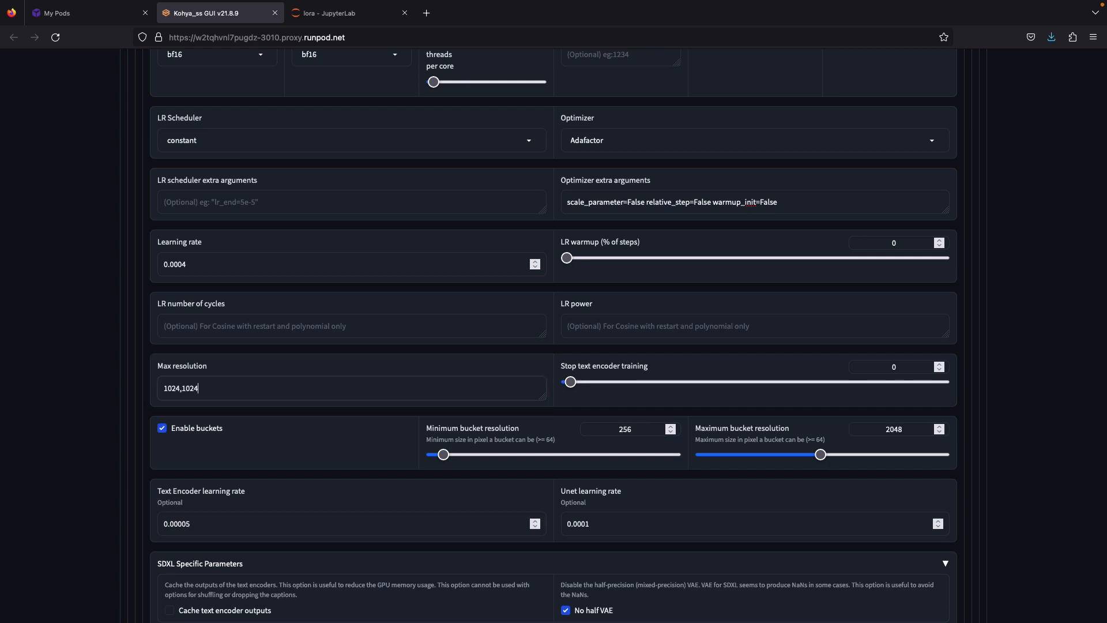
scroll(down, 3)
text(0.0004)
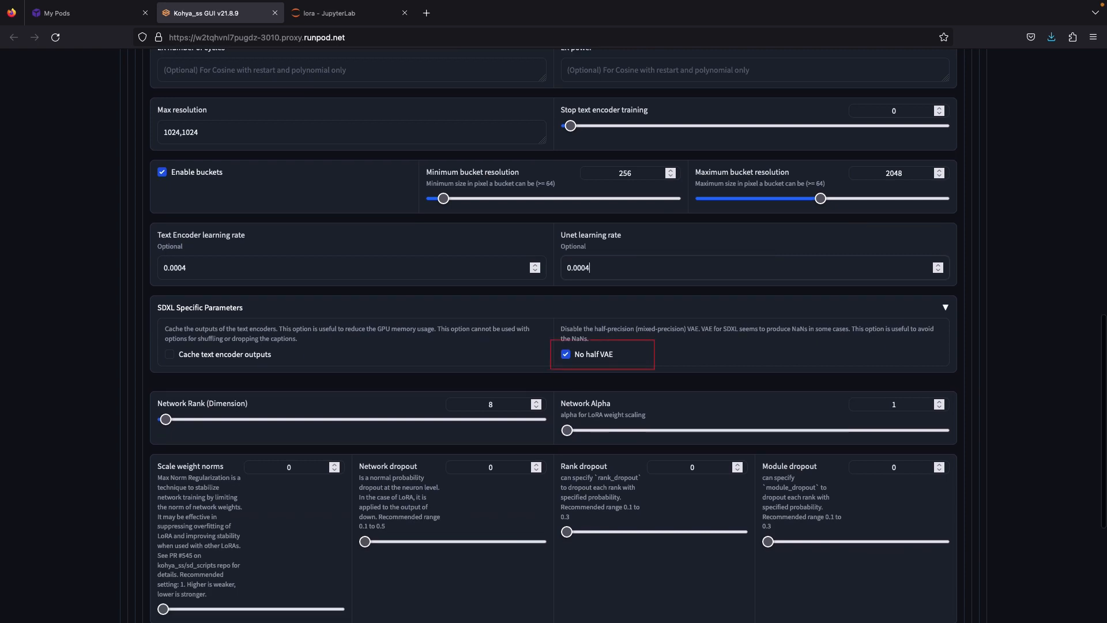
click(490, 403)
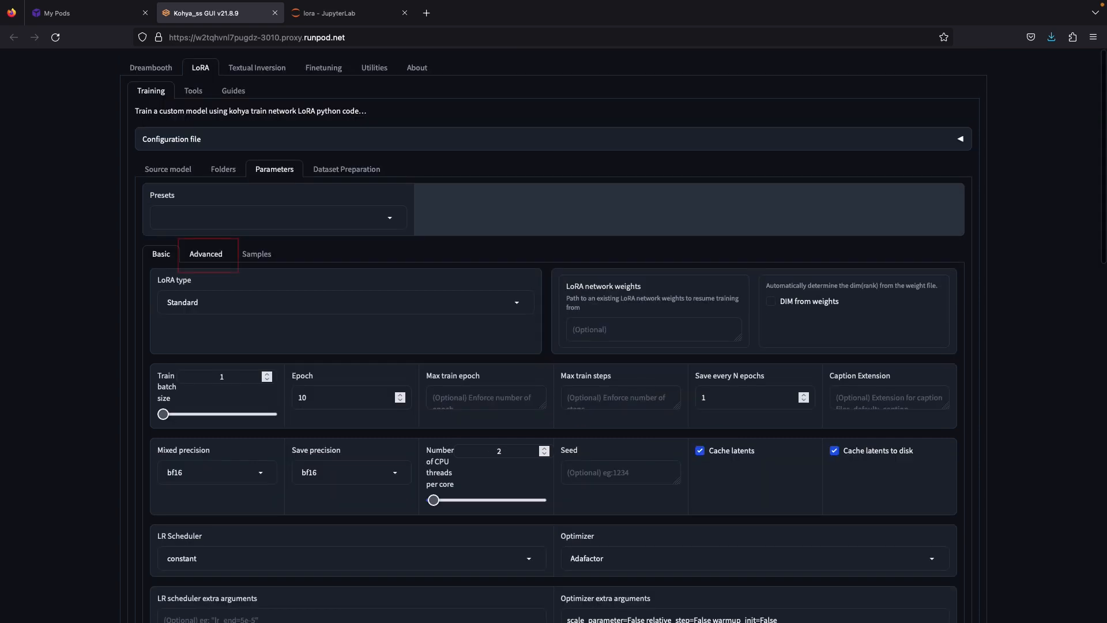
Step: Enable Shuffle caption in the Advanced training parameters
click(206, 254)
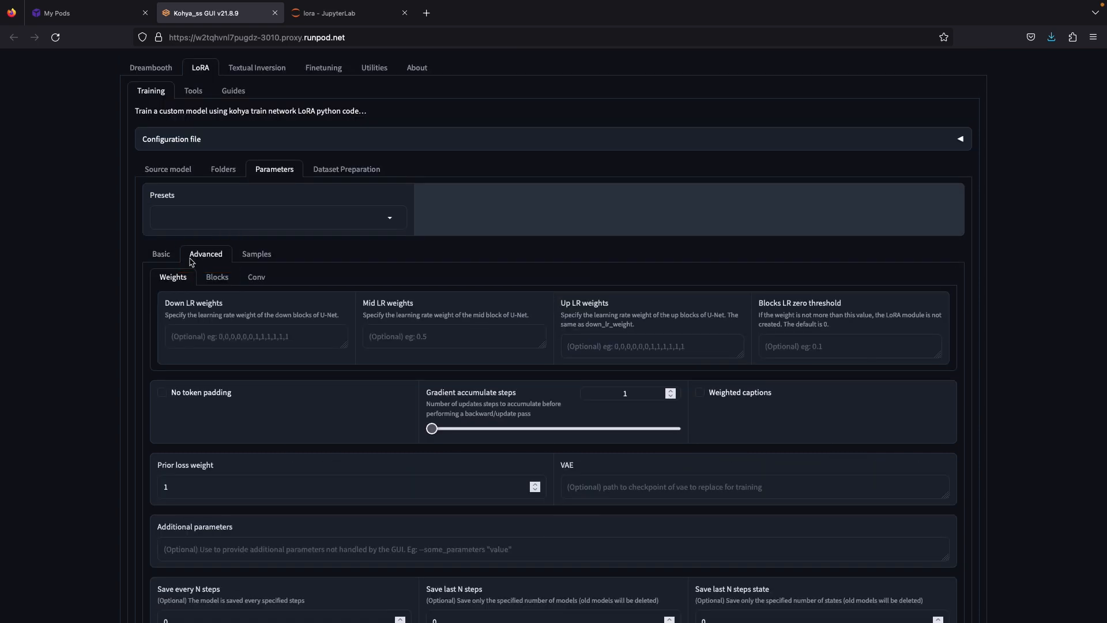
scroll(down, 3)
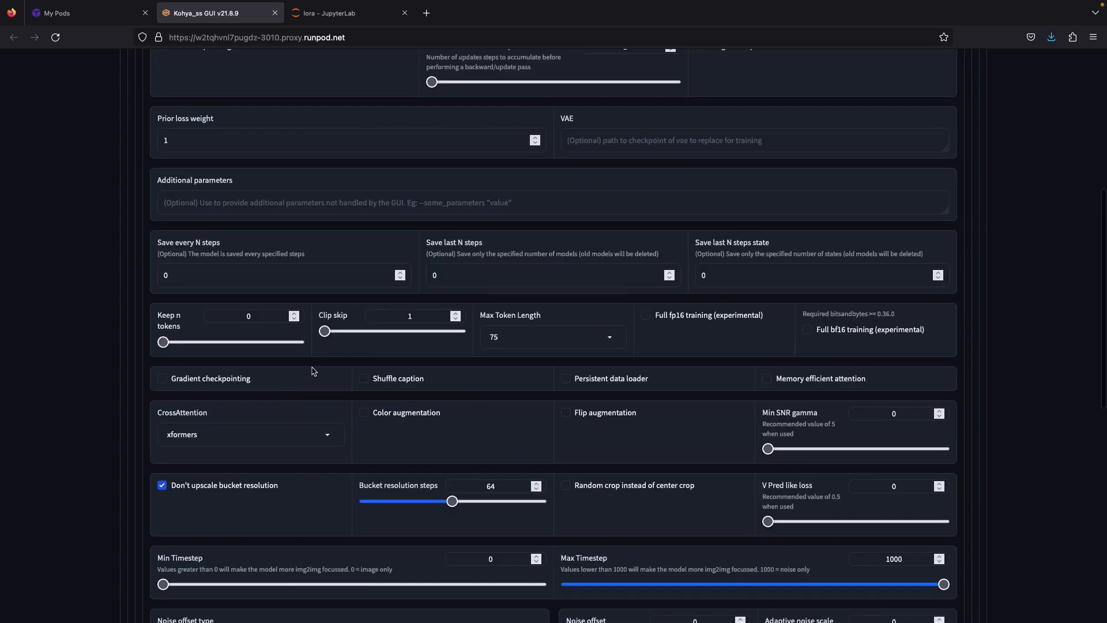
click(363, 378)
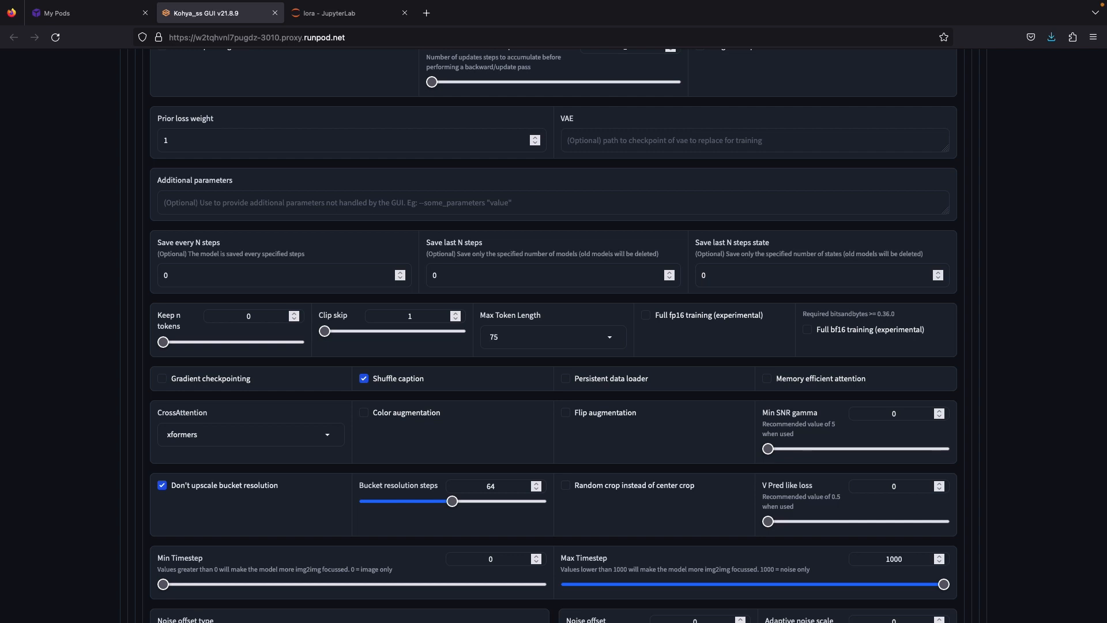
scroll(down, 3)
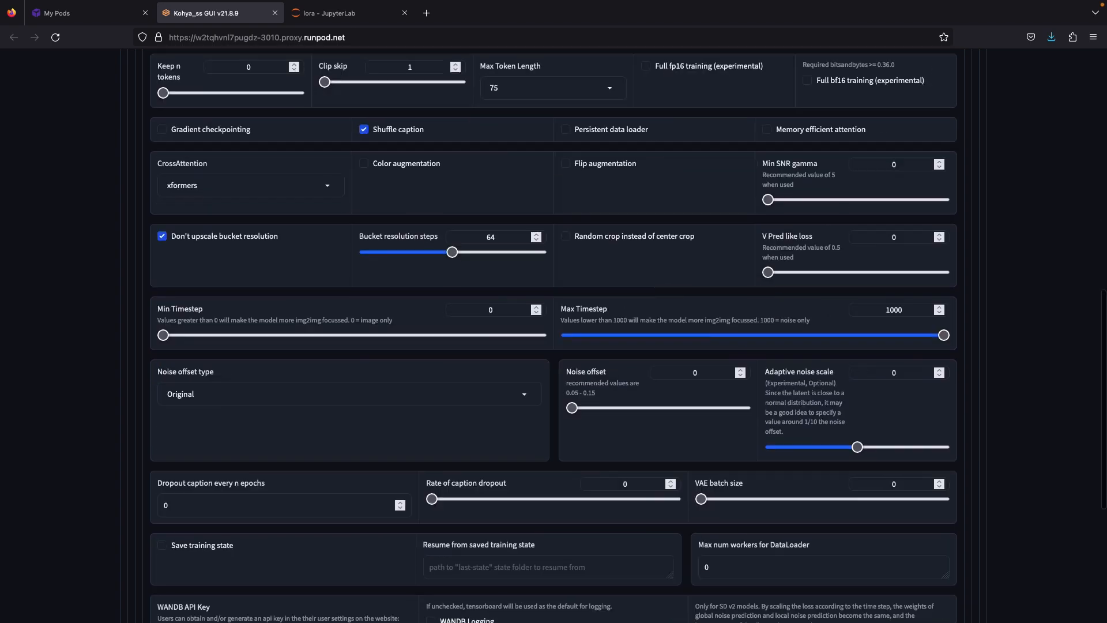
scroll(down, 3)
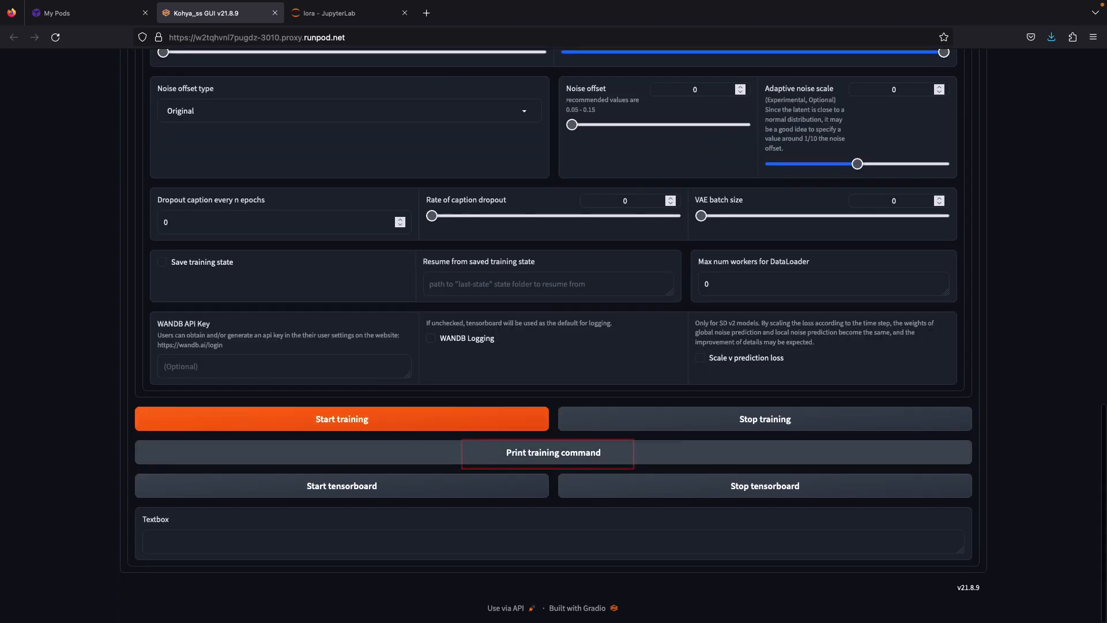
Step: Print the training command, start LoRA training, and watch epoch 1 of 10 in the terminal
click(332, 13)
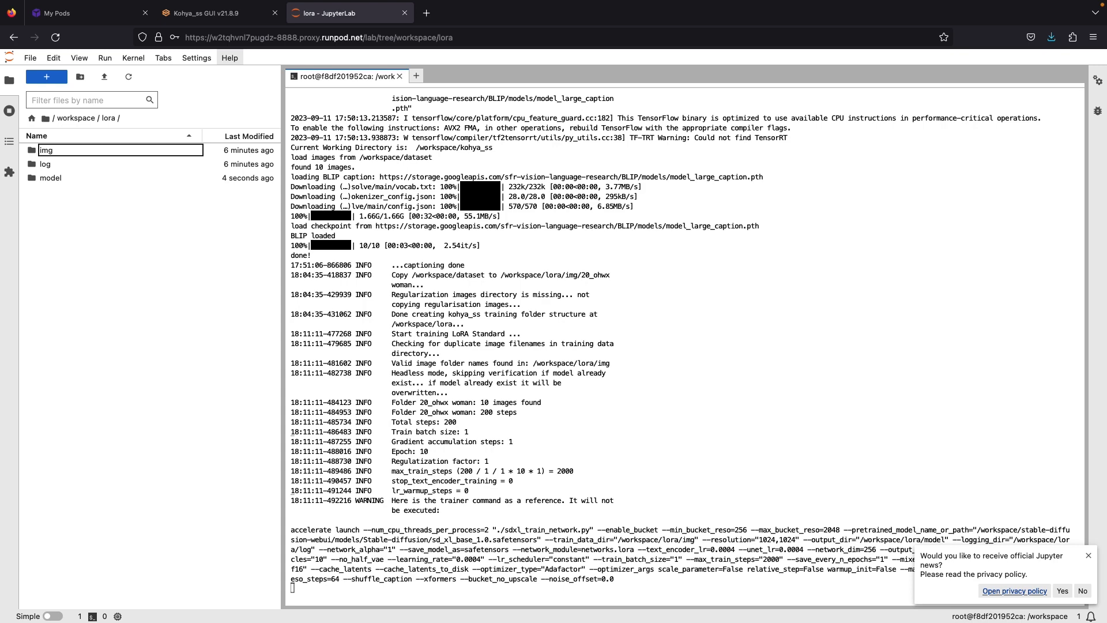
click(206, 12)
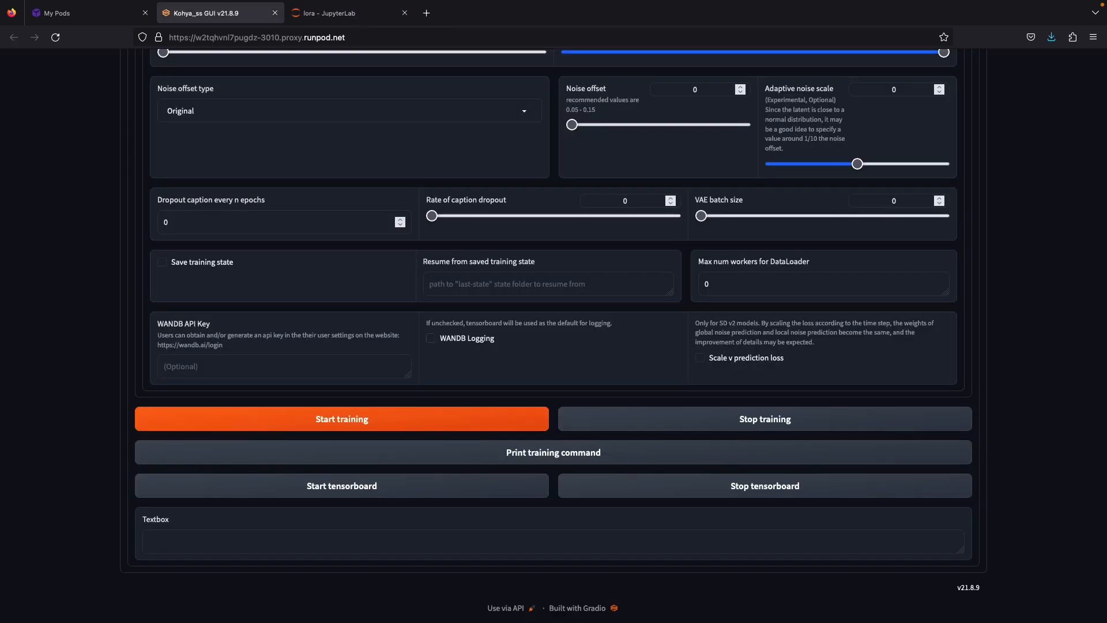
click(341, 417)
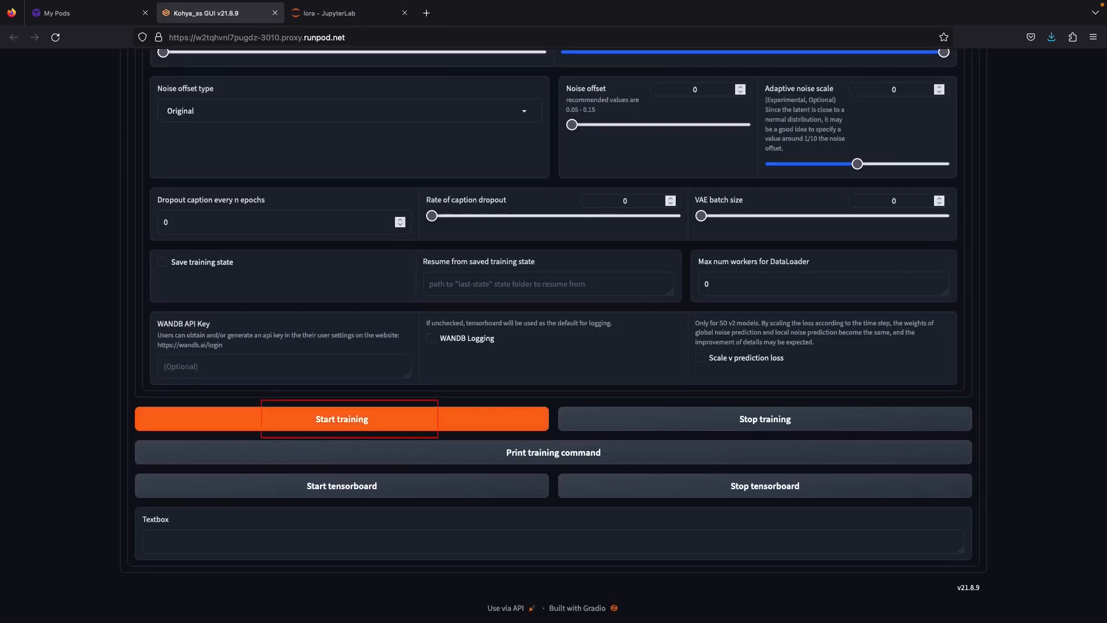
click(341, 13)
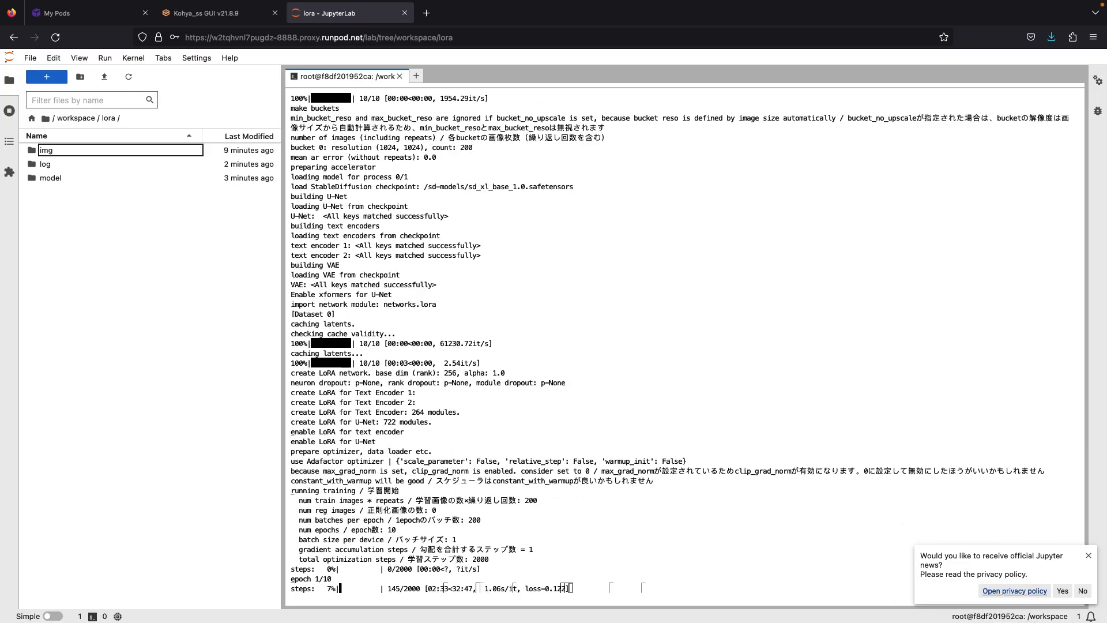
Step: Check the saved lora-test checkpoints in lora/model and receive them into the WebUI Lora folder via runpodctl
scroll(down, 3)
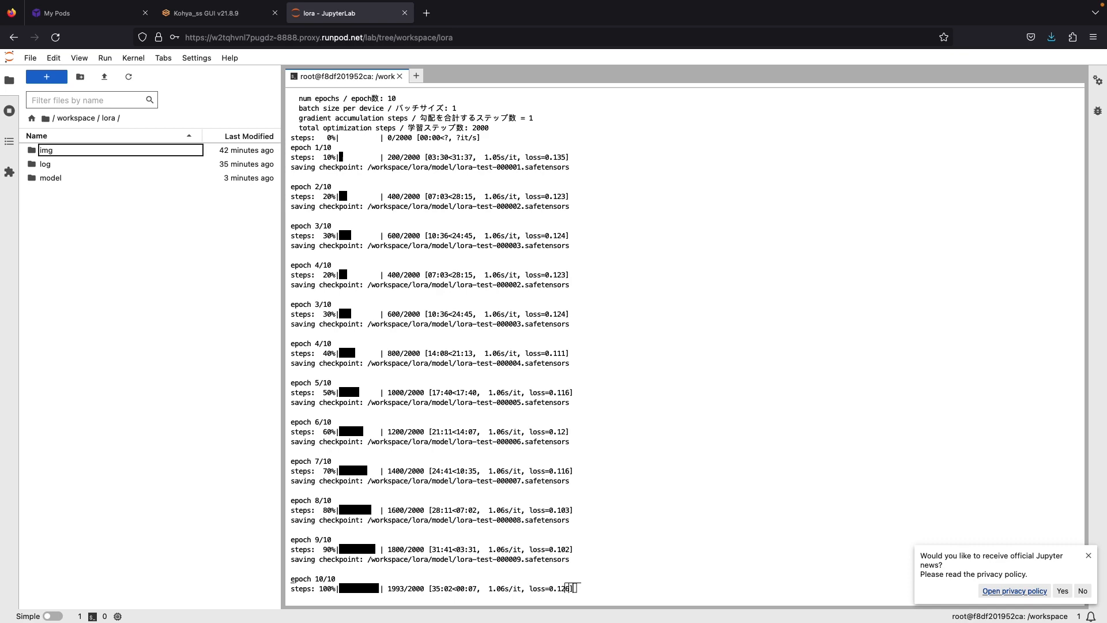
click(50, 177)
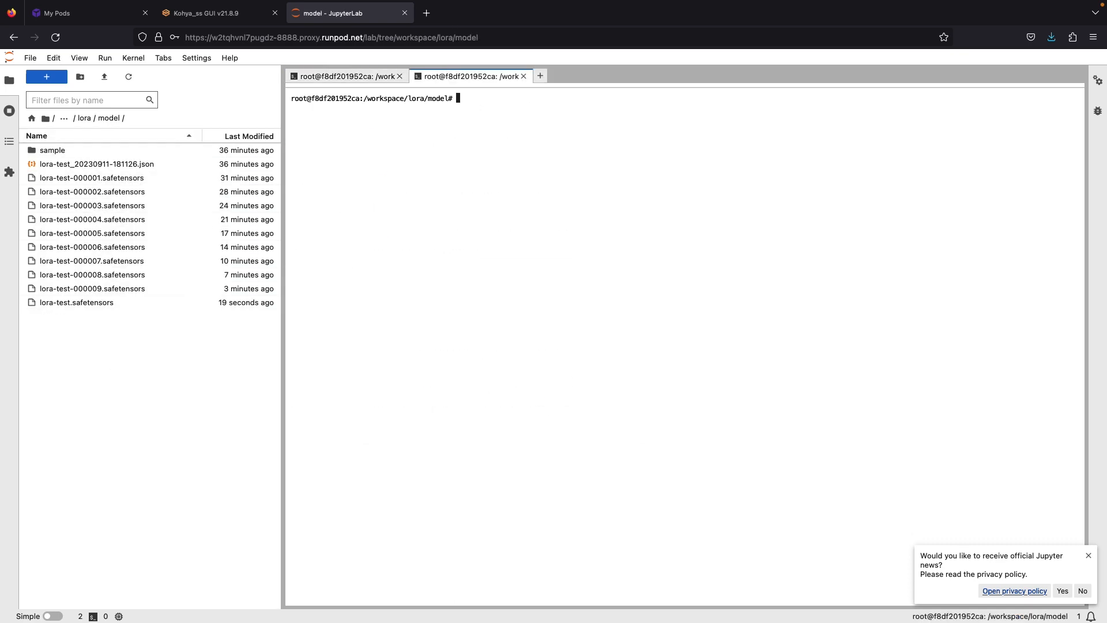
text(run)
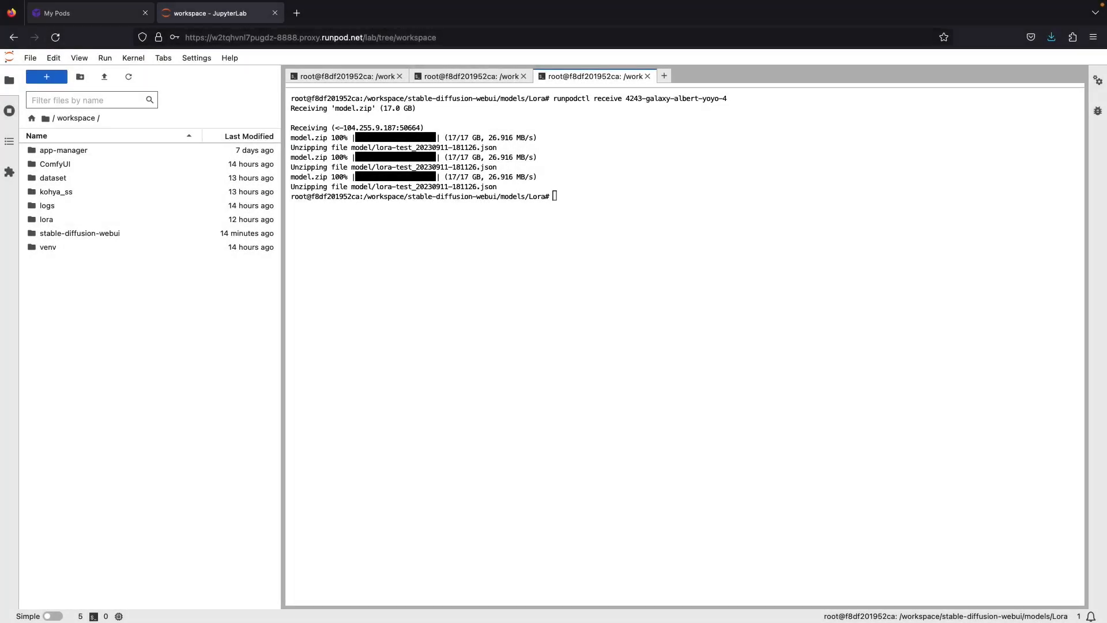
click(78, 13)
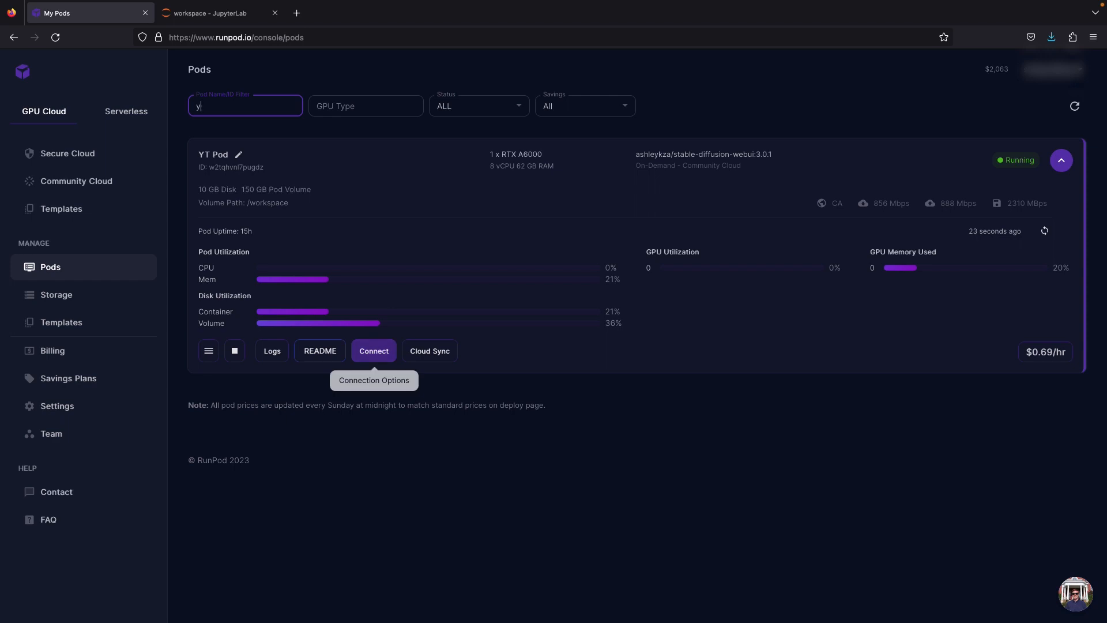
Step: Connect to the WebUI from RunPod, use lora-test in a watercolor portrait prompt, and list the available LoRAs
click(373, 351)
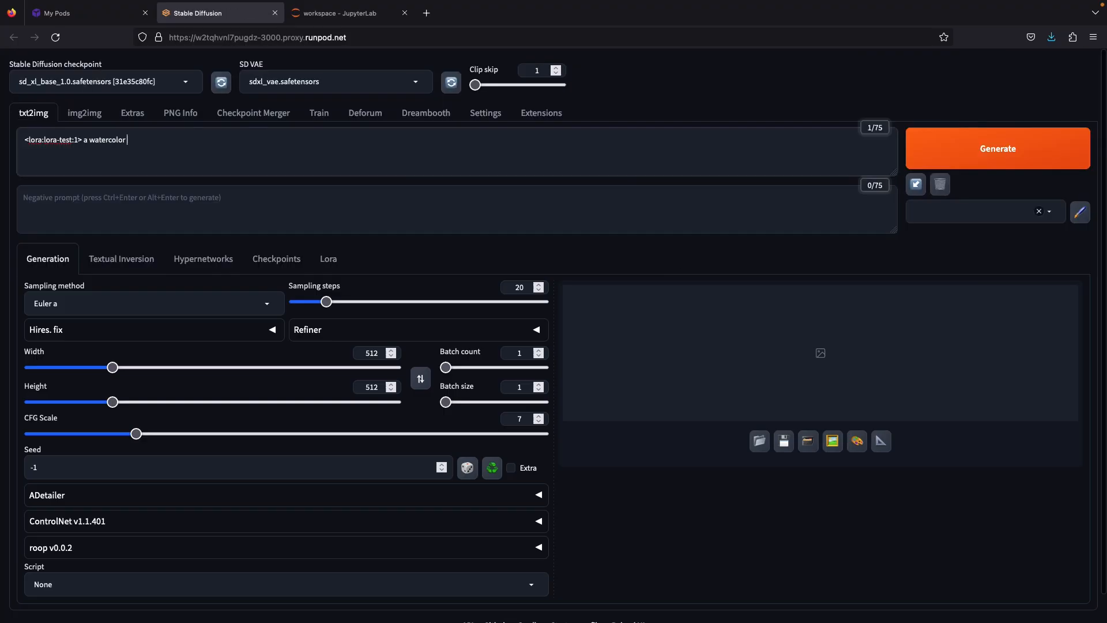
click(996, 149)
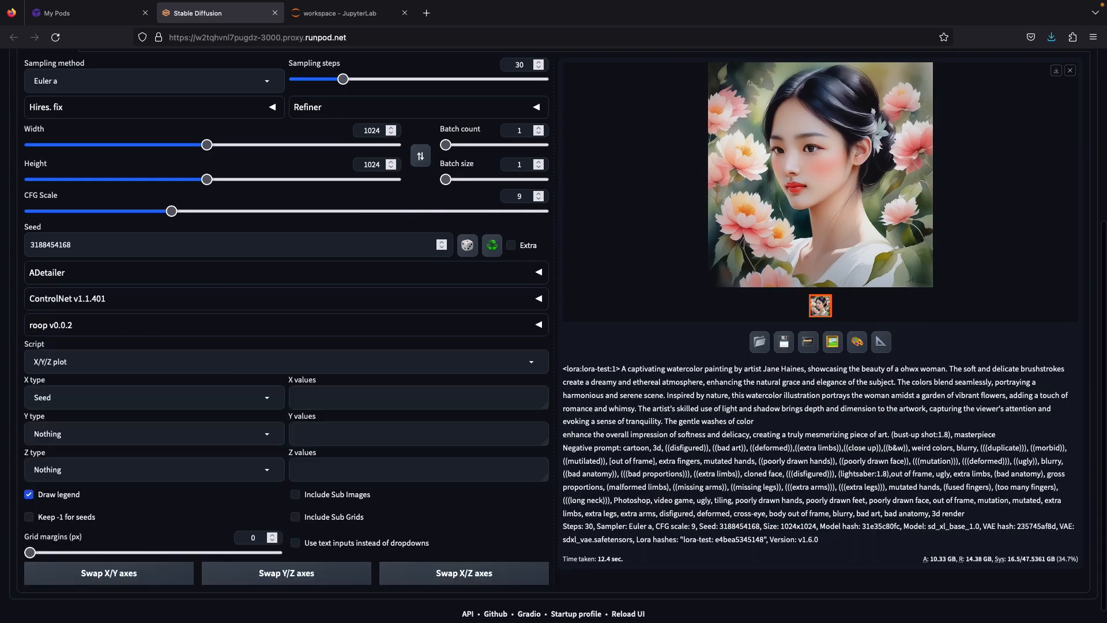
click(153, 397)
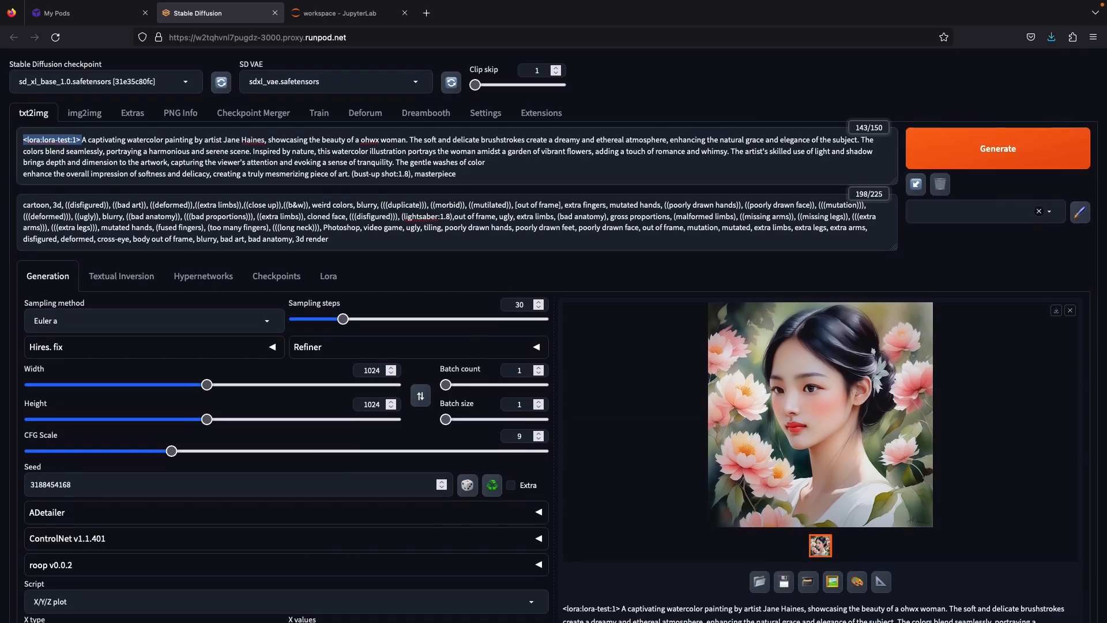
scroll(down, 3)
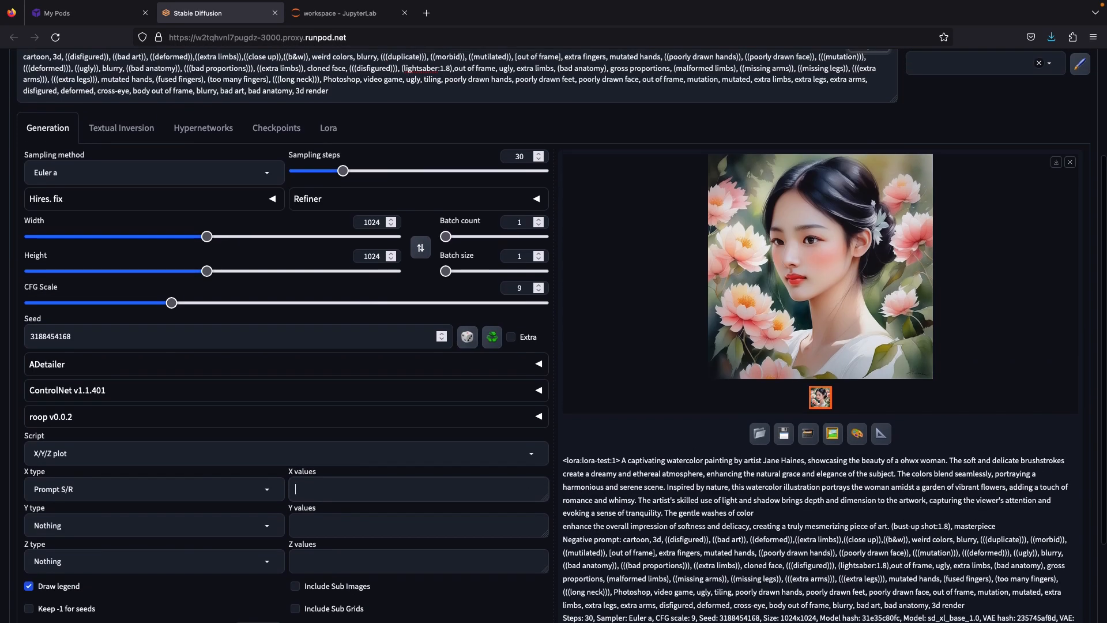
scroll(up, 3)
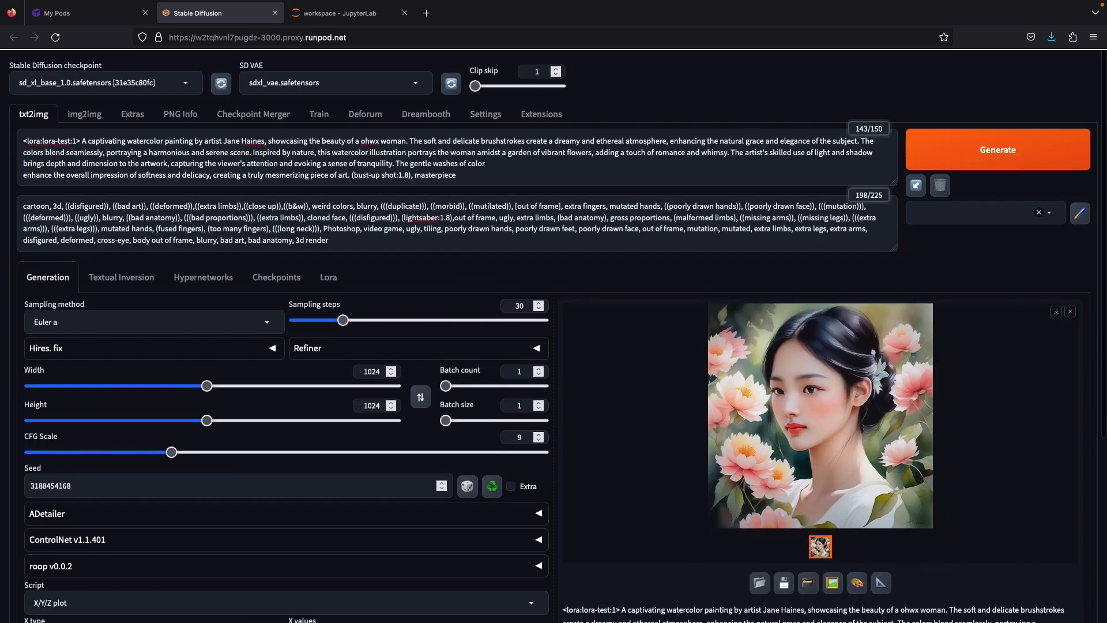
click(327, 275)
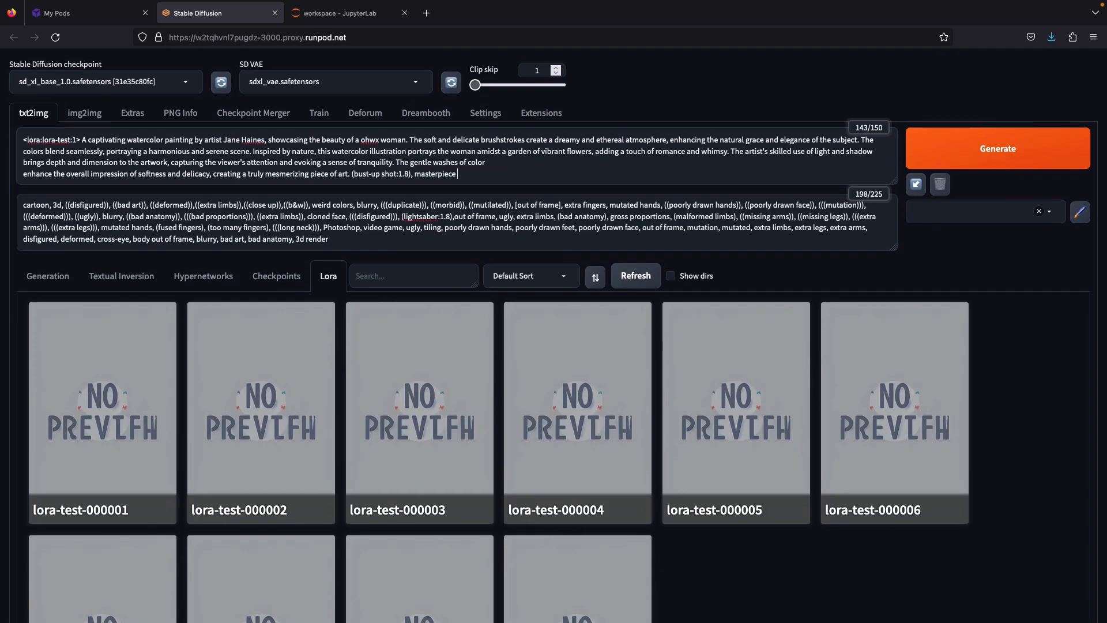
Step: Insert lora-test-000001 into the prompt and generate the X/Y/Z epoch comparison grid
click(996, 149)
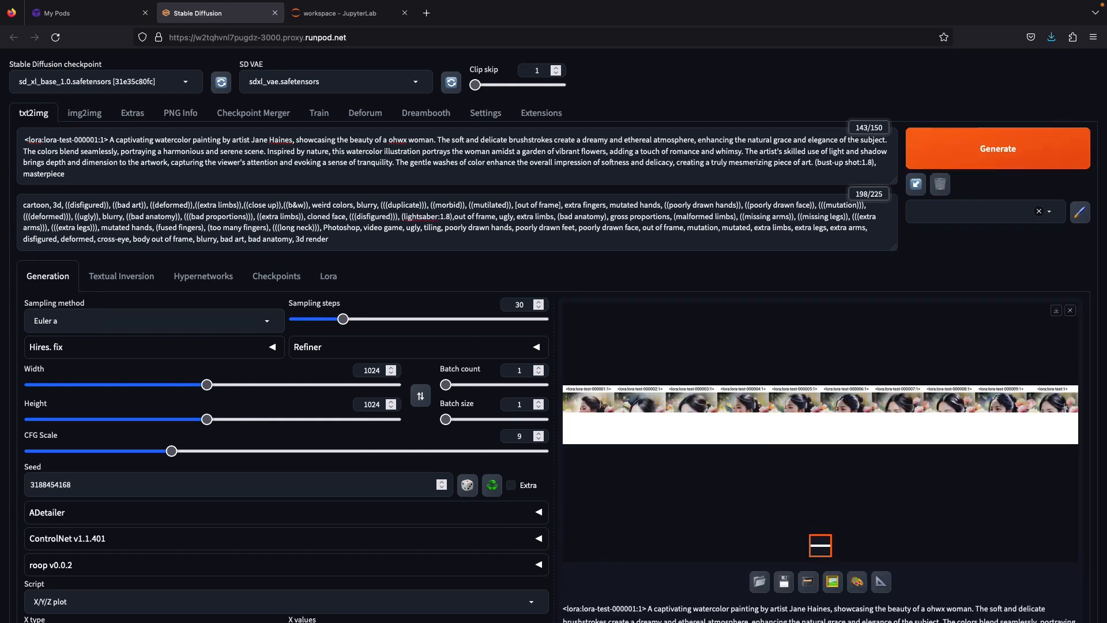
Step: View the full-size grid of portraits for lora-test-000001 through 000008
click(819, 546)
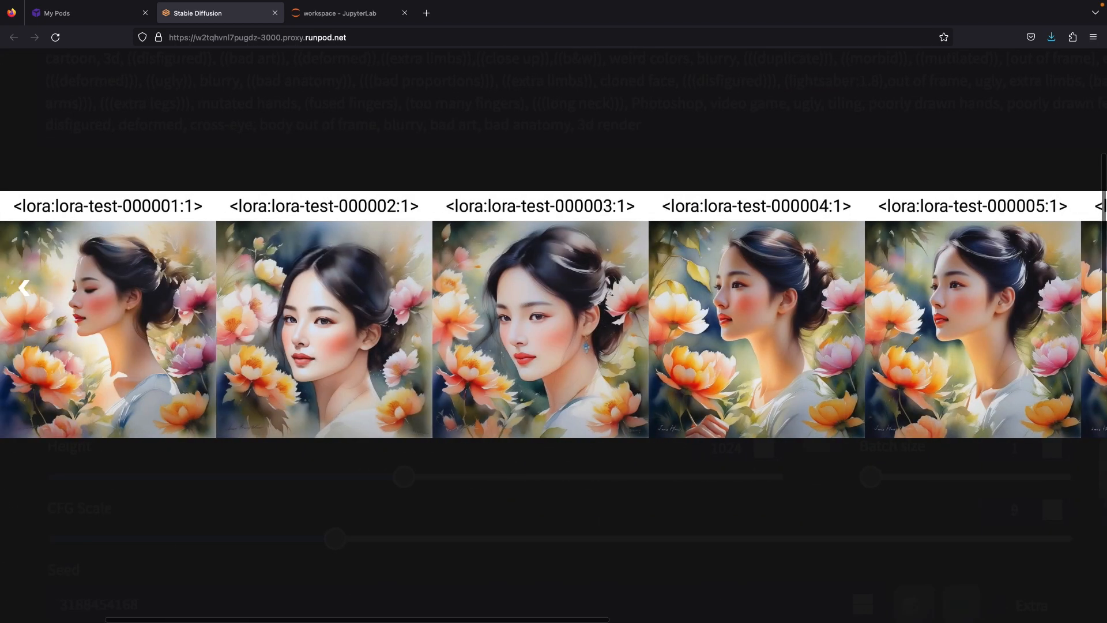
scroll(right, 3)
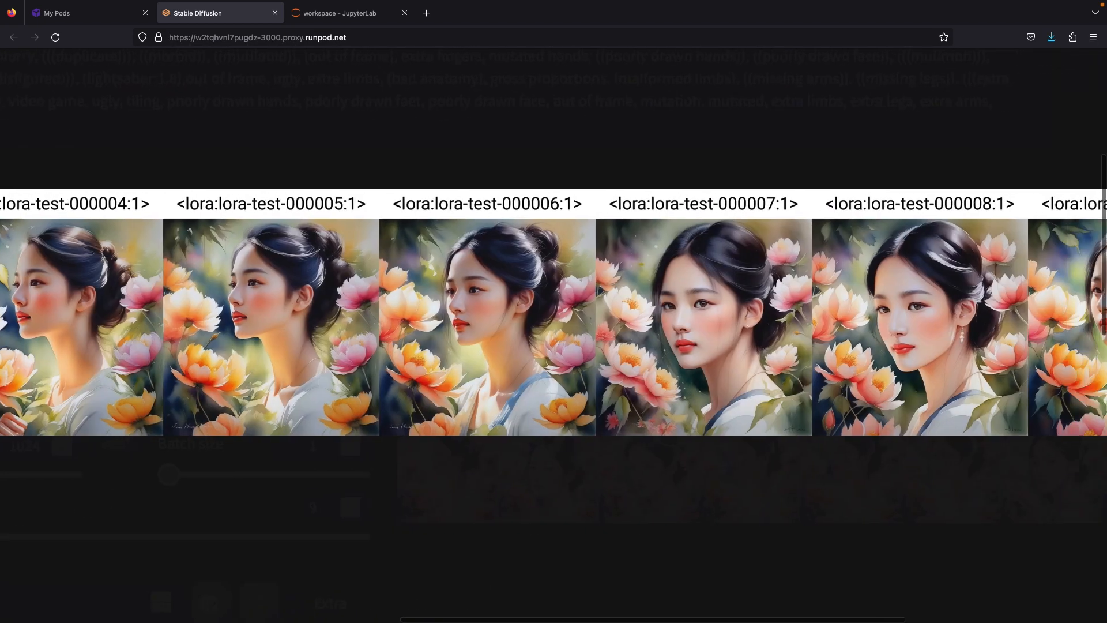